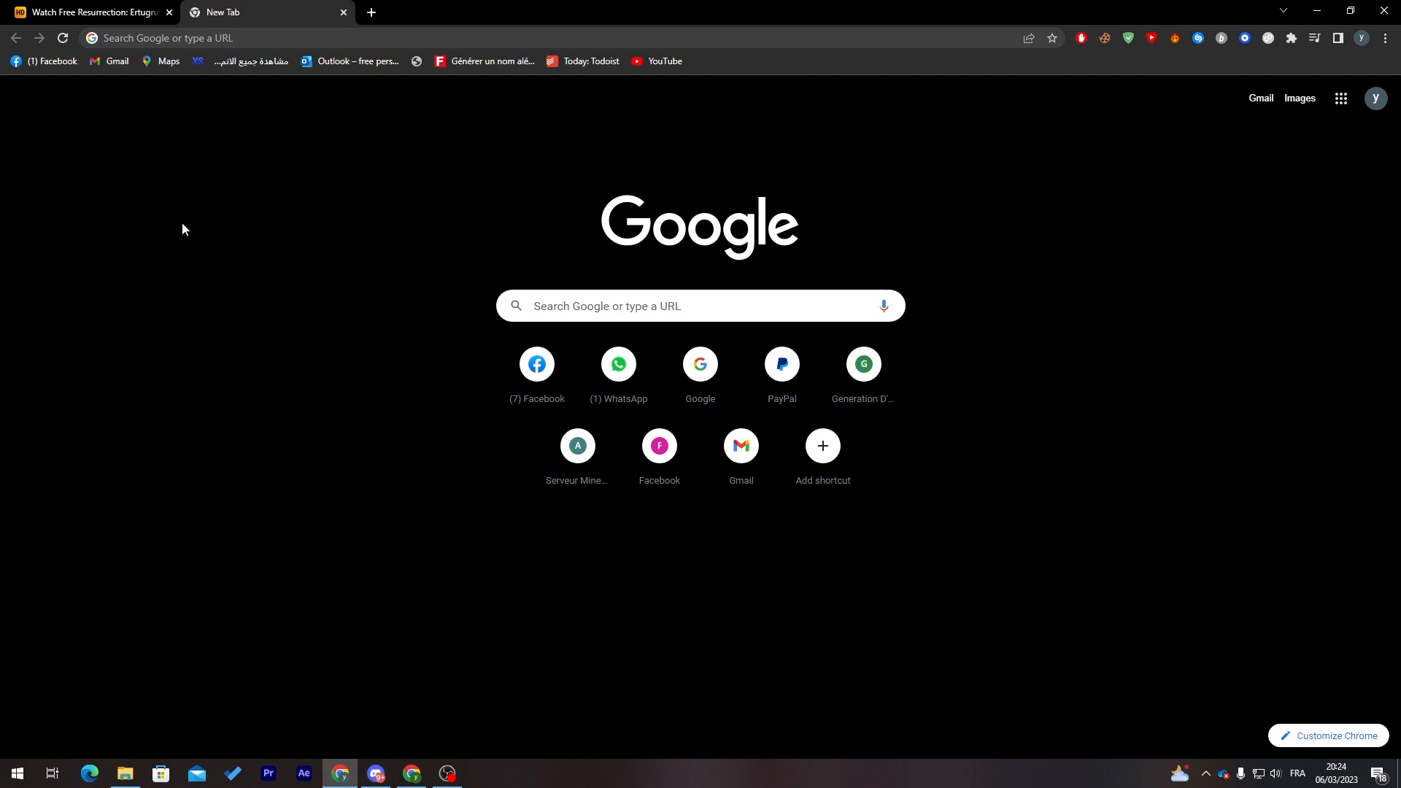
{"action": "mouse_move", "coordinate": [242, 70]}
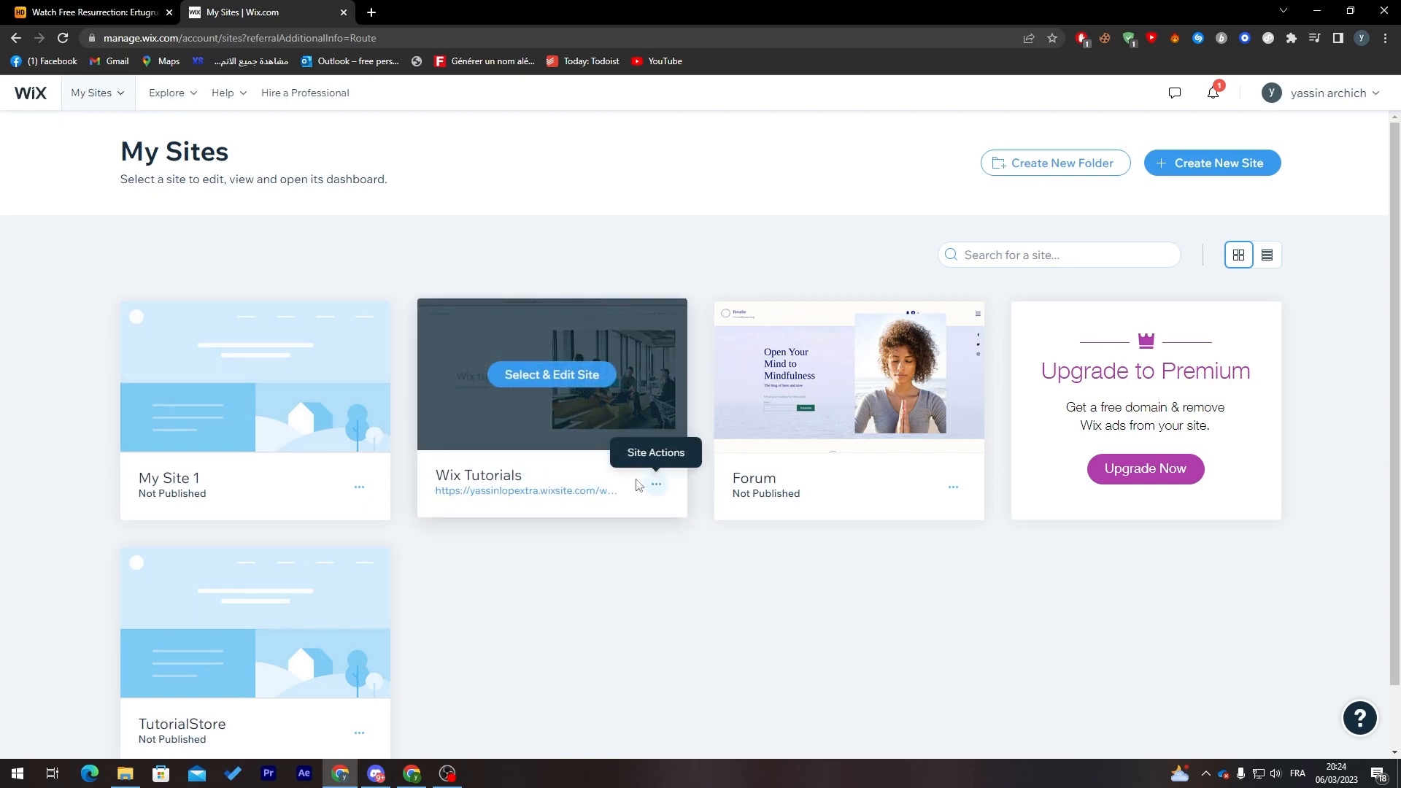
{"action": "mouse_move", "coordinate": [551, 374]}
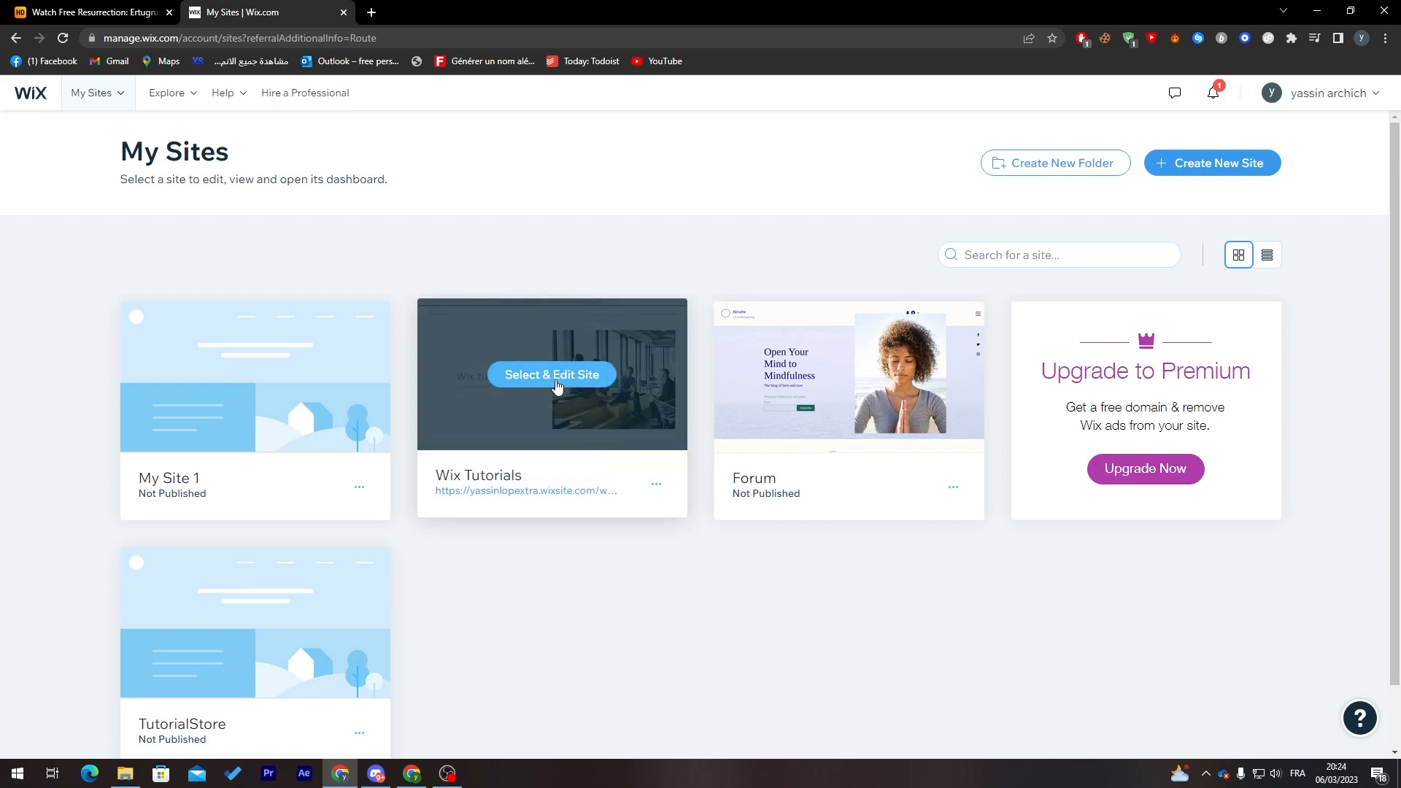
Step: Open the Wix Tutorials site's dashboard and its setup checklist
{"action": "left_click", "coordinate": [656, 487]}
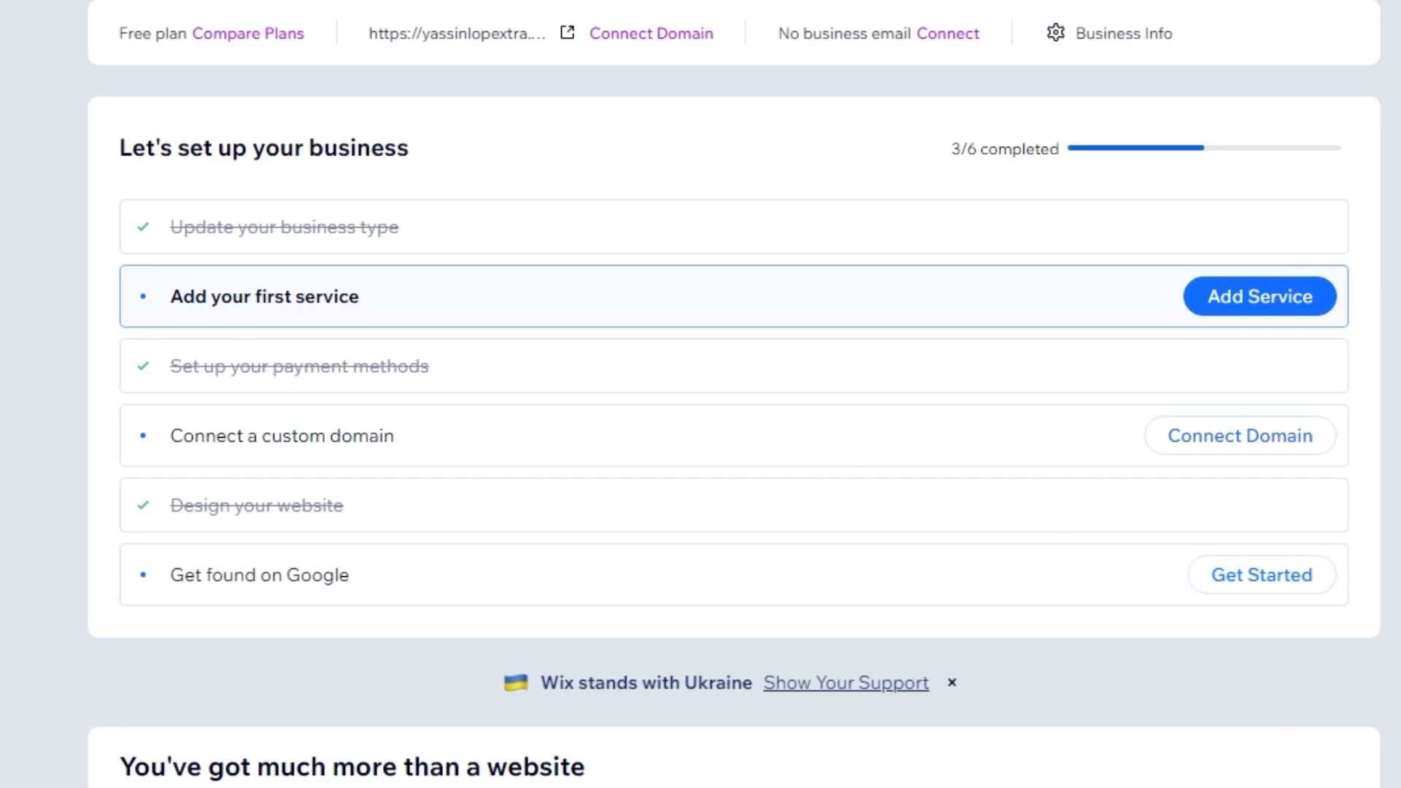
{"action": "mouse_move", "coordinate": [15, 355]}
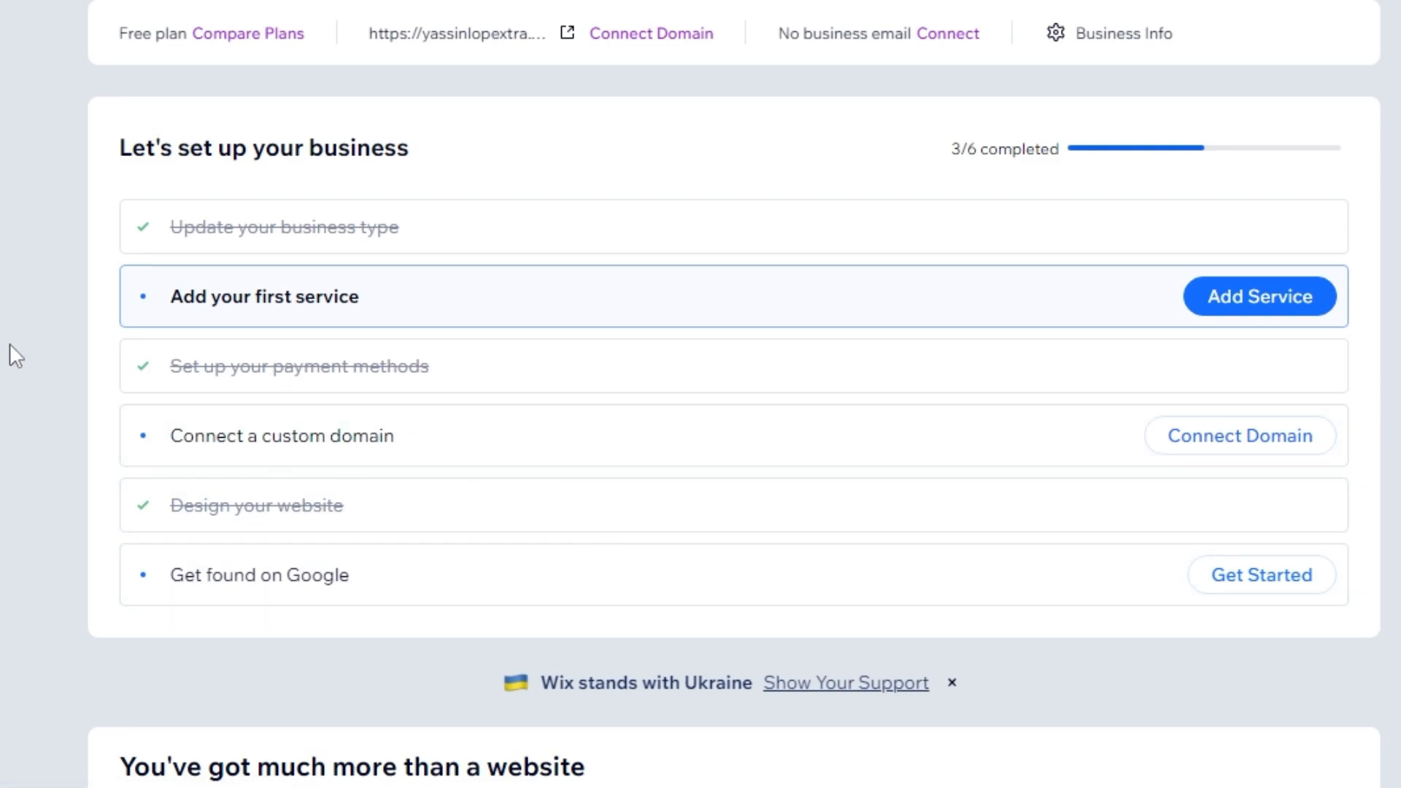
{"action": "mouse_move", "coordinate": [603, 462]}
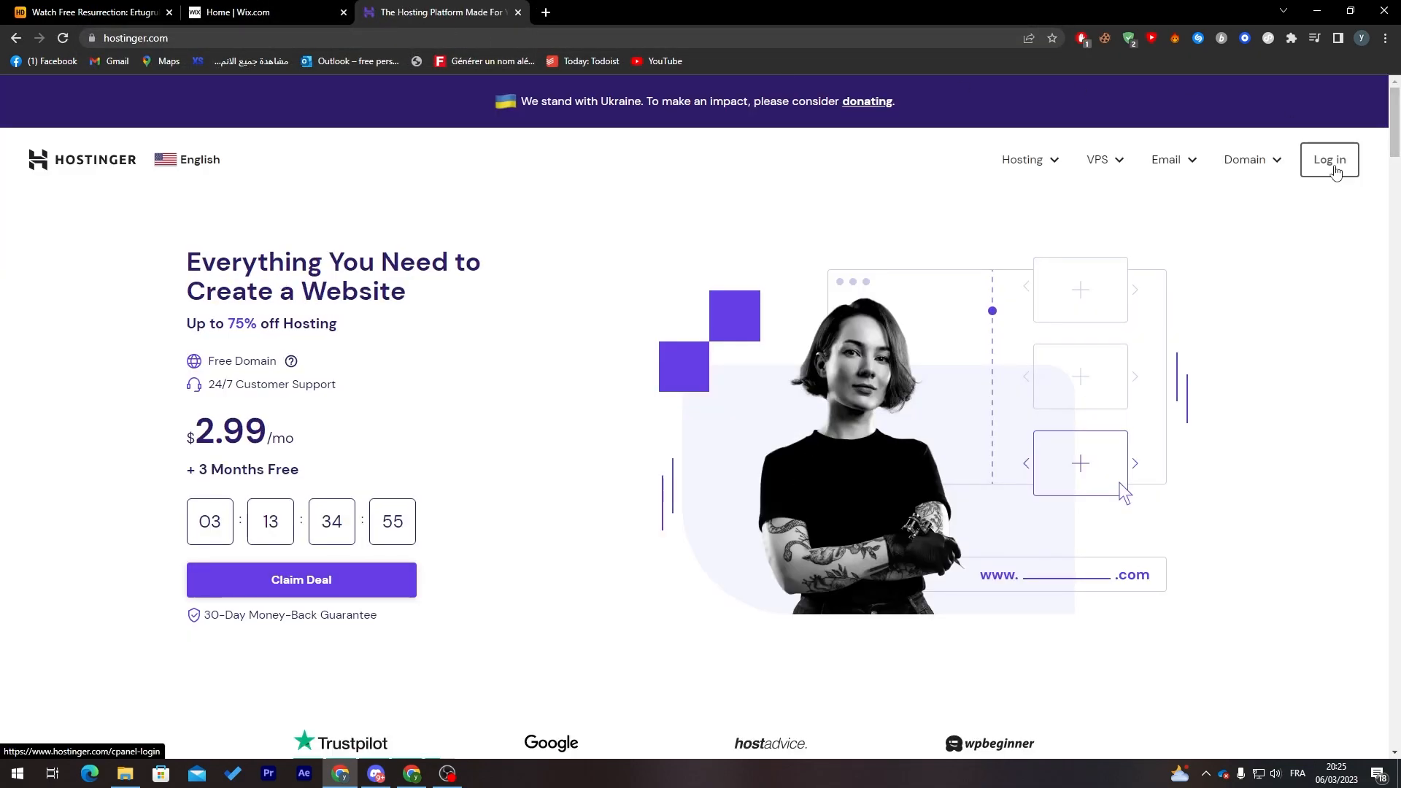
Step: Log in to Hostinger to find mienerva.com, then return to the Wix tab
{"action": "left_click", "coordinate": [1329, 160]}
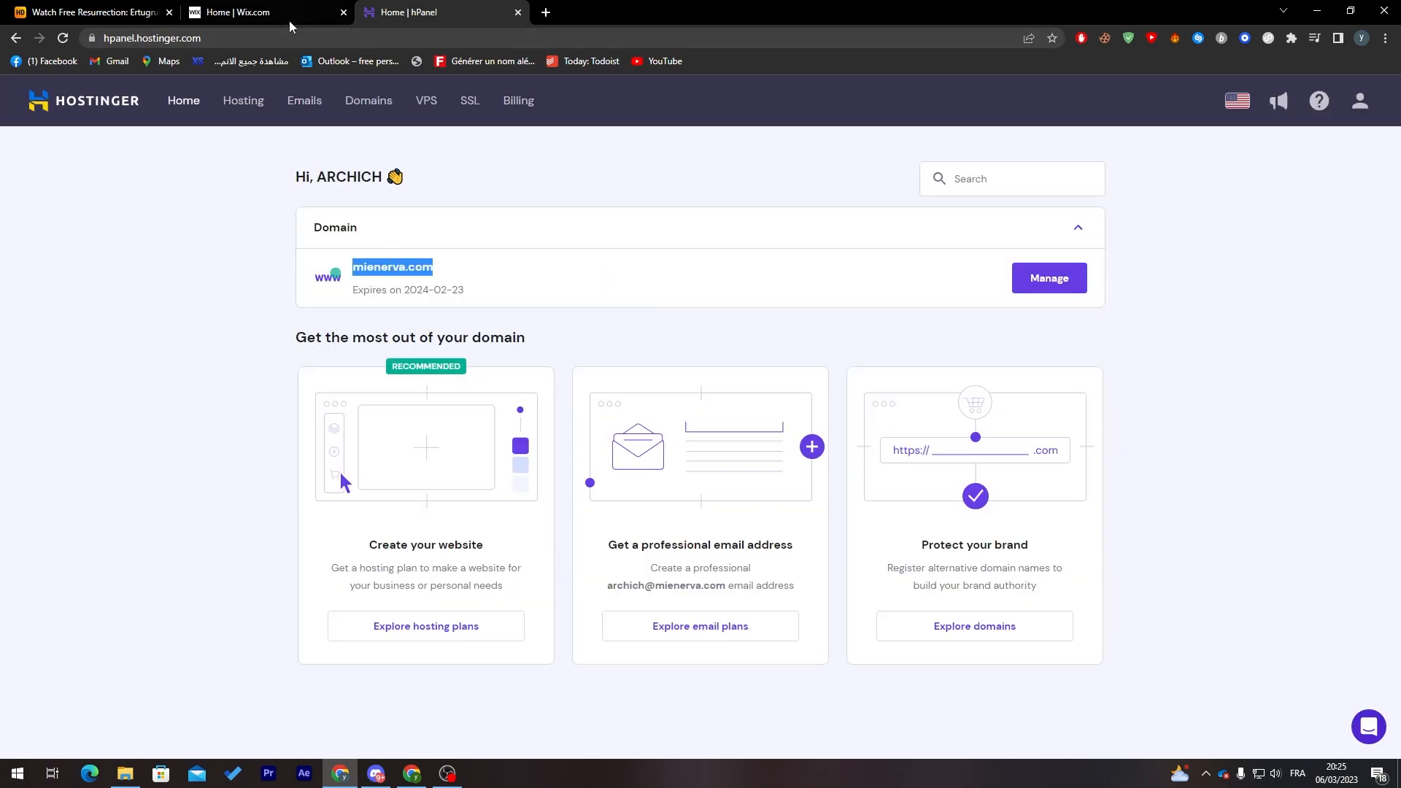
{"action": "left_click", "coordinate": [259, 12]}
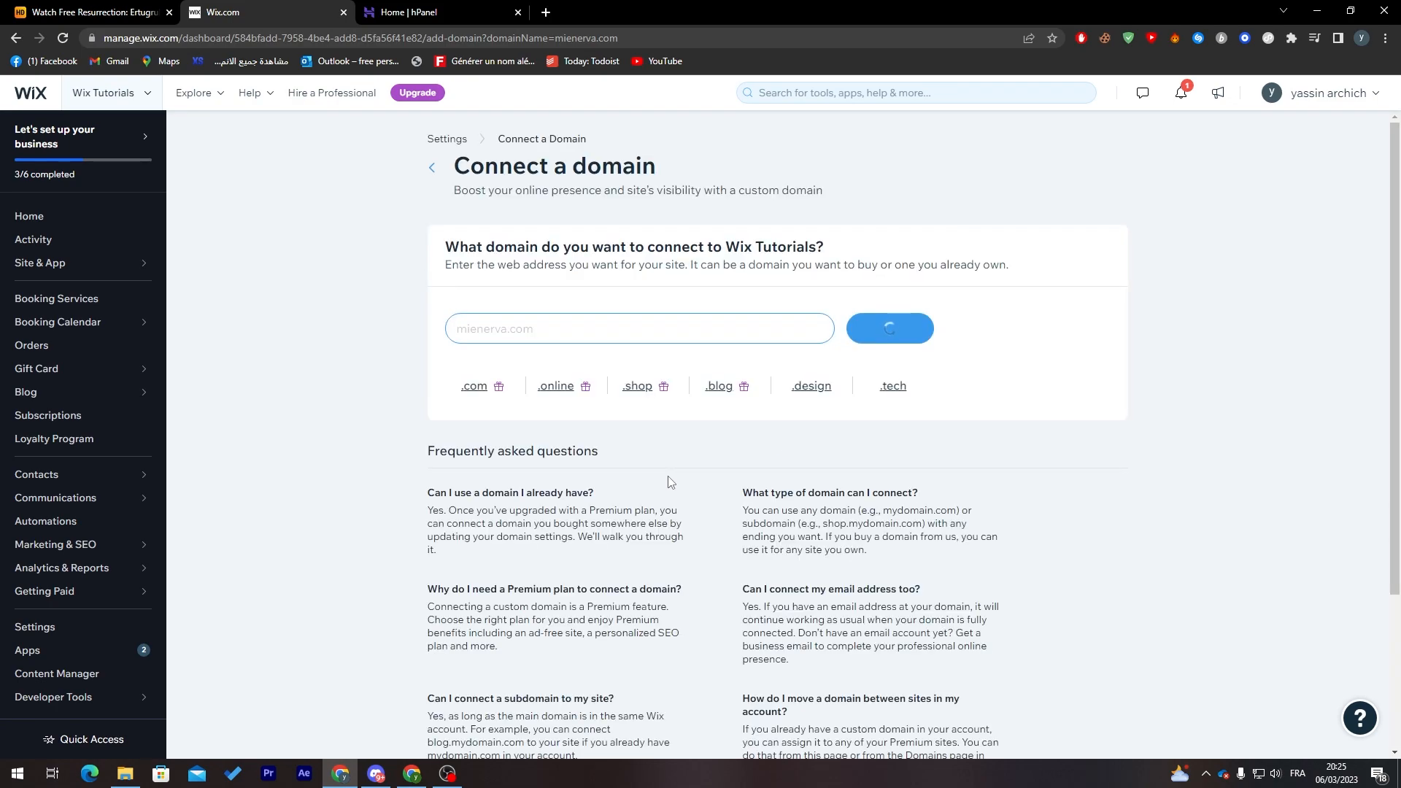
Step: Enter mienerva.com, claim it as already owned, and accept the Premium upgrade prompt
{"action": "type", "text": "mienerva.com"}
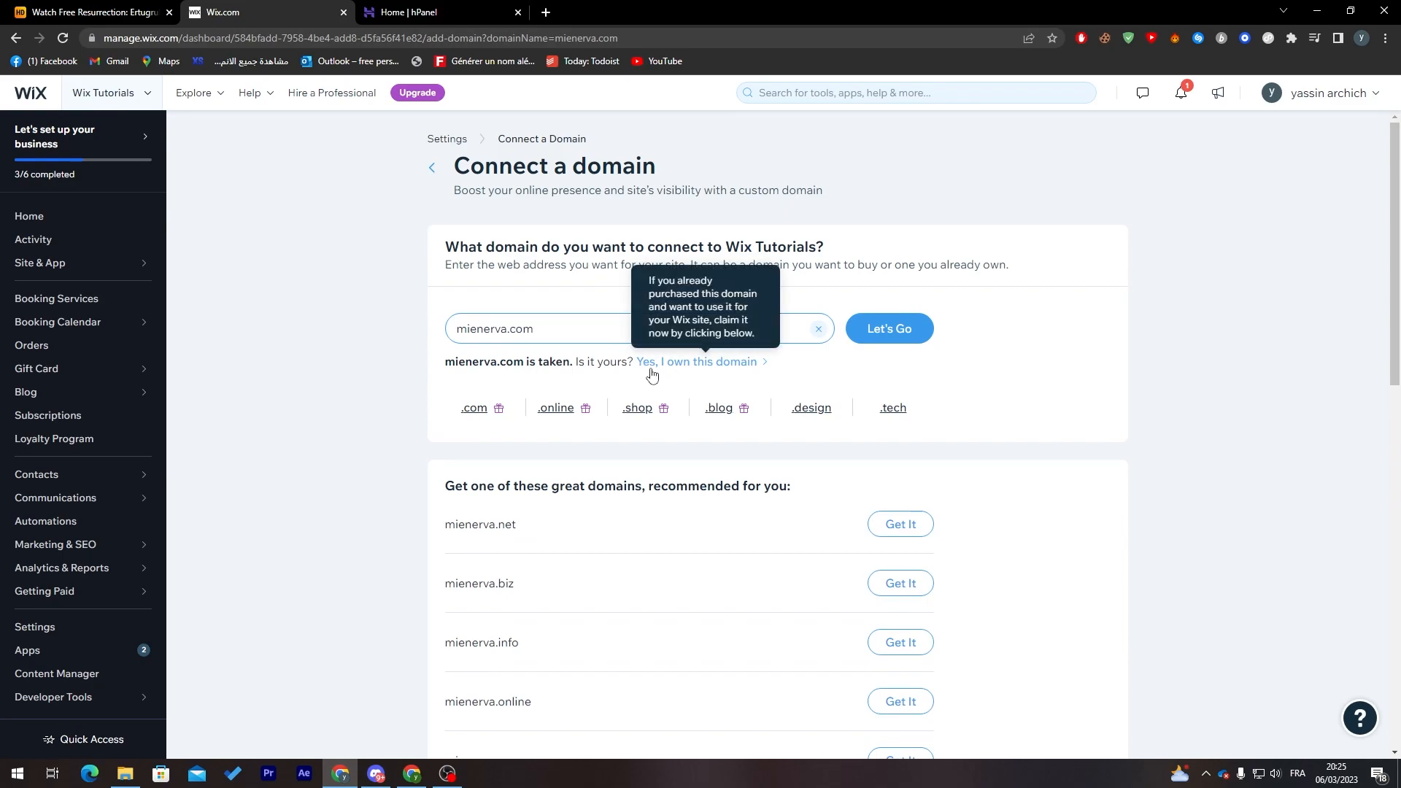
{"action": "left_click", "coordinate": [695, 366]}
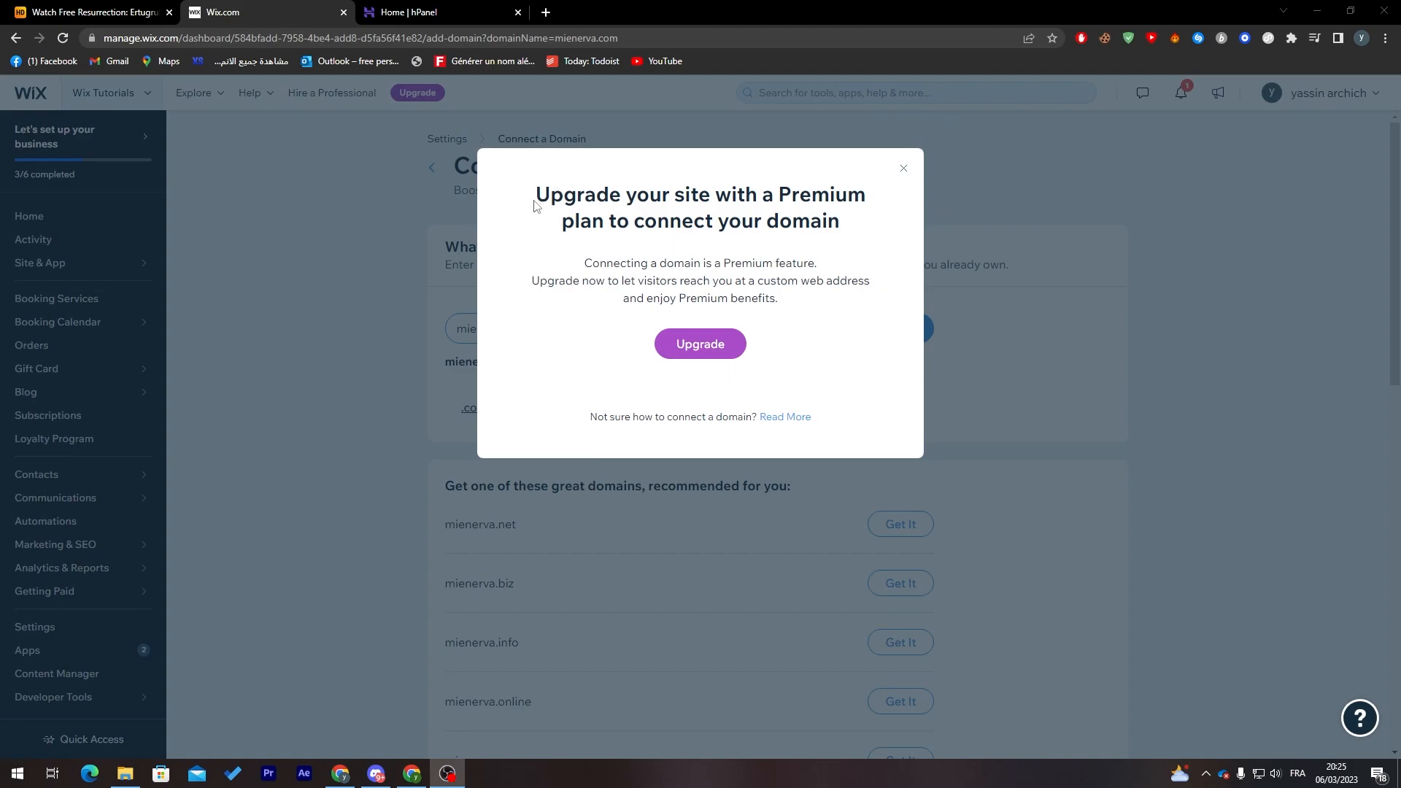
{"action": "mouse_move", "coordinate": [721, 310]}
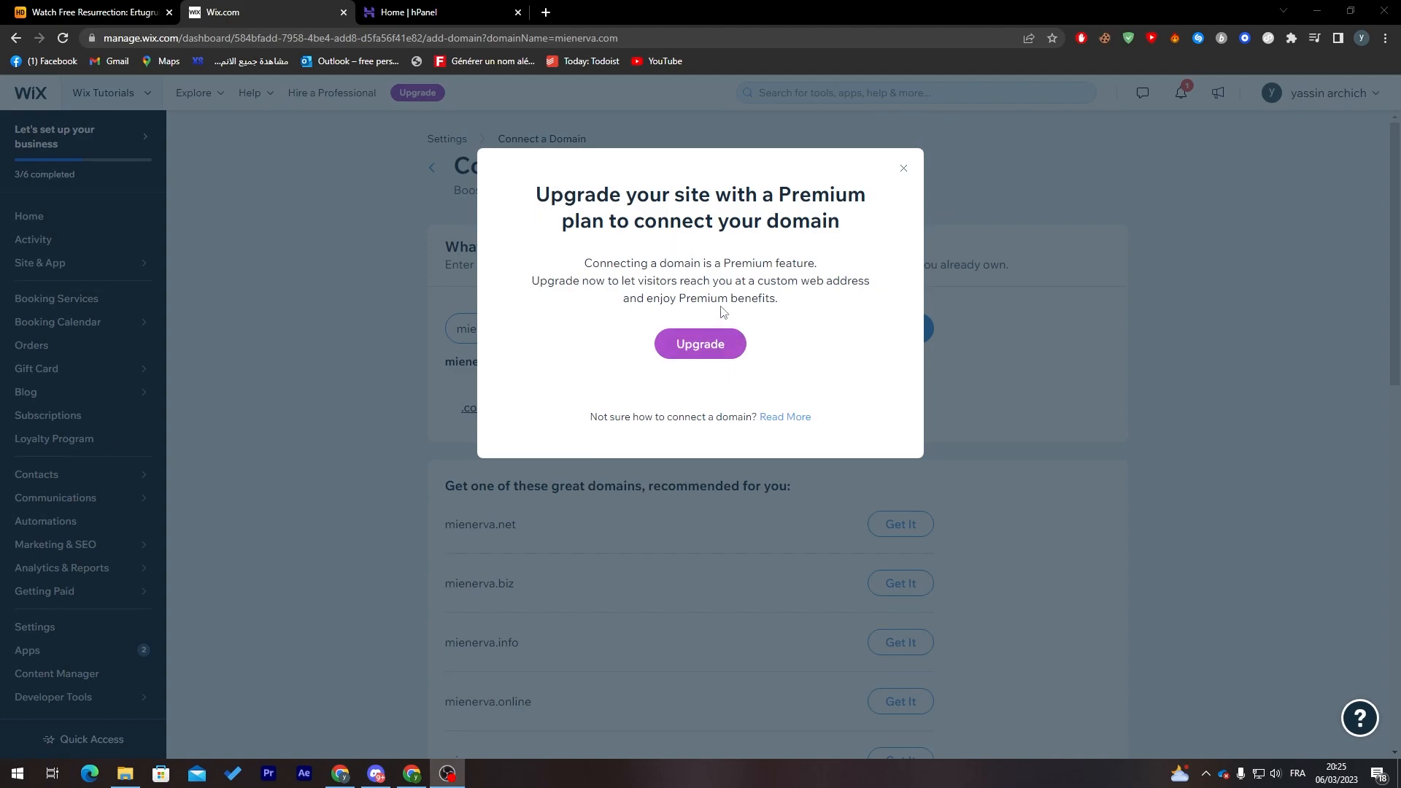
{"action": "left_click", "coordinate": [700, 344]}
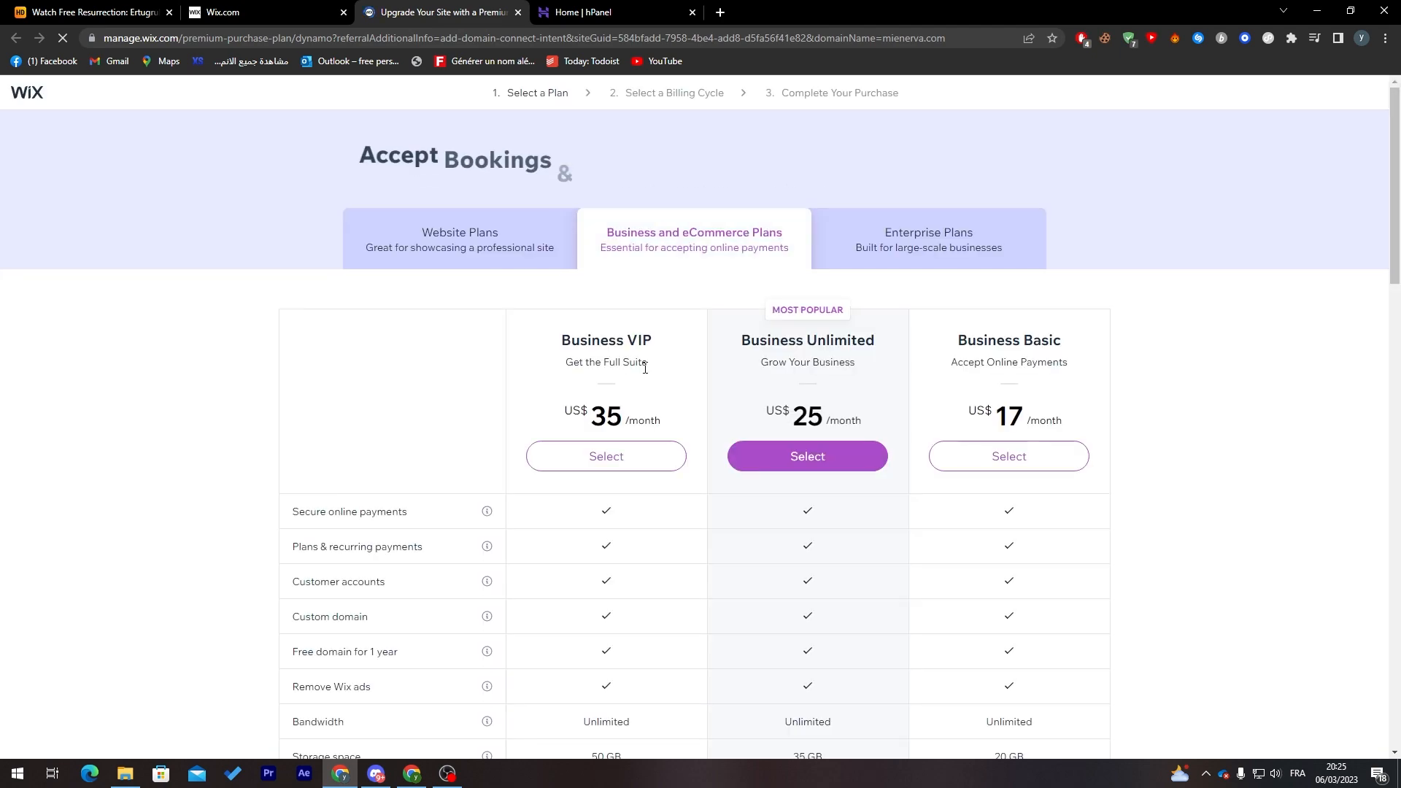
Step: Browse the Enterprise and Business plans, then review the Website Plans comparison table
{"action": "left_click", "coordinate": [458, 239]}
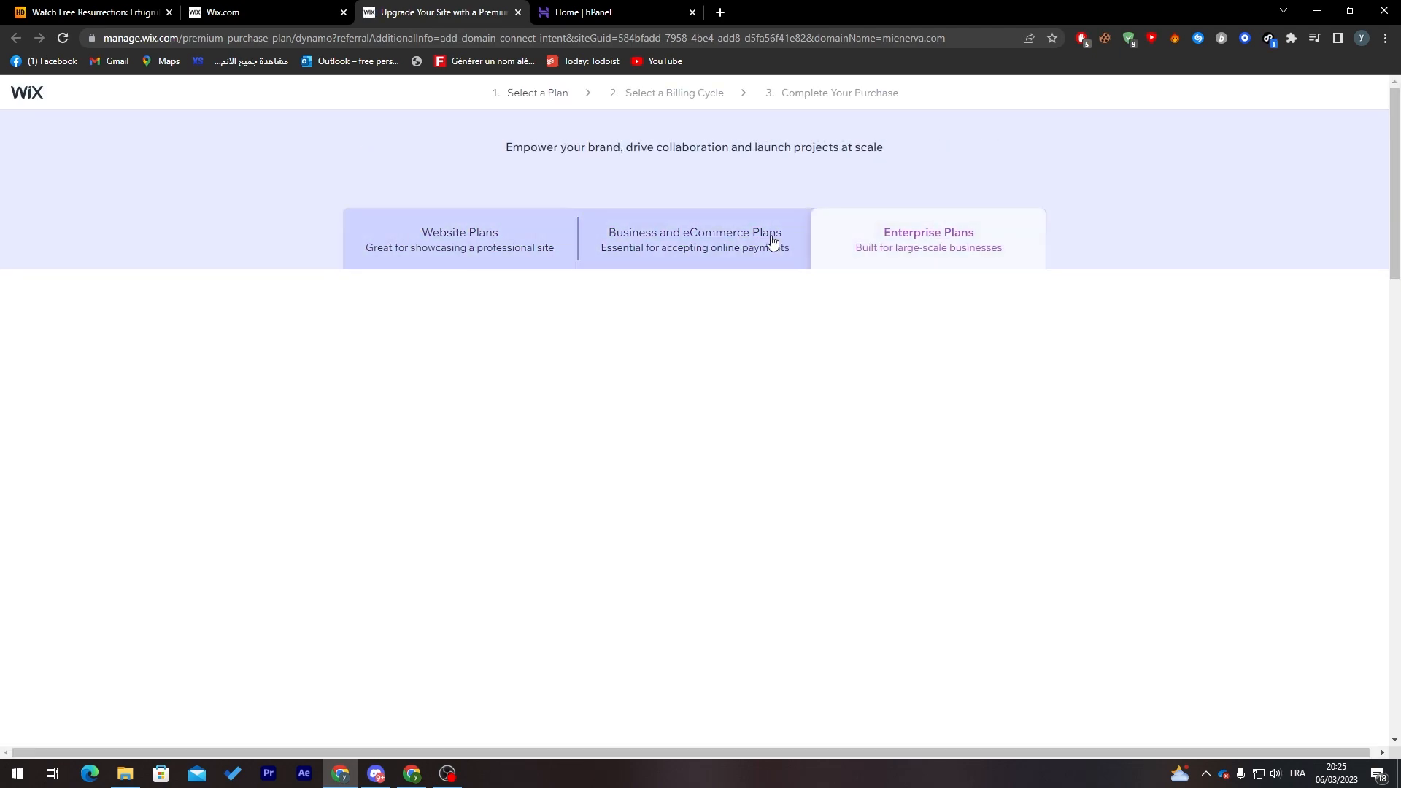
{"action": "left_click", "coordinate": [693, 239]}
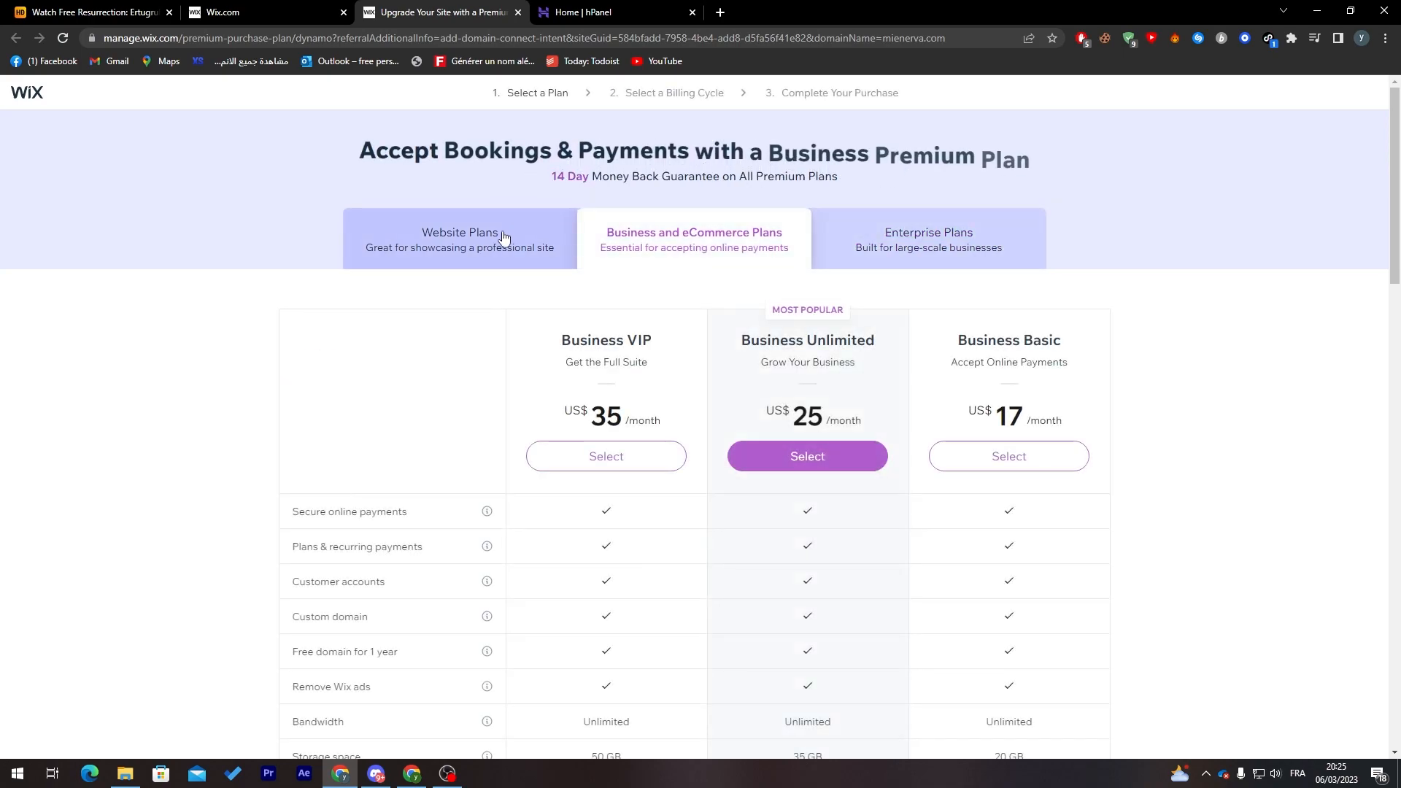
{"action": "left_click", "coordinate": [459, 239]}
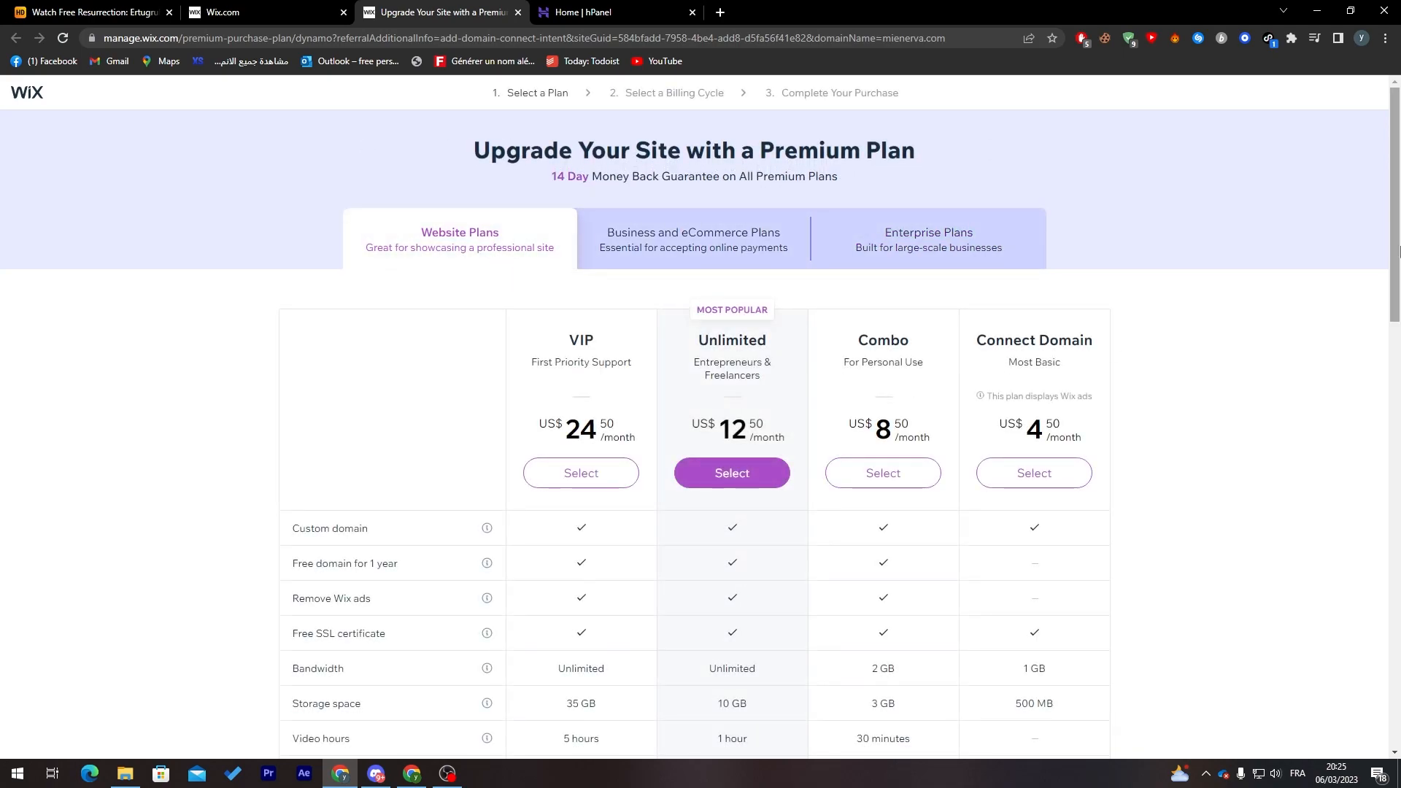
{"action": "scroll", "scroll_direction": "down", "scroll_amount": 3}
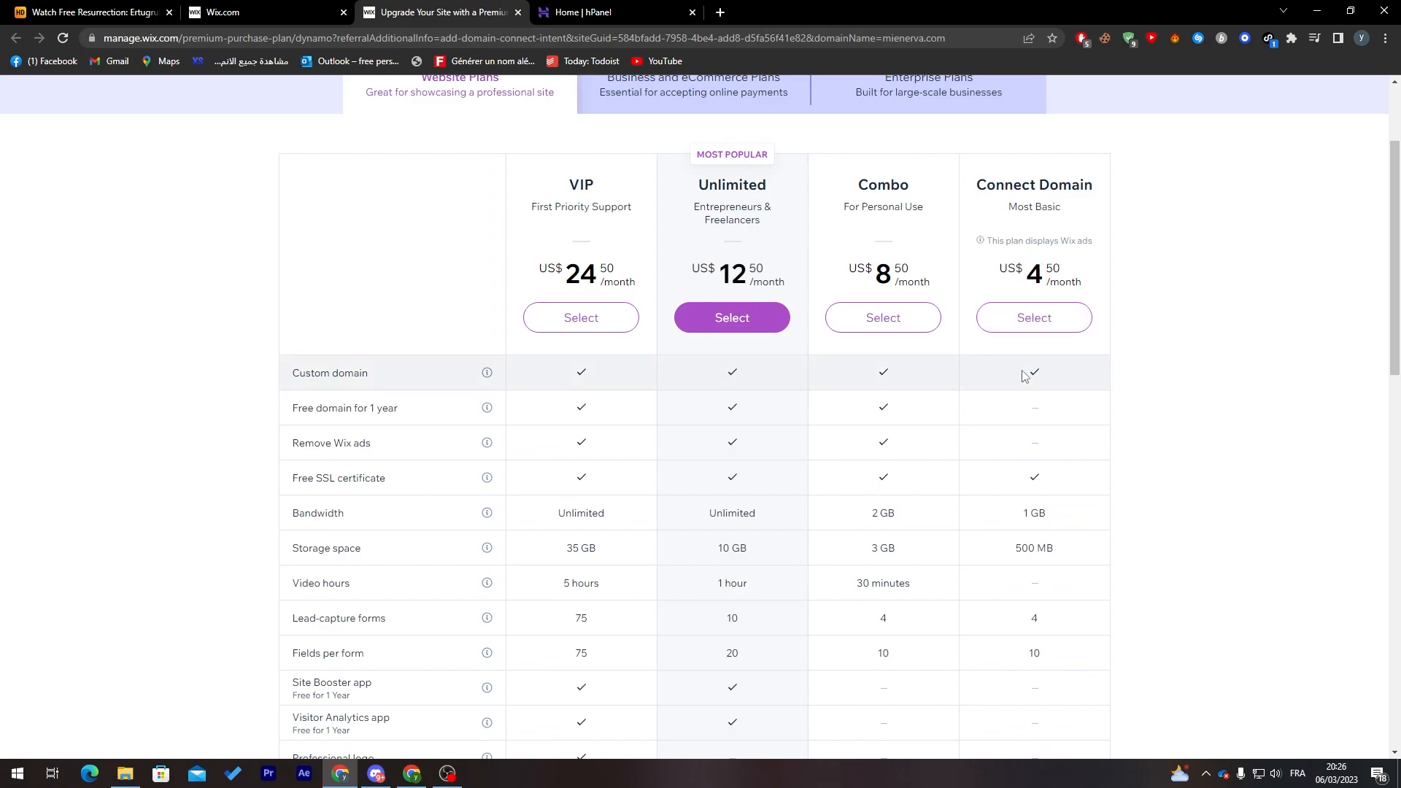
{"action": "mouse_move", "coordinate": [376, 497]}
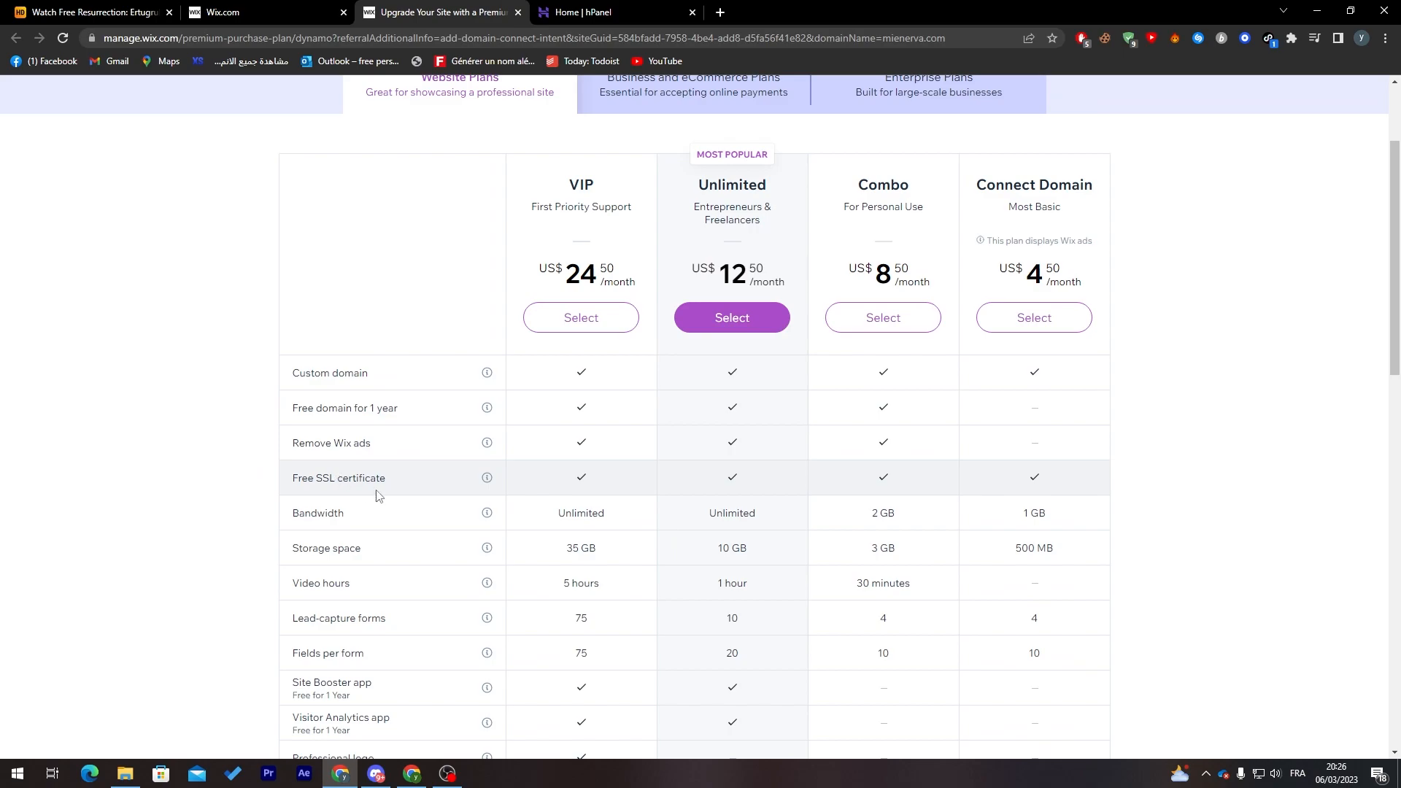
{"action": "mouse_move", "coordinate": [1006, 510]}
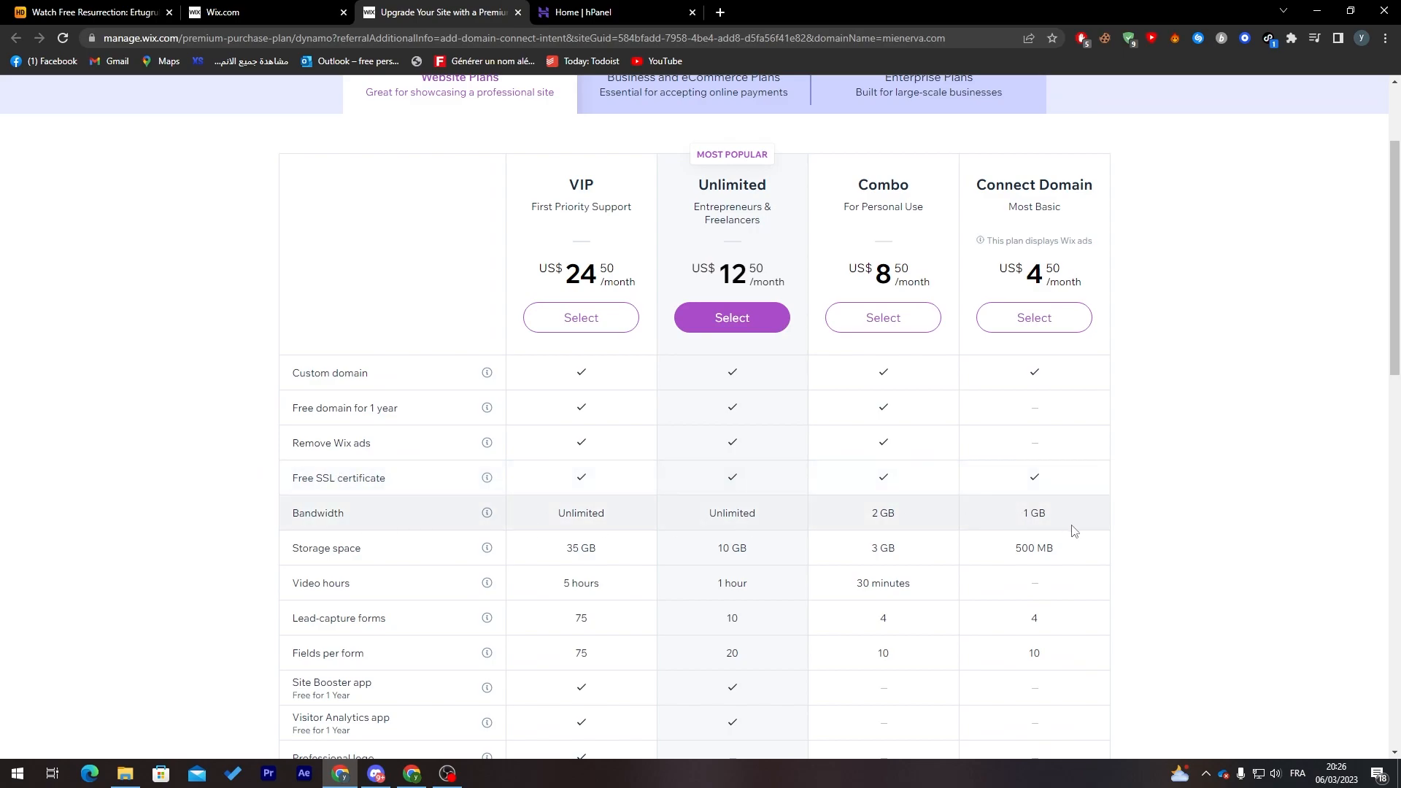
{"action": "mouse_move", "coordinate": [349, 561]}
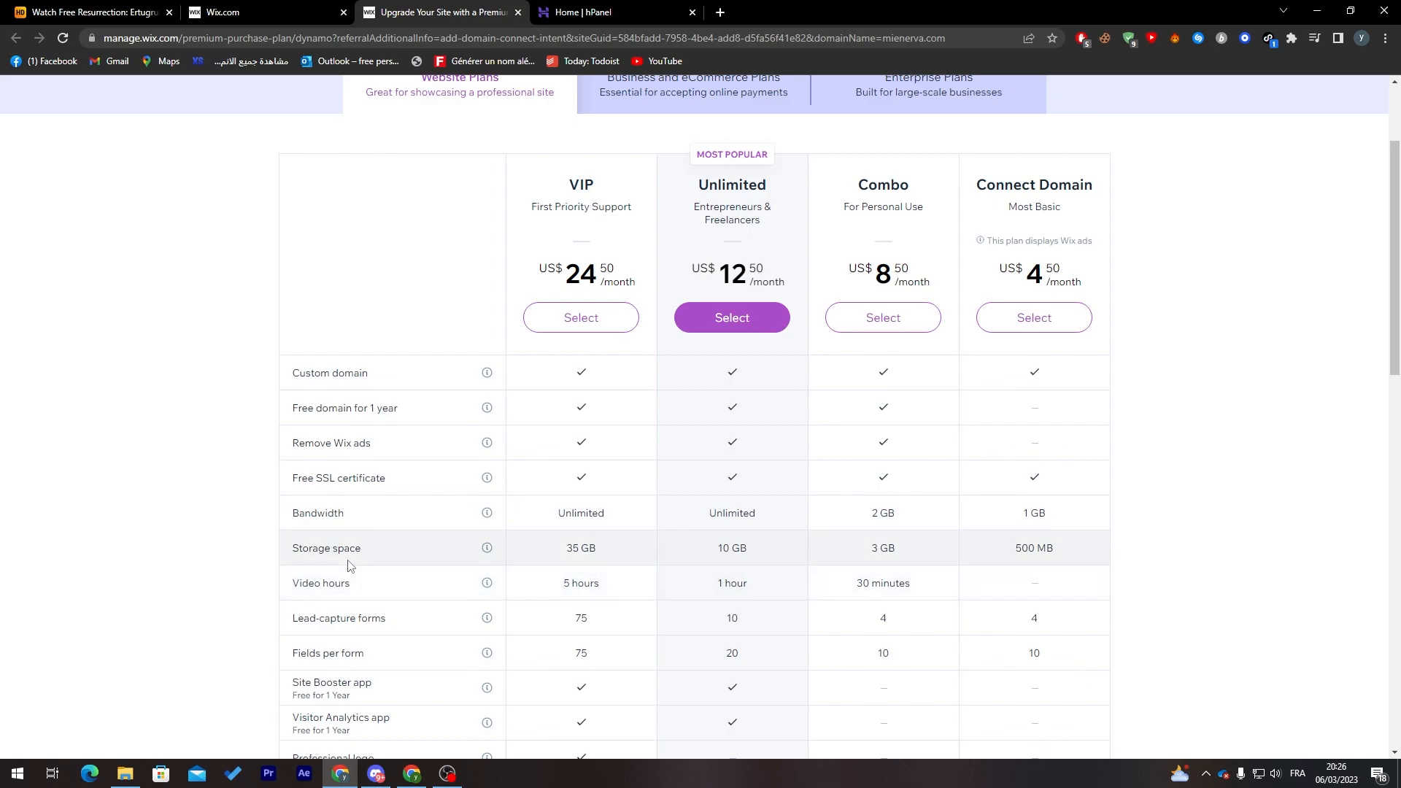
{"action": "mouse_move", "coordinate": [358, 610]}
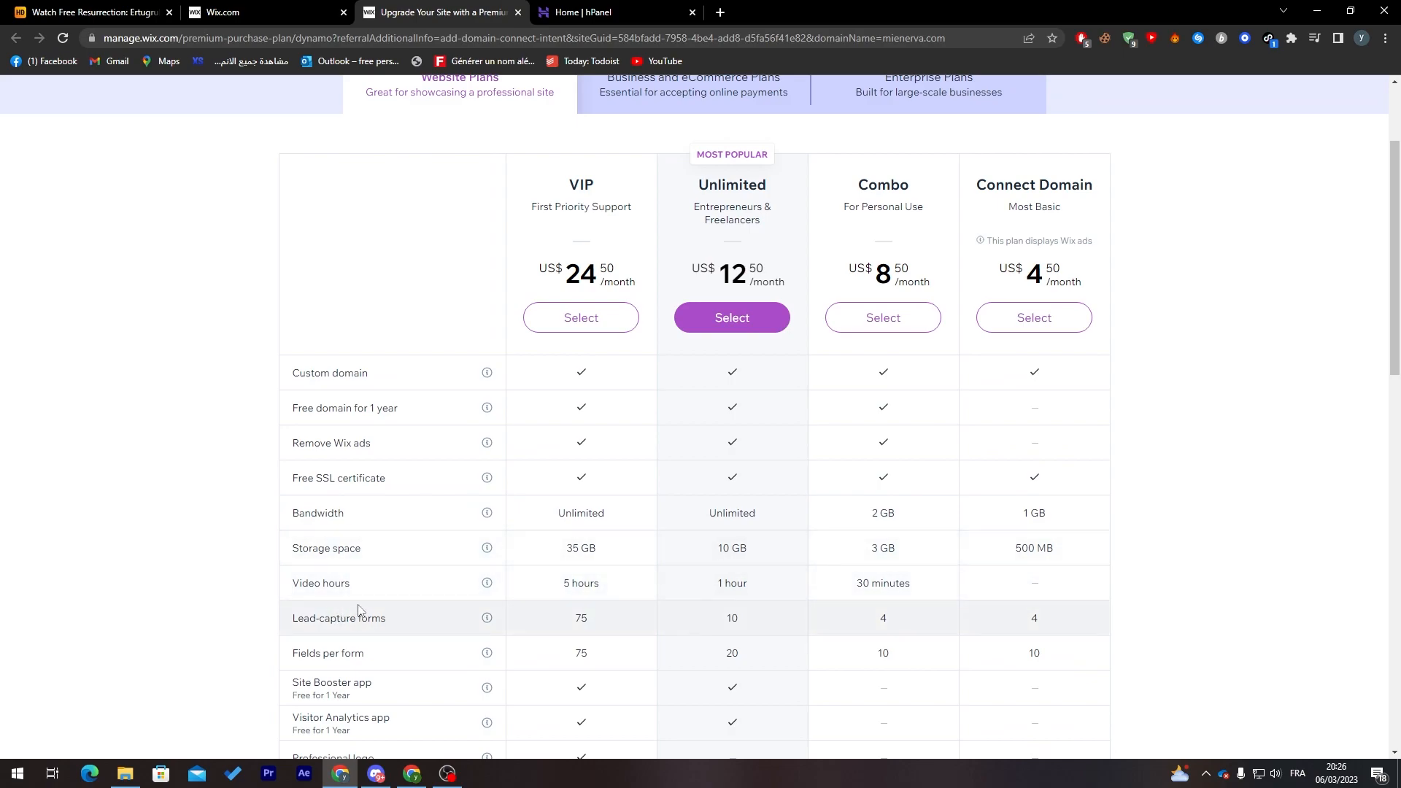
{"action": "double_click", "coordinate": [338, 617]}
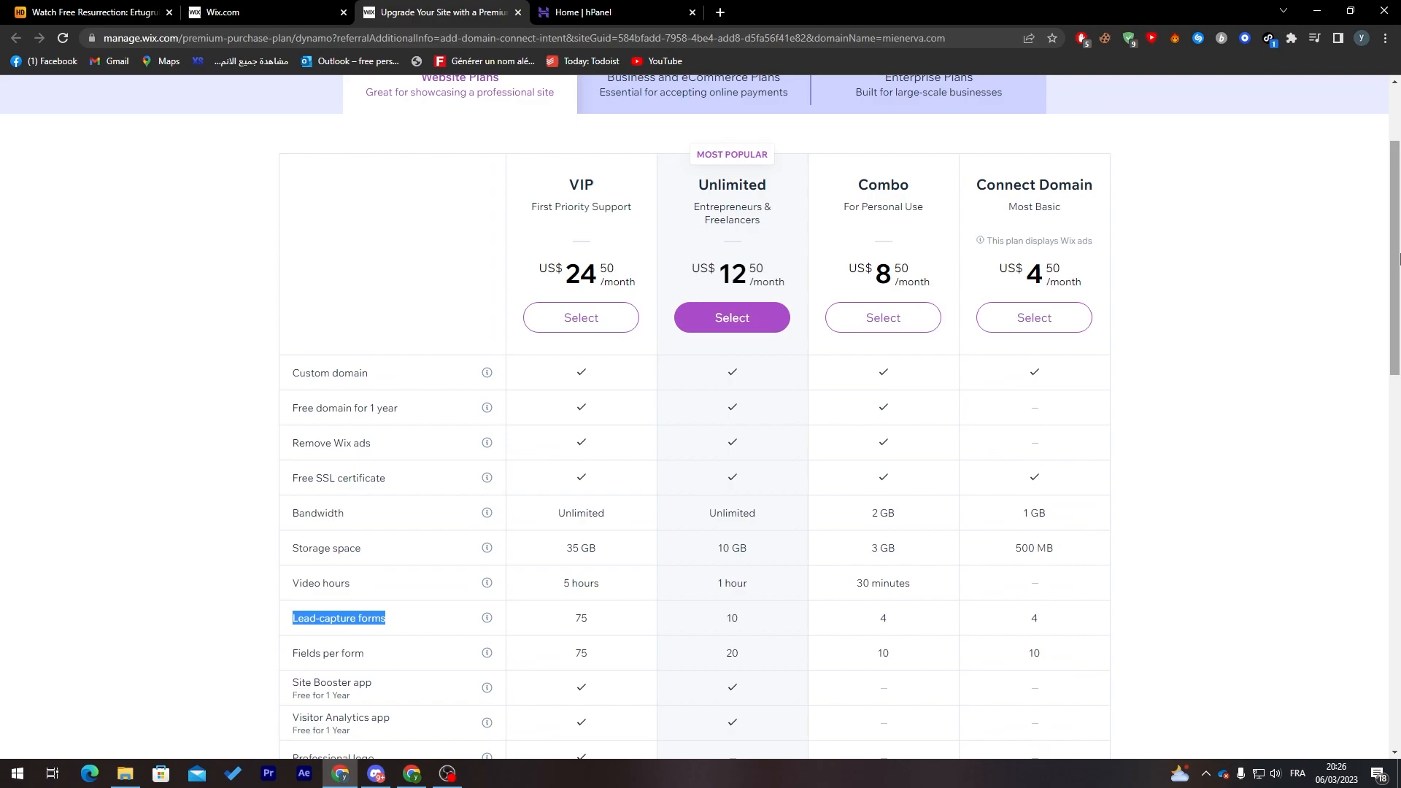
{"action": "scroll", "scroll_direction": "down", "scroll_amount": 3}
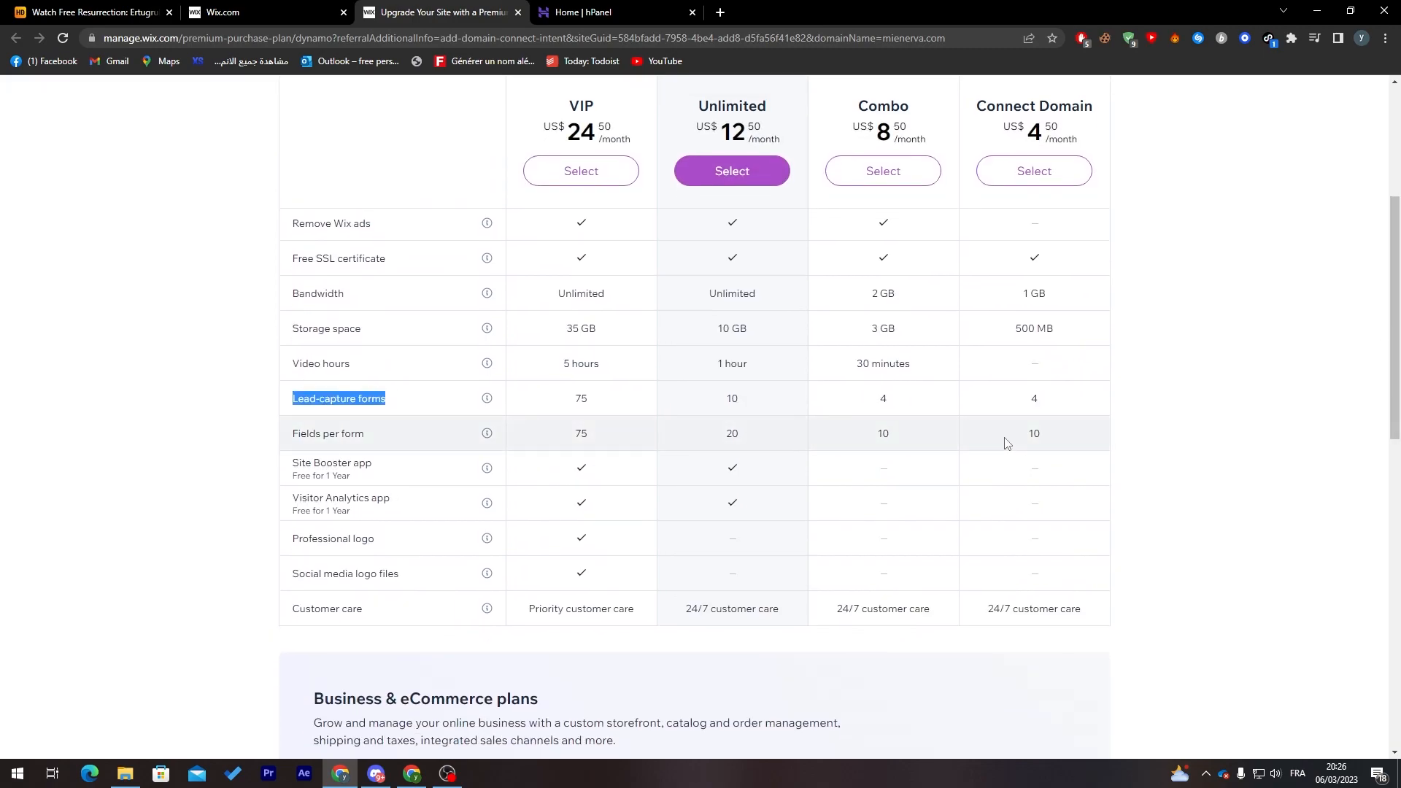
{"action": "mouse_move", "coordinate": [400, 445]}
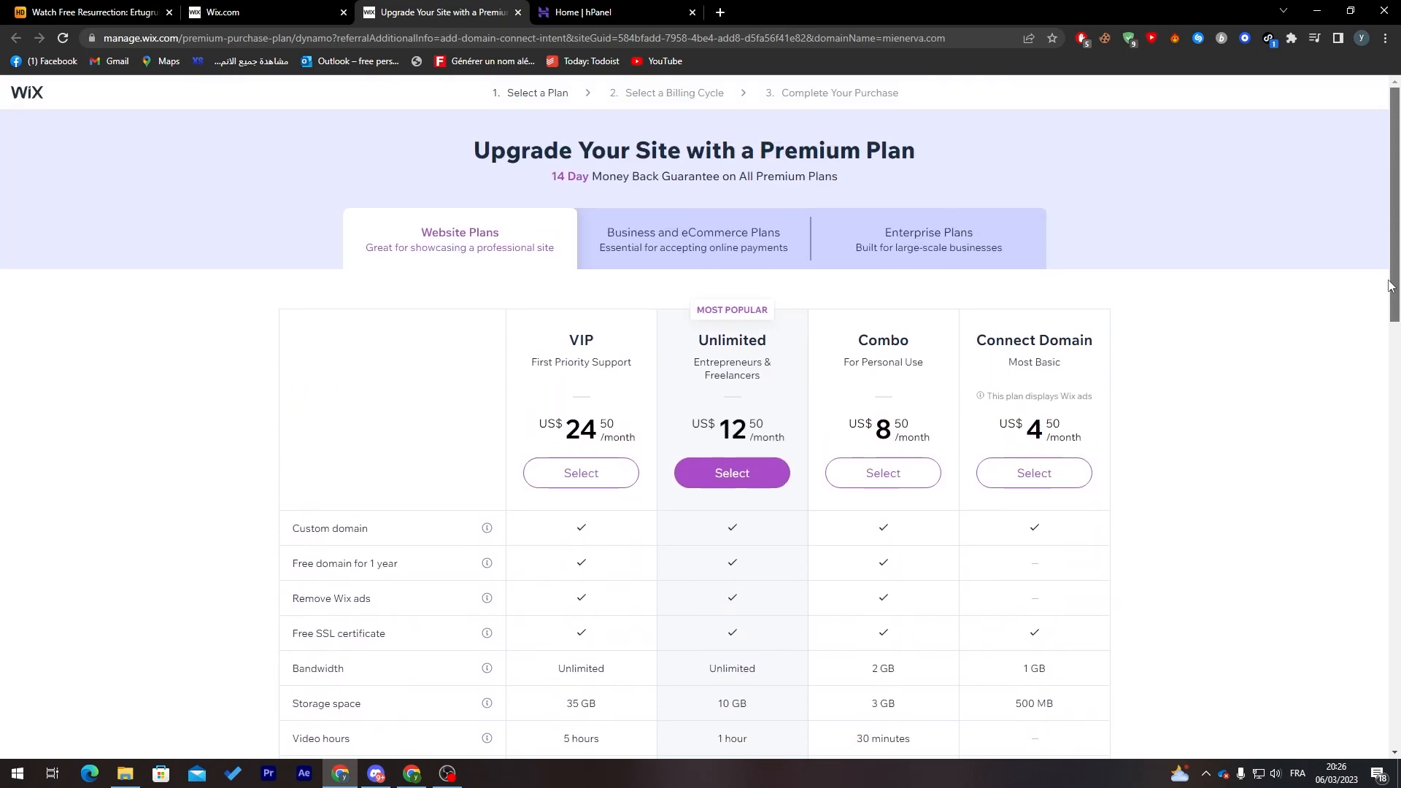
{"action": "mouse_move", "coordinate": [1033, 536]}
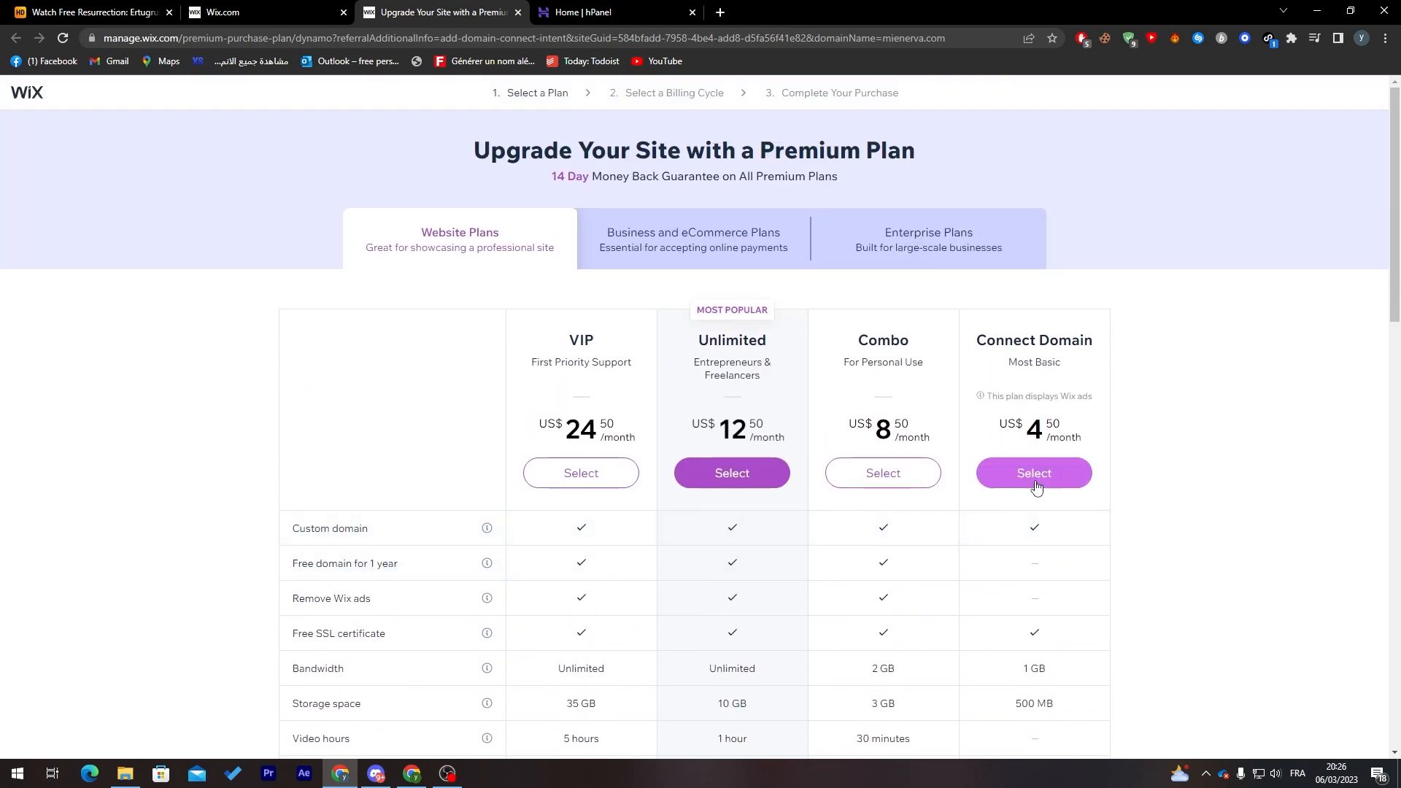
Step: Select the Connect Domain plan, compare billing cycles, and settle on monthly at US$7.00
{"action": "left_click", "coordinate": [1033, 473]}
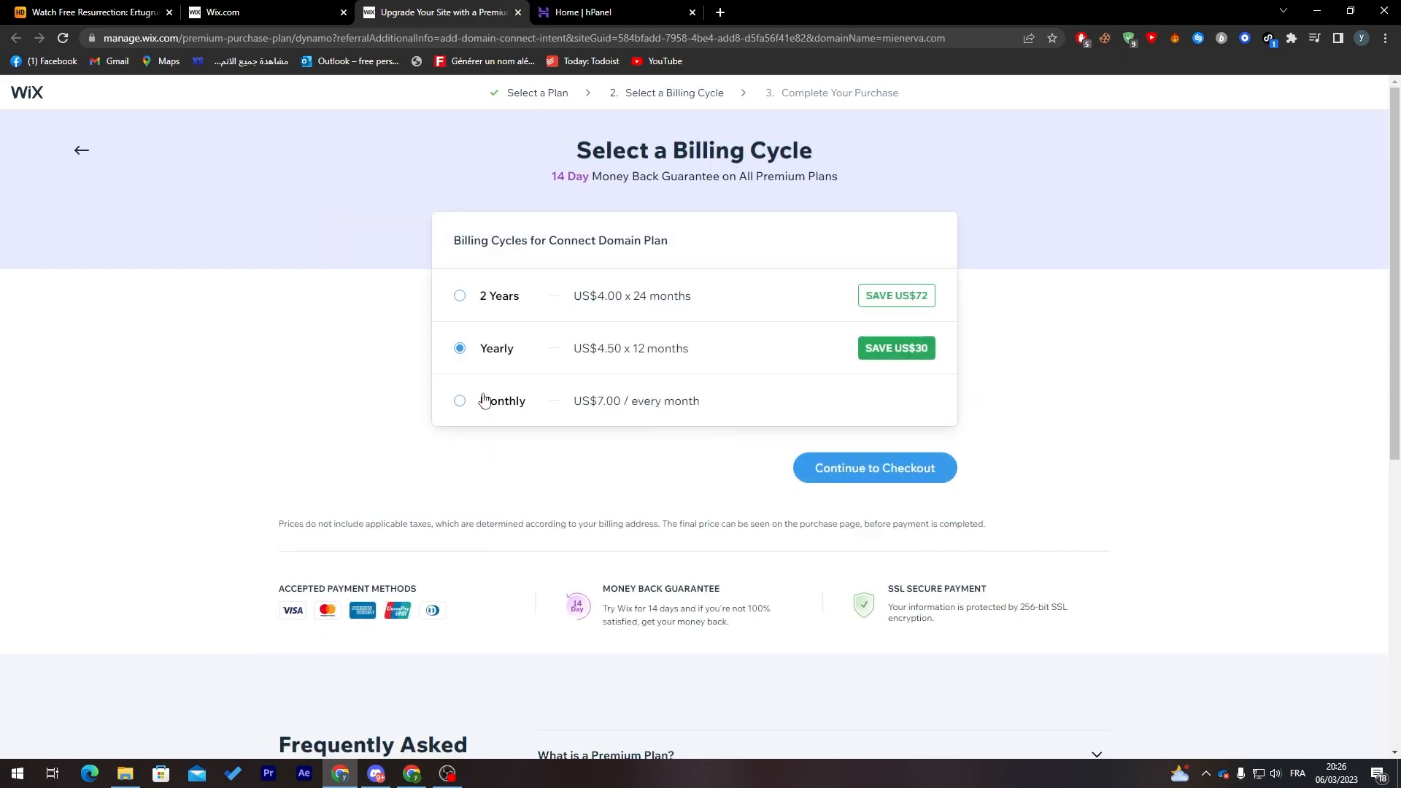
{"action": "left_click", "coordinate": [458, 402]}
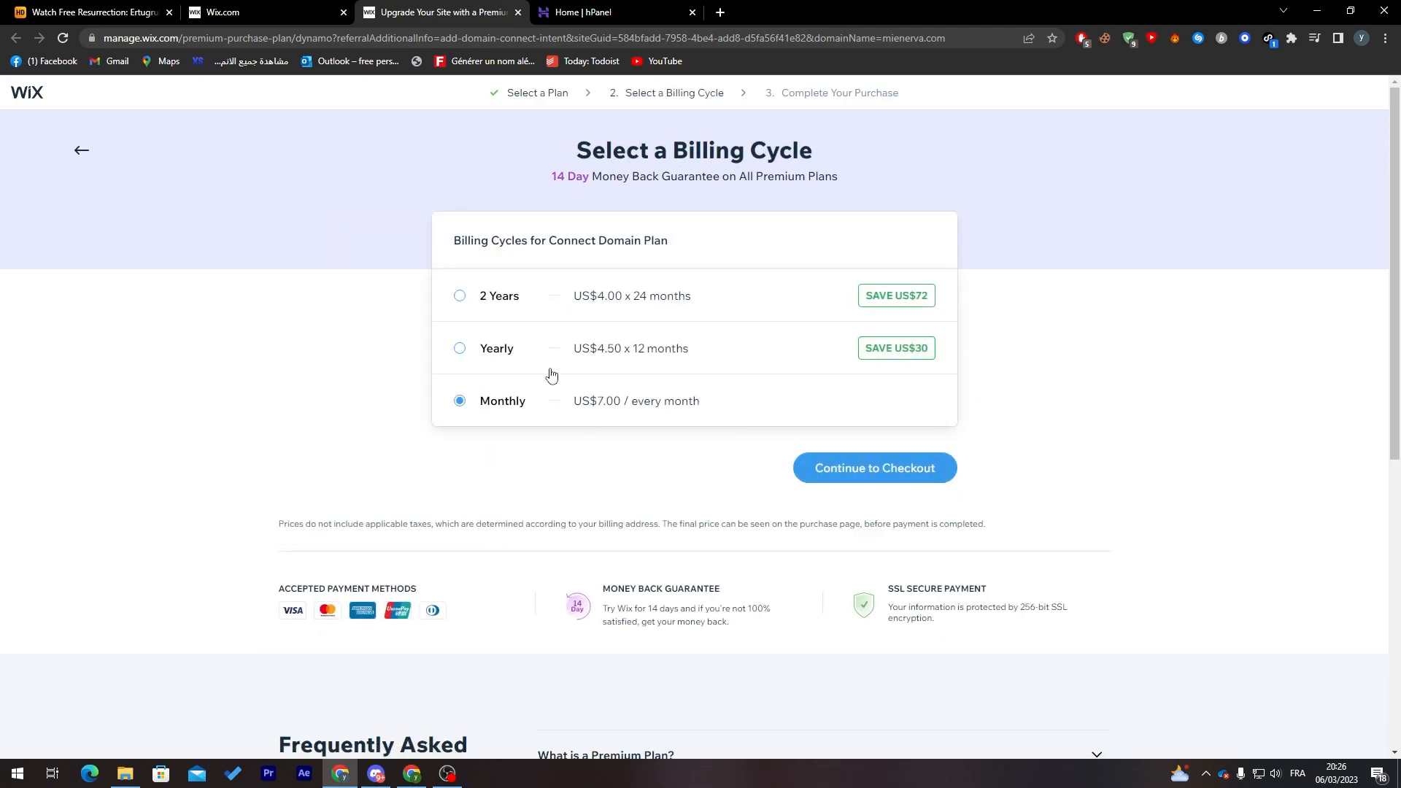
{"action": "left_click", "coordinate": [459, 295]}
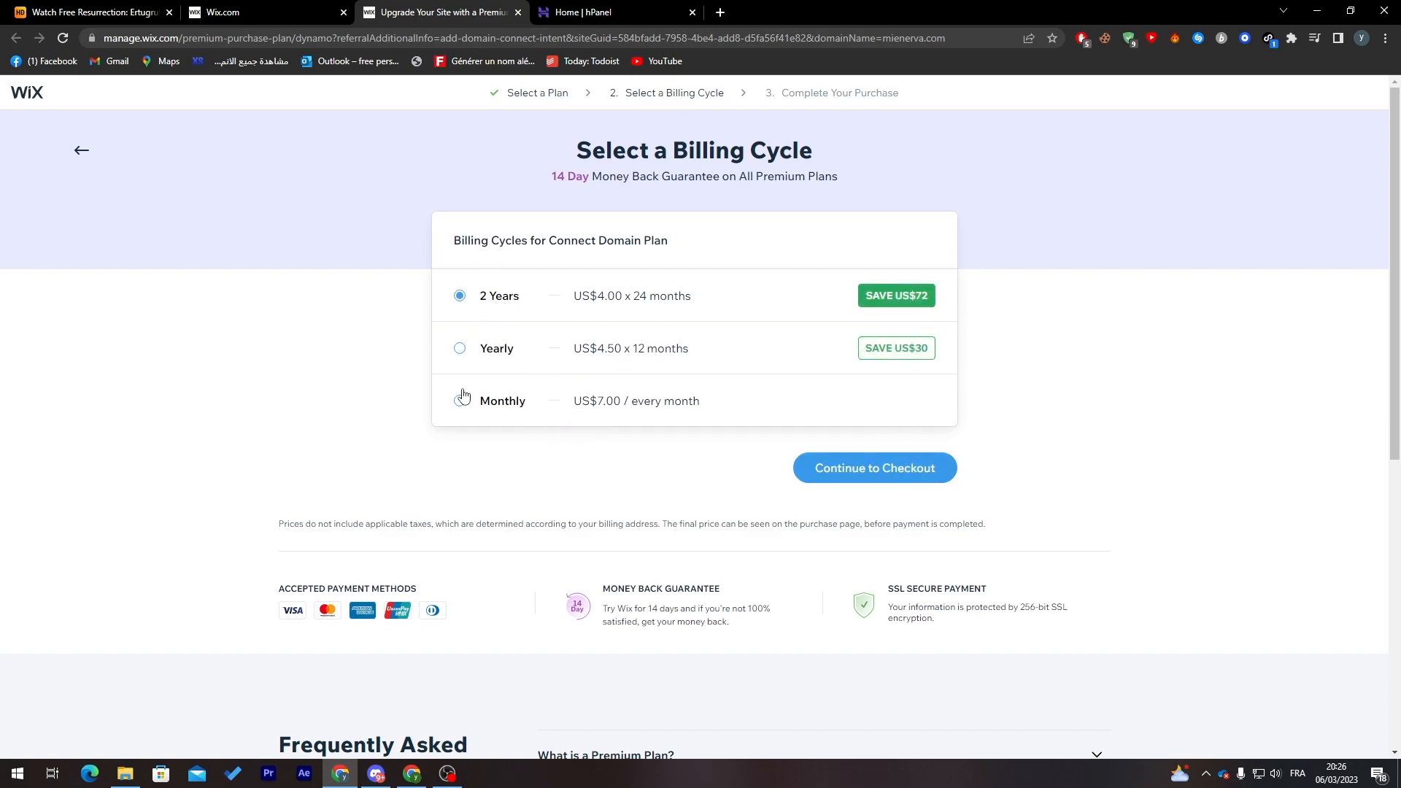
{"action": "left_click", "coordinate": [874, 467]}
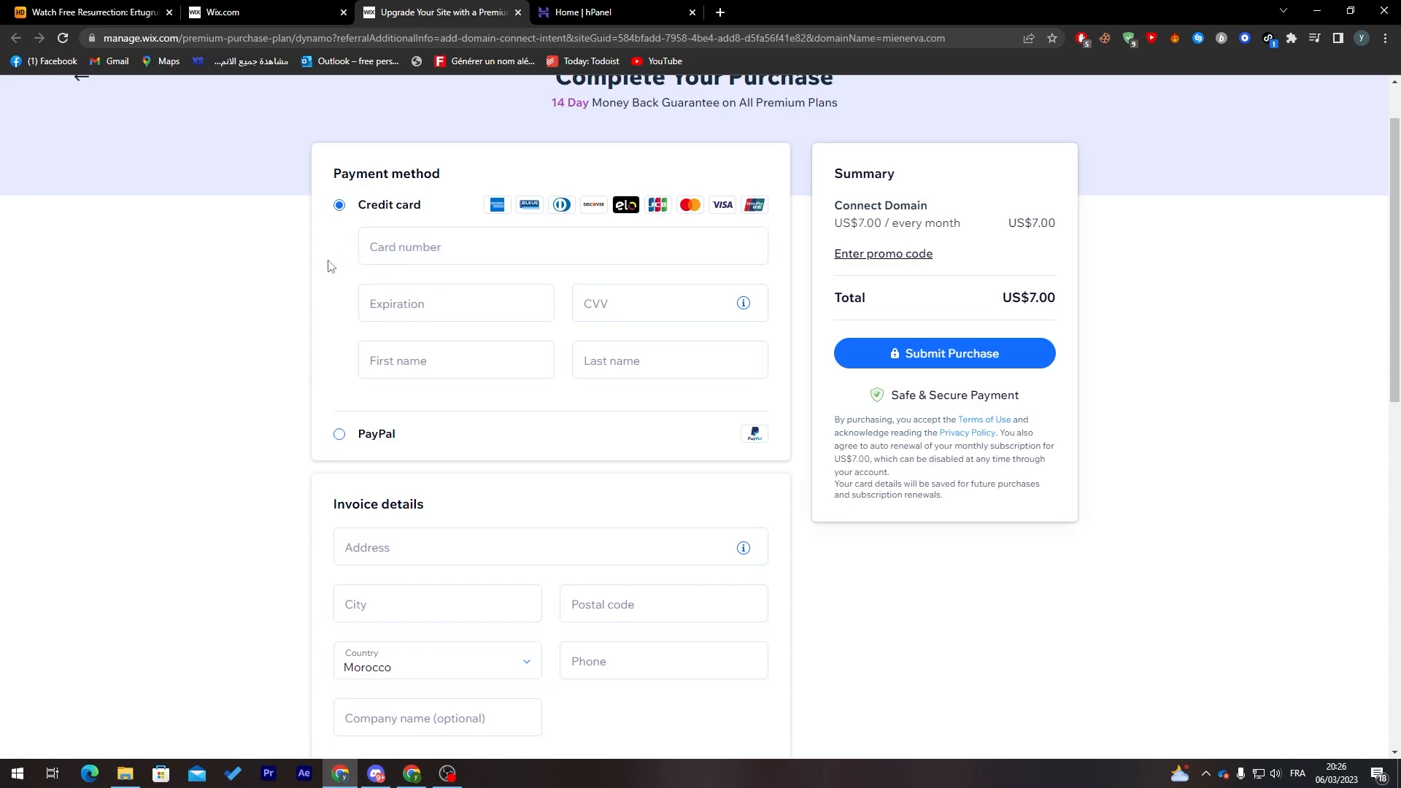
Step: Choose PayPal as the checkout payment method
{"action": "left_click", "coordinate": [455, 303]}
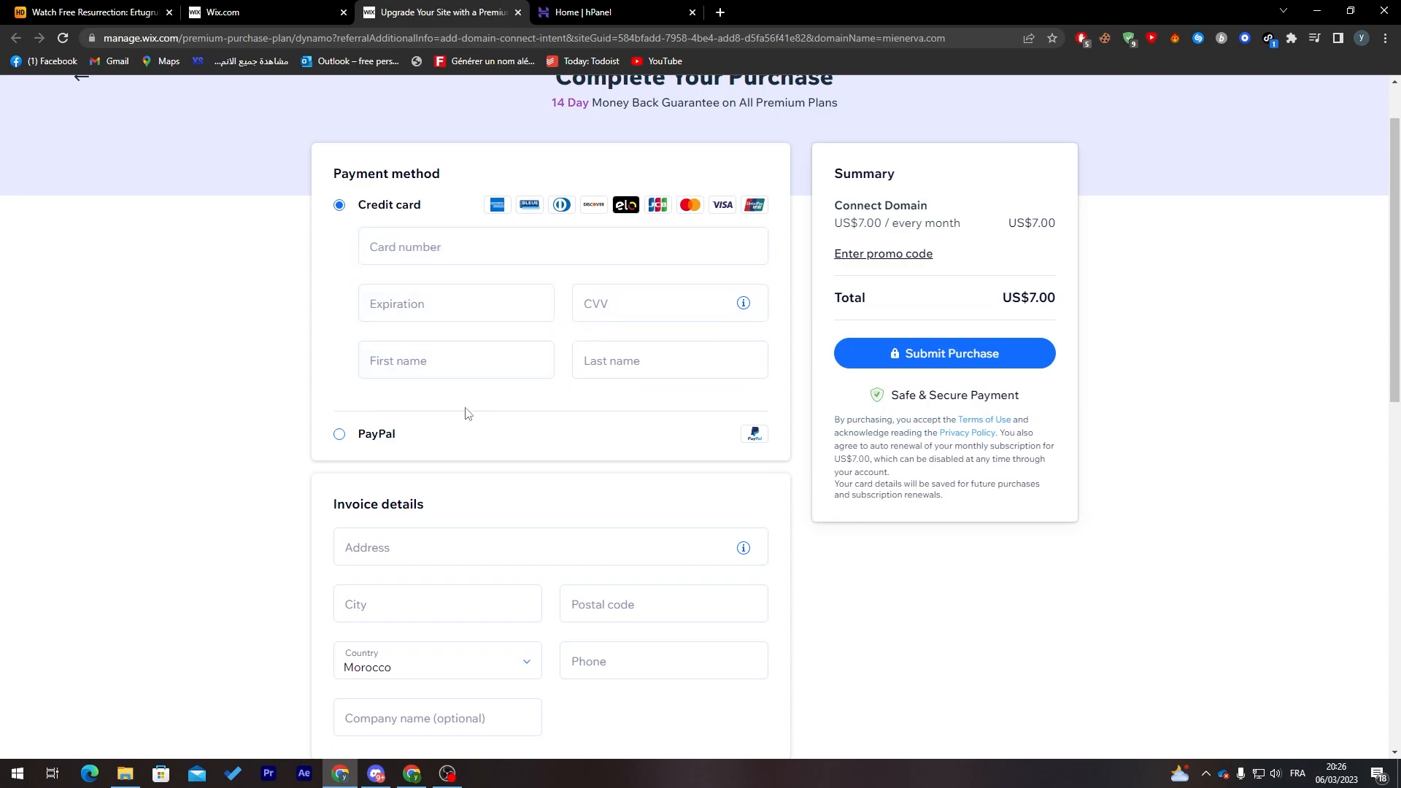
{"action": "left_click", "coordinate": [339, 439]}
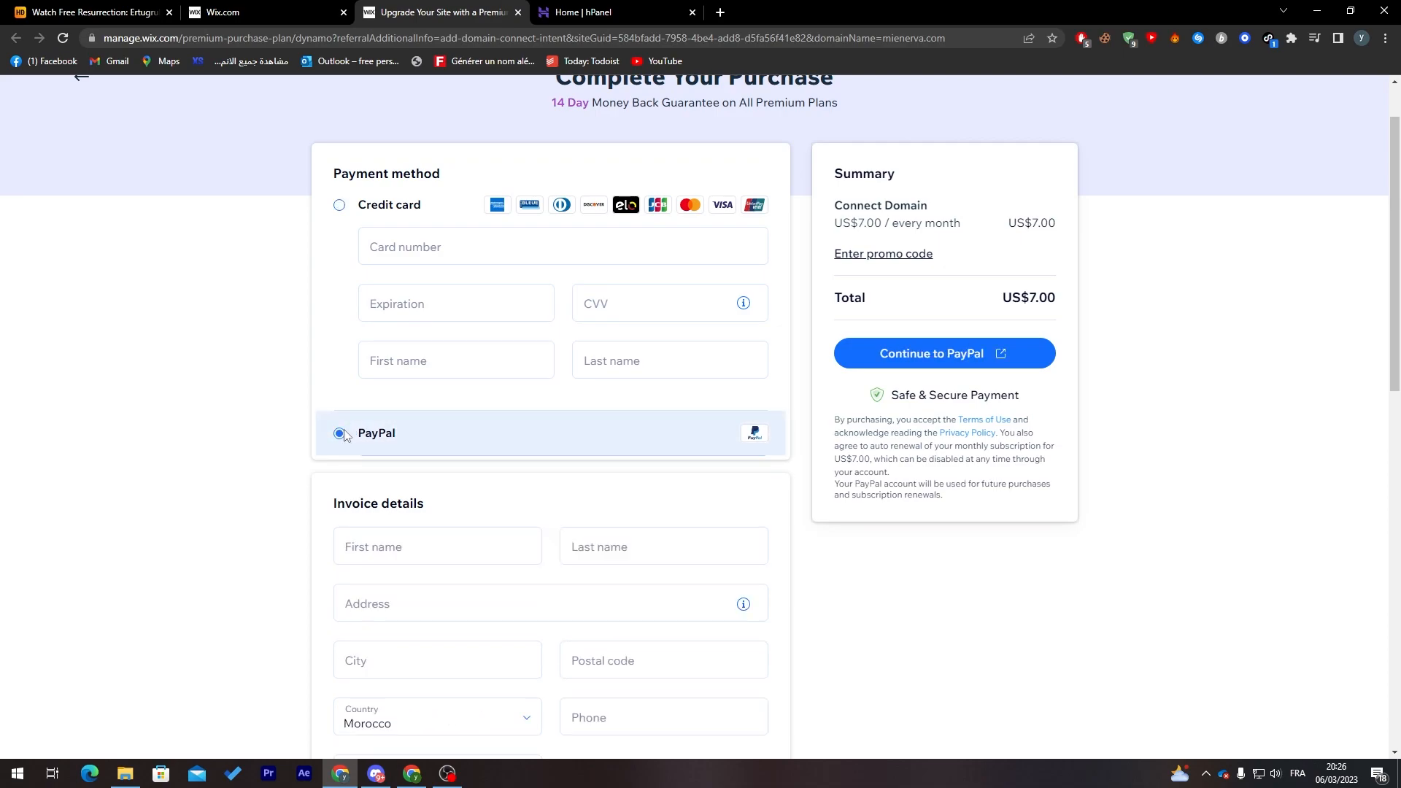
{"action": "left_click", "coordinate": [338, 250]}
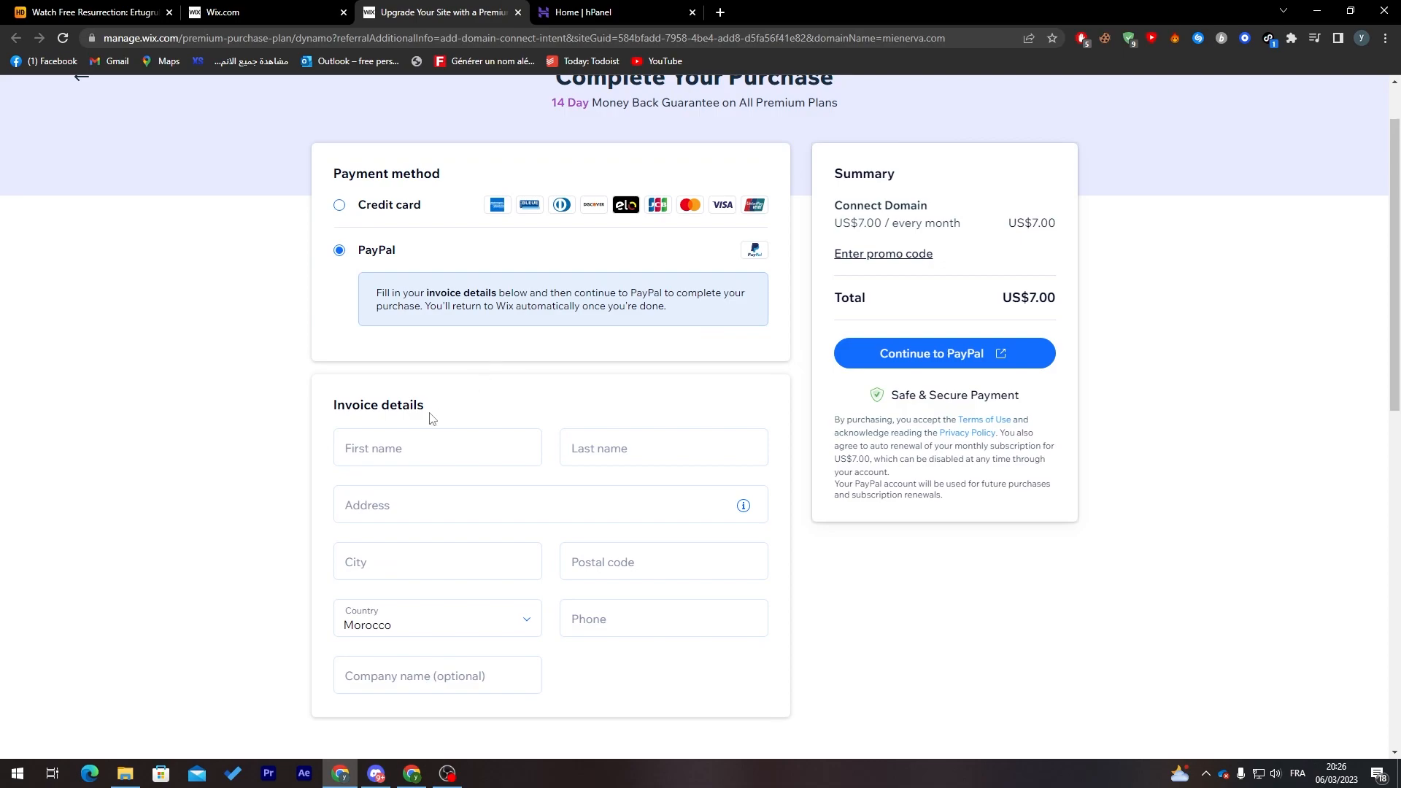
{"action": "scroll", "scroll_direction": "down", "scroll_amount": 3}
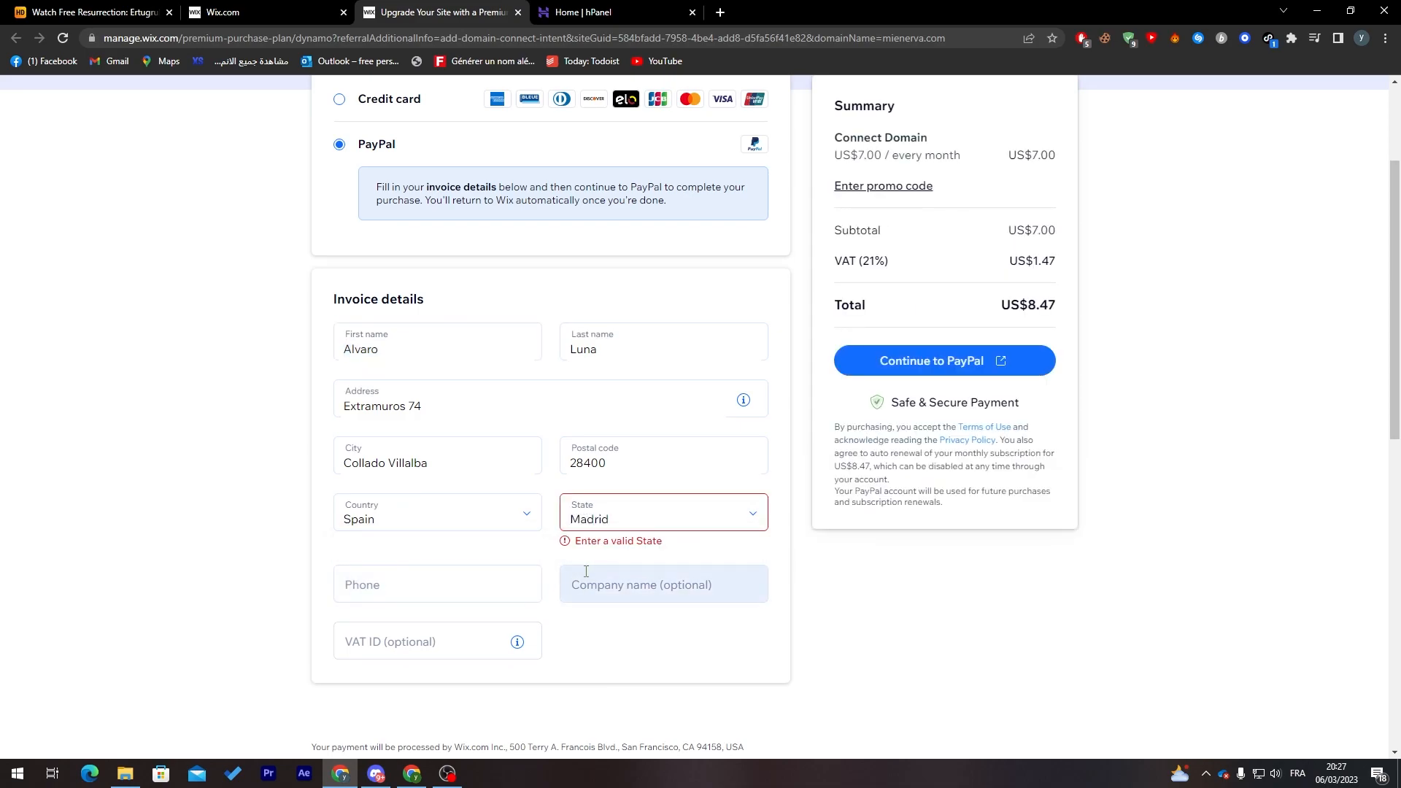
Step: Fill in the invoice details with Spain and Madrid, then return to Connect a domain
{"action": "left_click", "coordinate": [664, 585]}
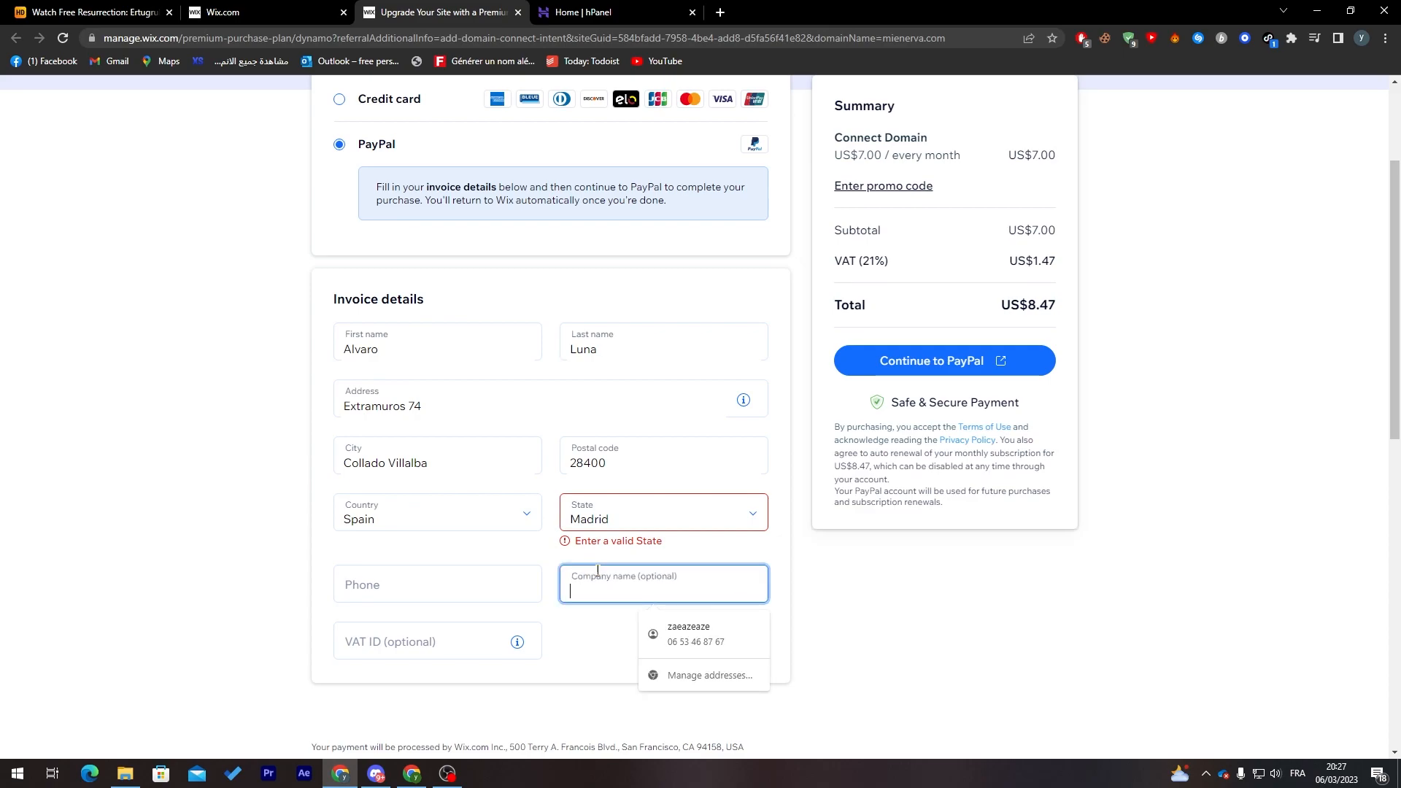
{"action": "left_click", "coordinate": [634, 661]}
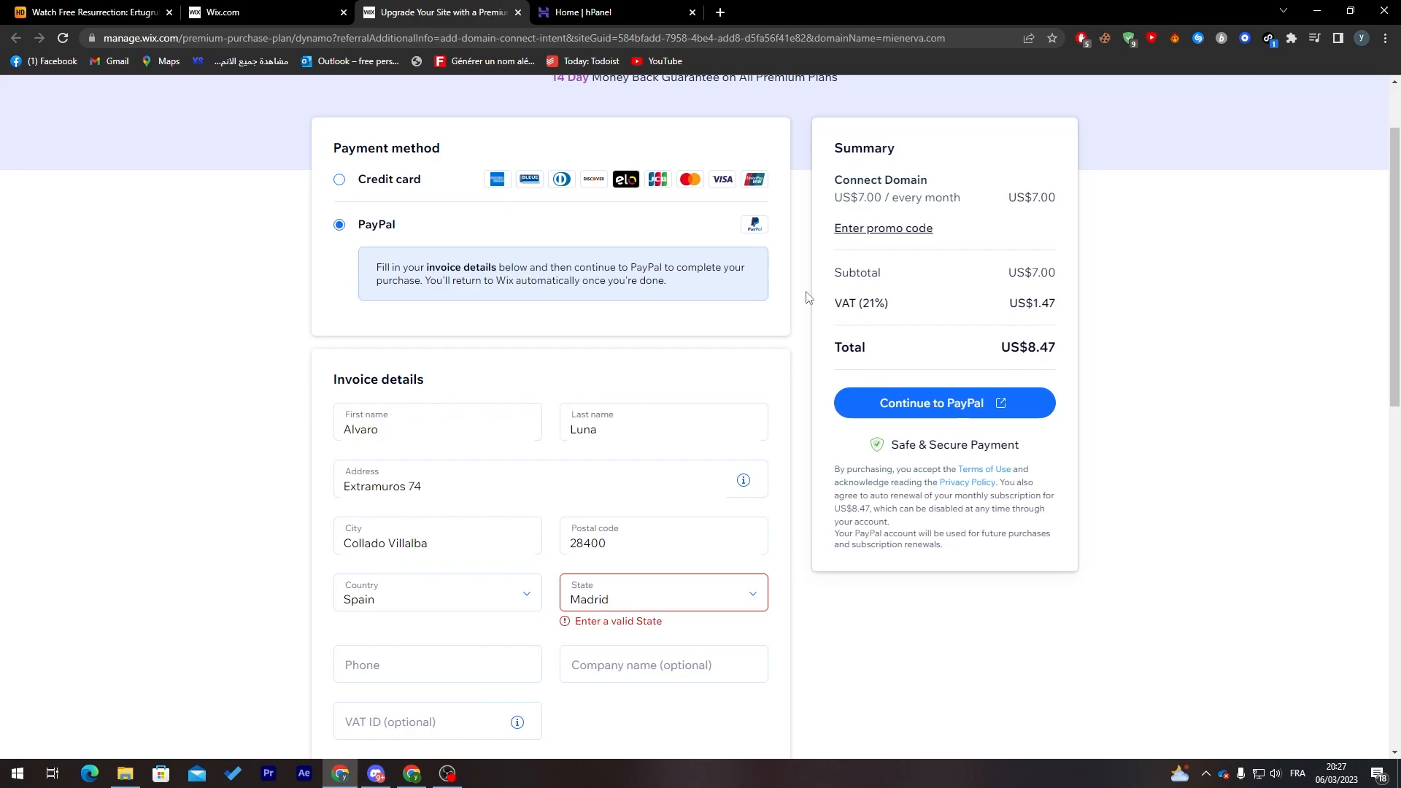
{"action": "mouse_move", "coordinate": [875, 239]}
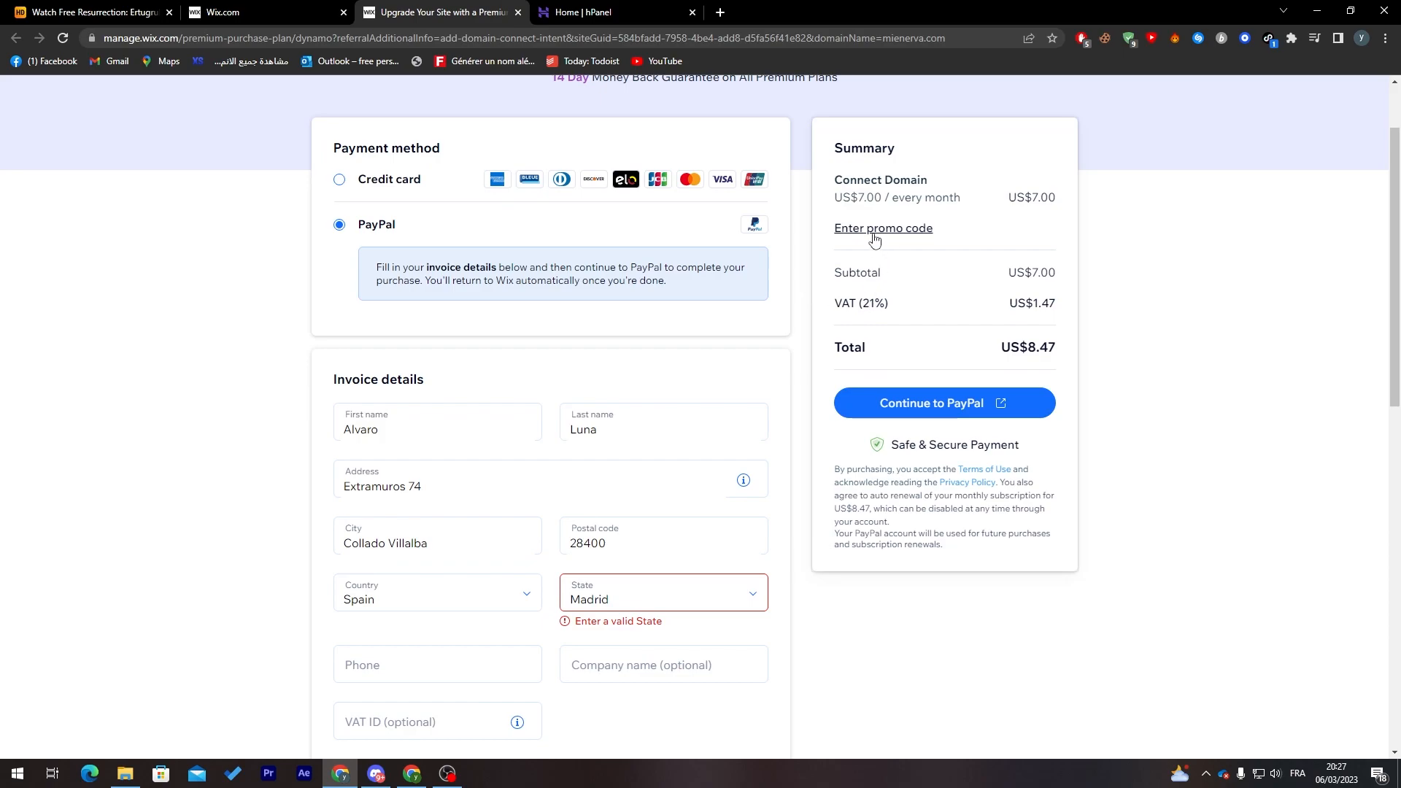
{"action": "mouse_move", "coordinate": [882, 228]}
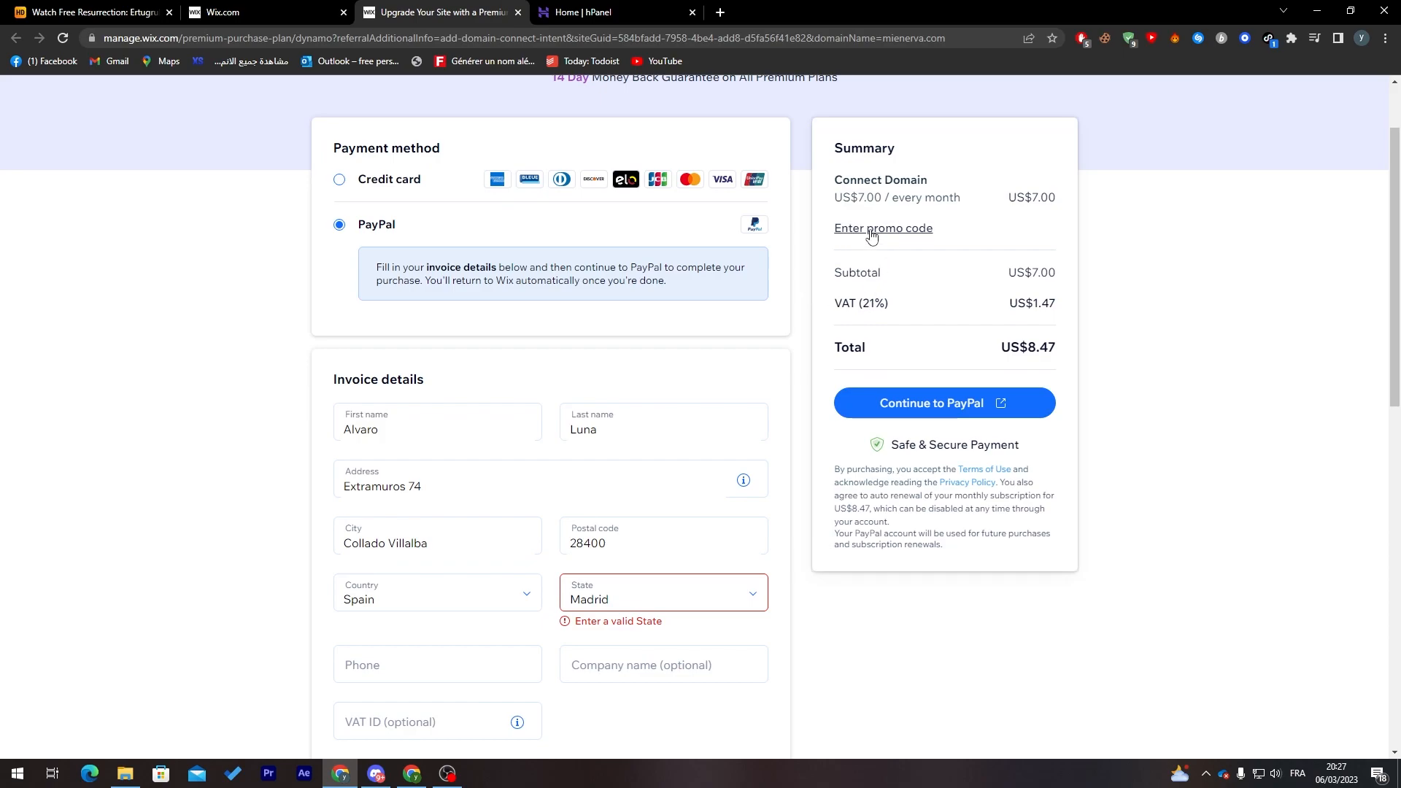
{"action": "mouse_move", "coordinate": [1069, 308]}
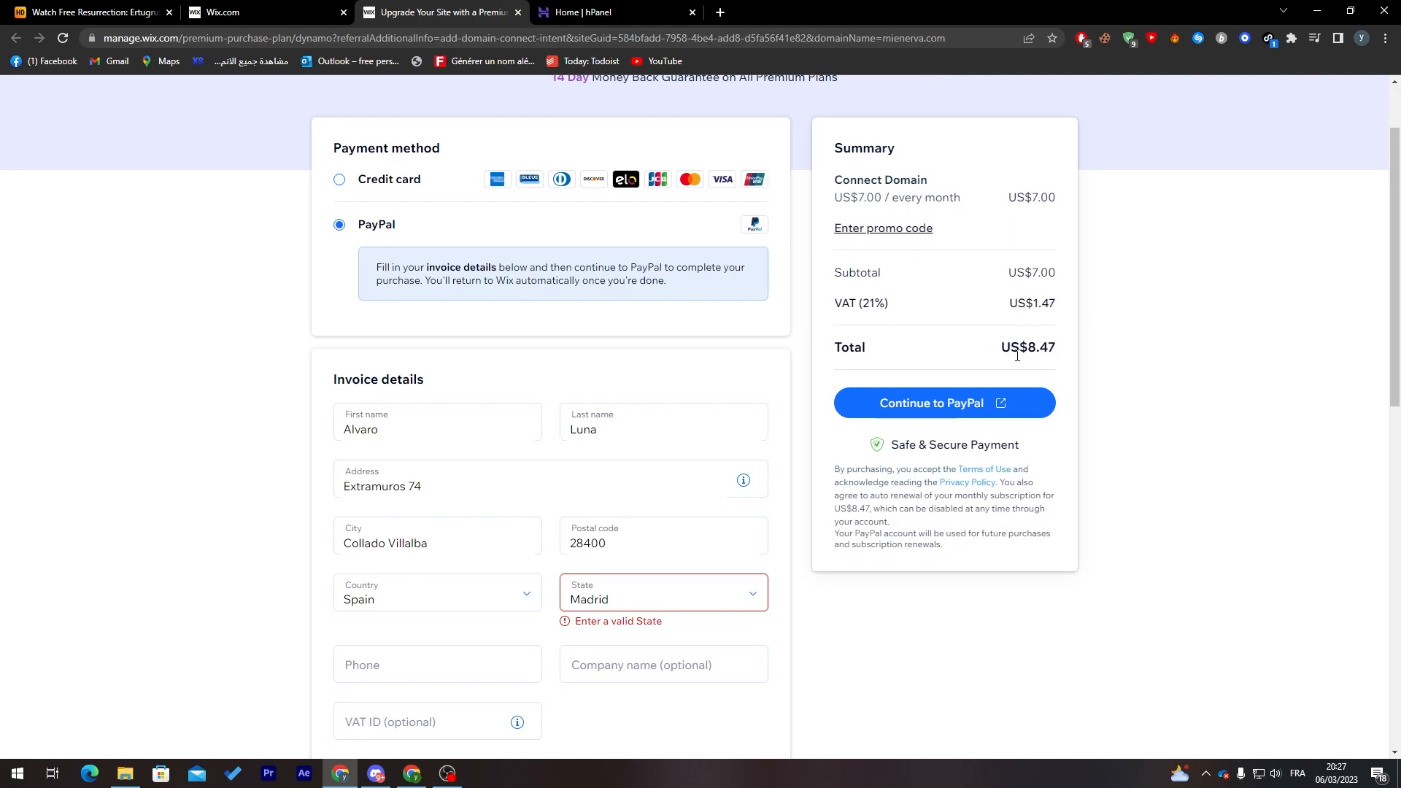
{"action": "mouse_move", "coordinate": [1015, 398]}
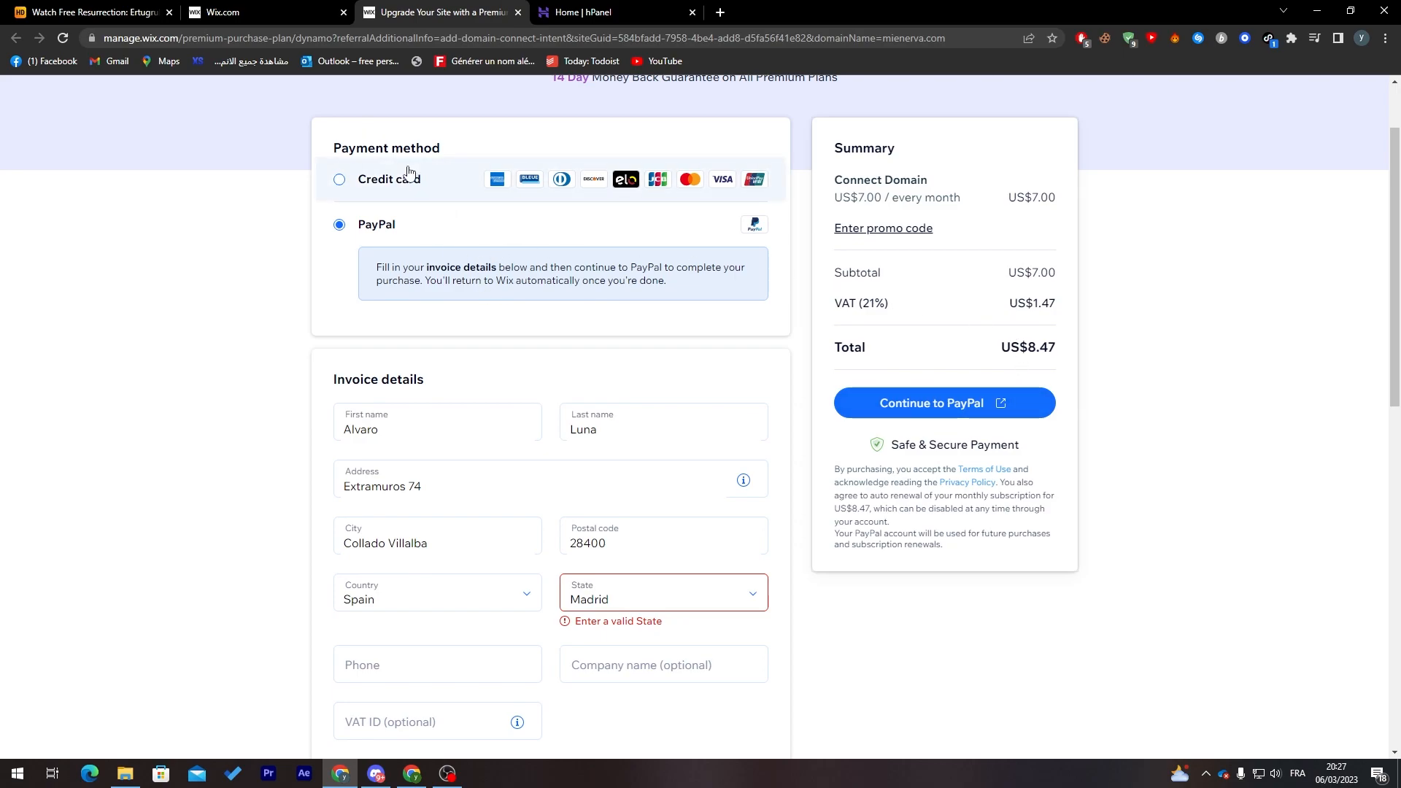
{"action": "left_click", "coordinate": [259, 13]}
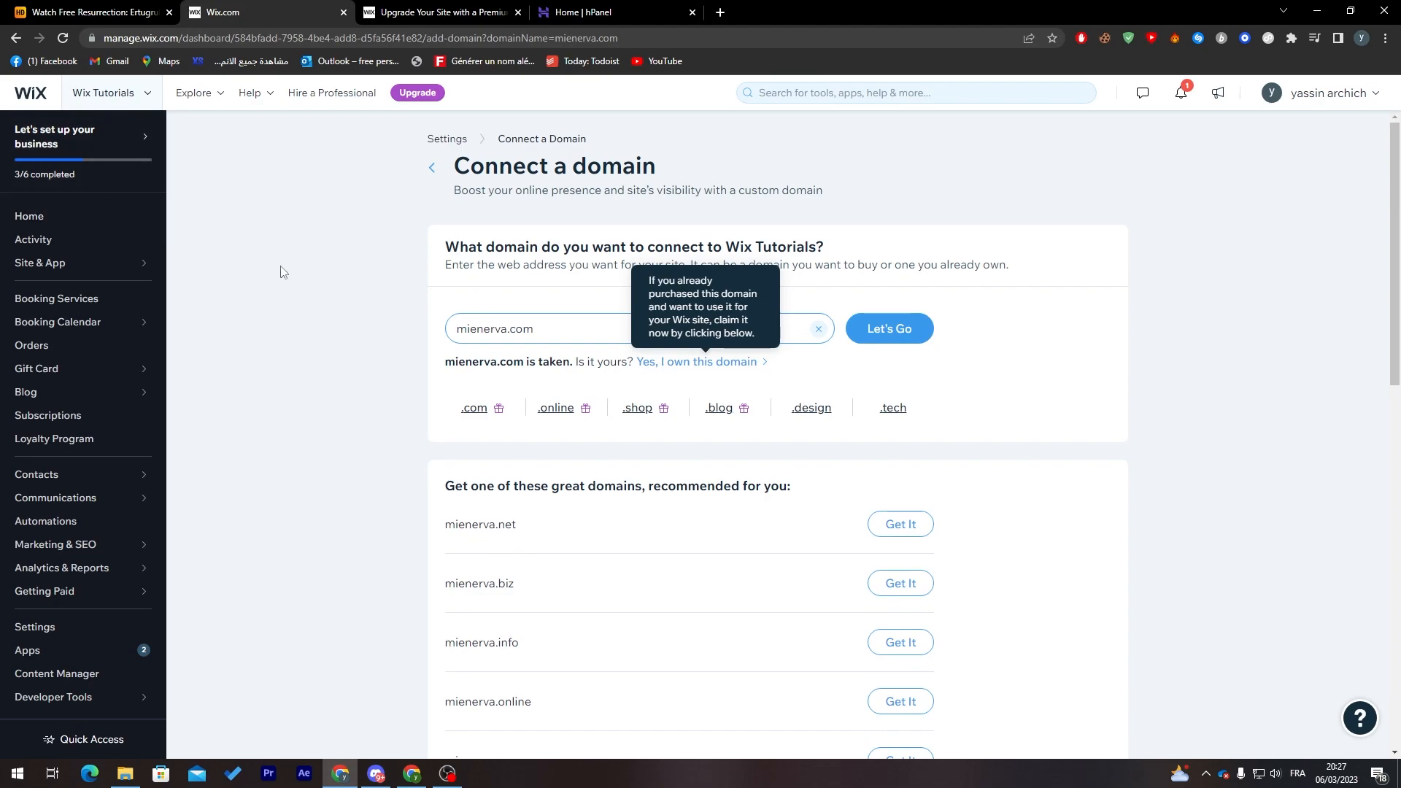
{"action": "mouse_move", "coordinate": [276, 282]}
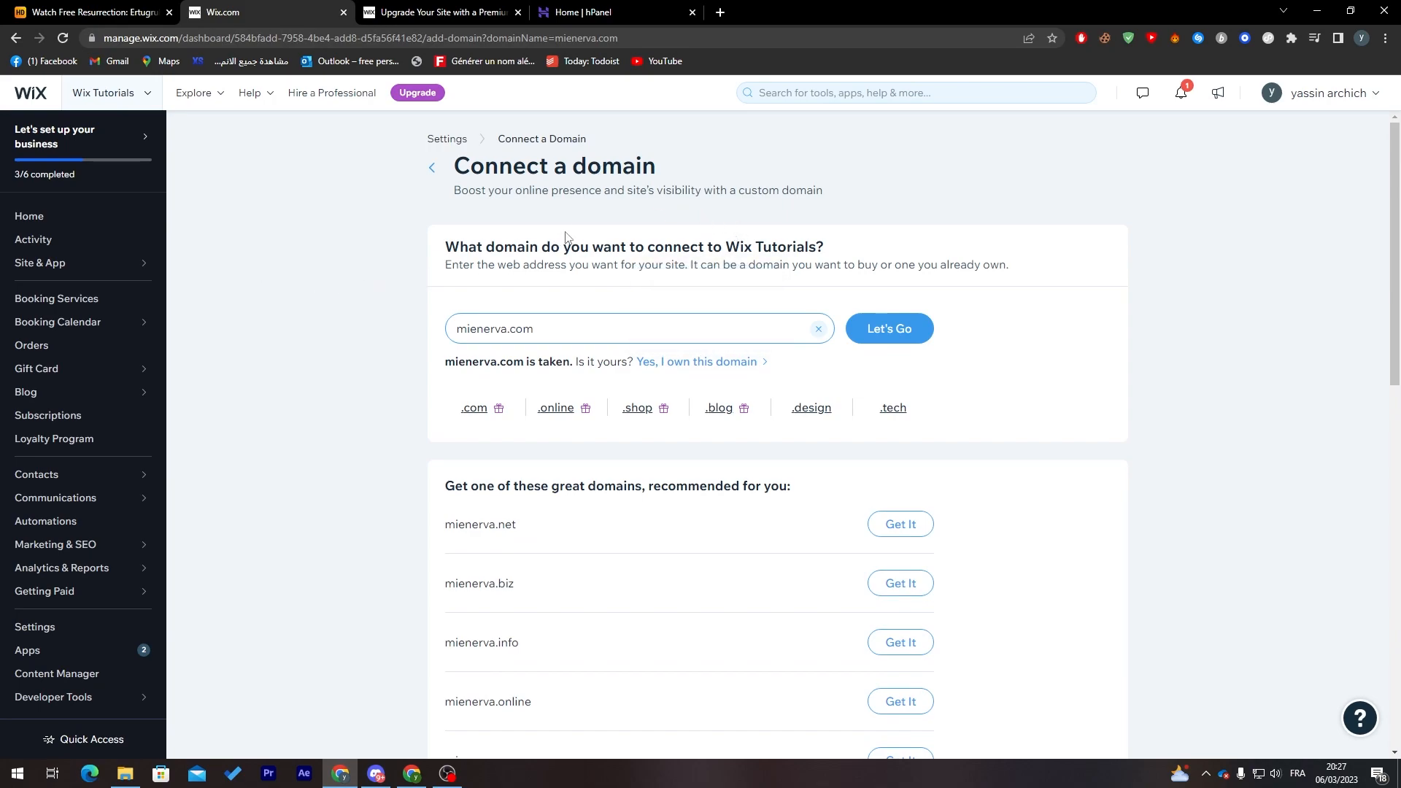
Step: Close the checkout tab and confirm leaving without saving
{"action": "left_click", "coordinate": [437, 11]}
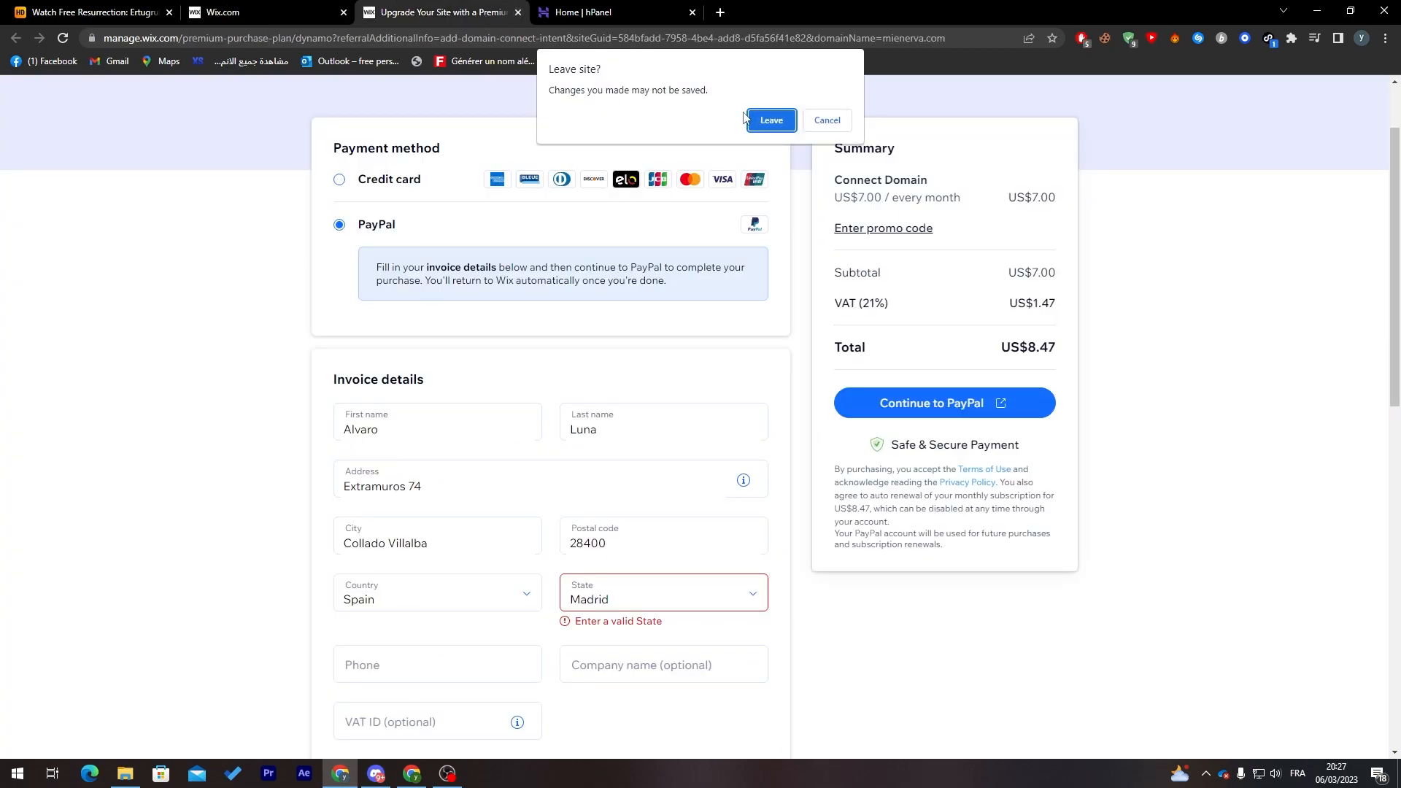
{"action": "left_click", "coordinate": [768, 122]}
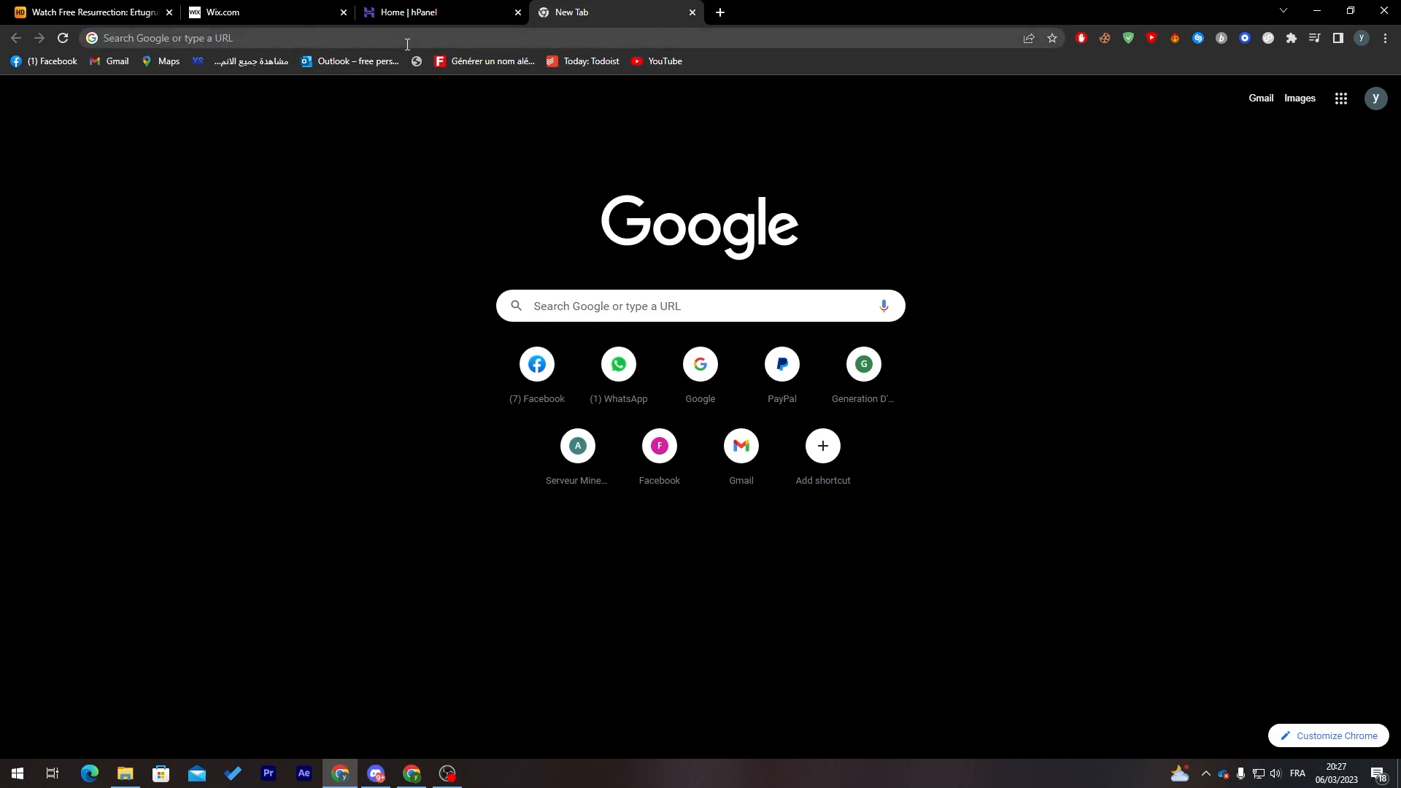
Step: Search Google for 'godaddy eng' and open the GoDaddy website
{"action": "type", "text": "godaddy eng"}
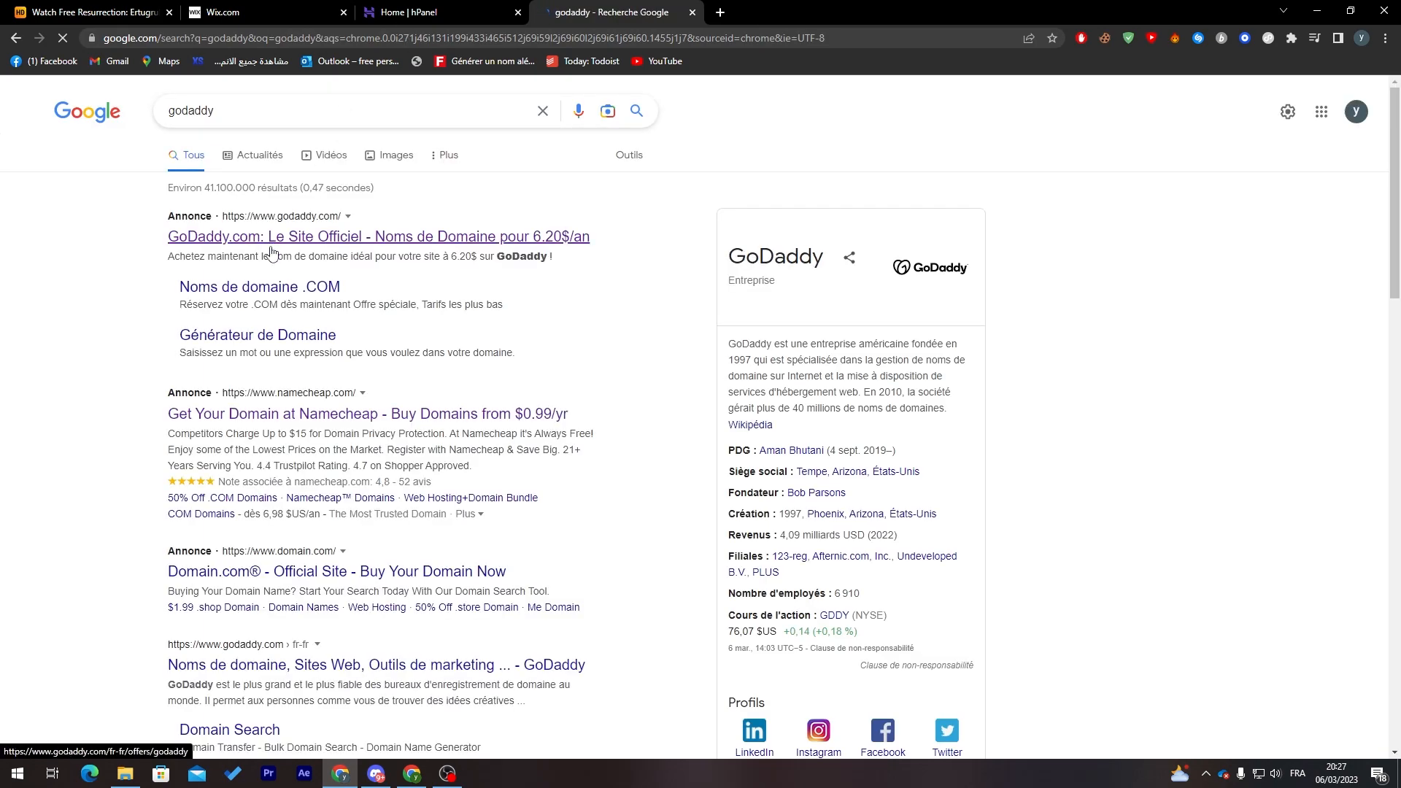
{"action": "left_click", "coordinate": [377, 235]}
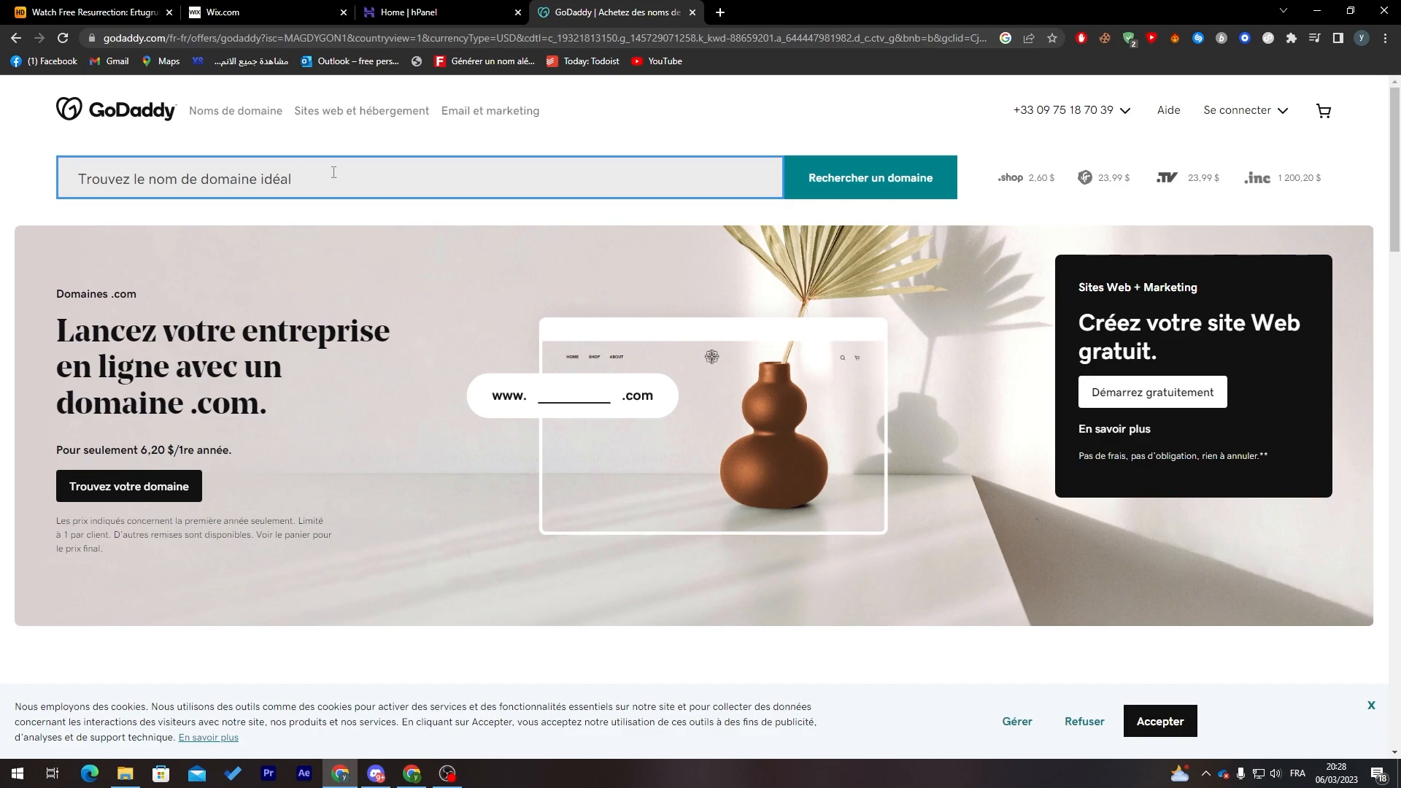
Step: Search GoDaddy for 'hiyoutube' and scroll through extension prices like .co at $0.01
{"action": "type", "text": "hiyoutube"}
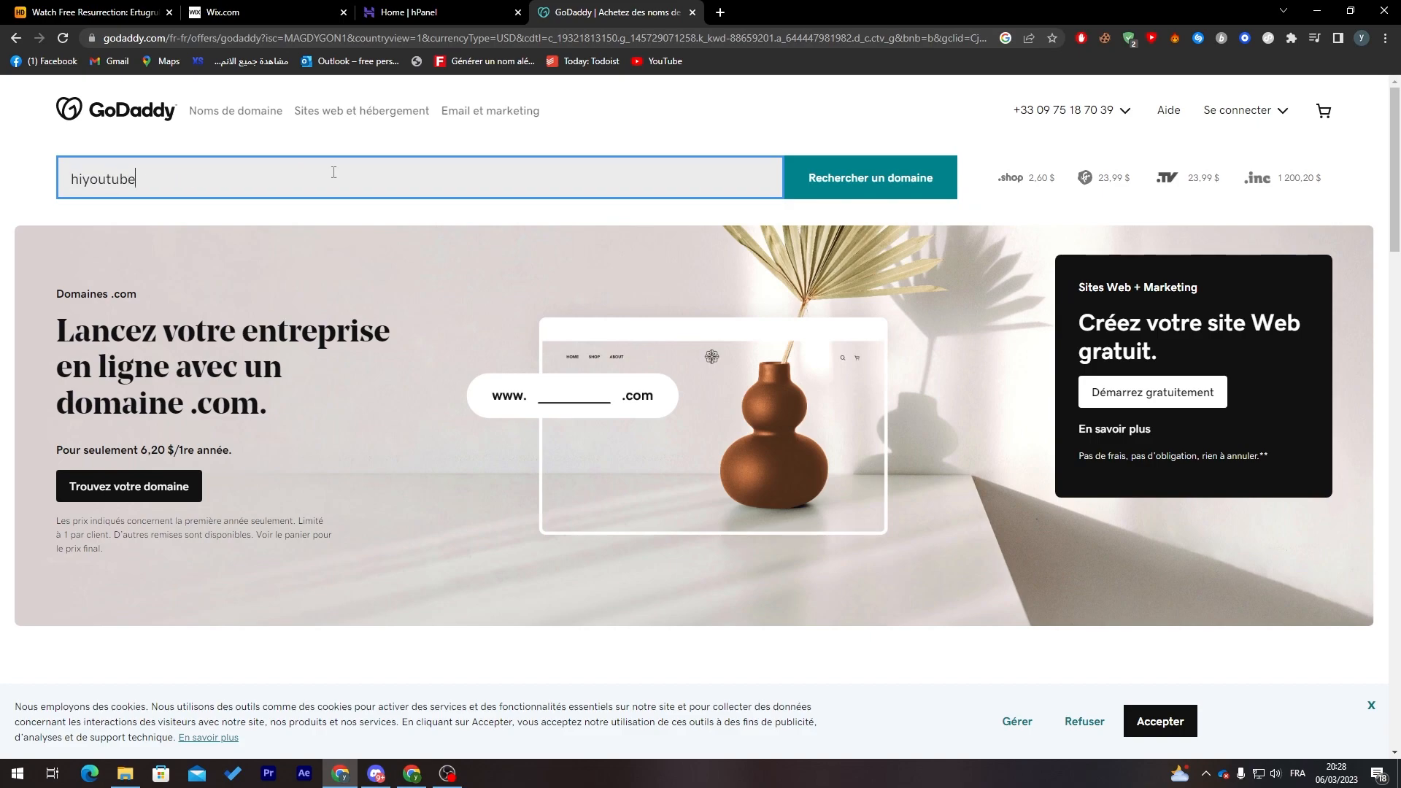
{"action": "left_click", "coordinate": [868, 176]}
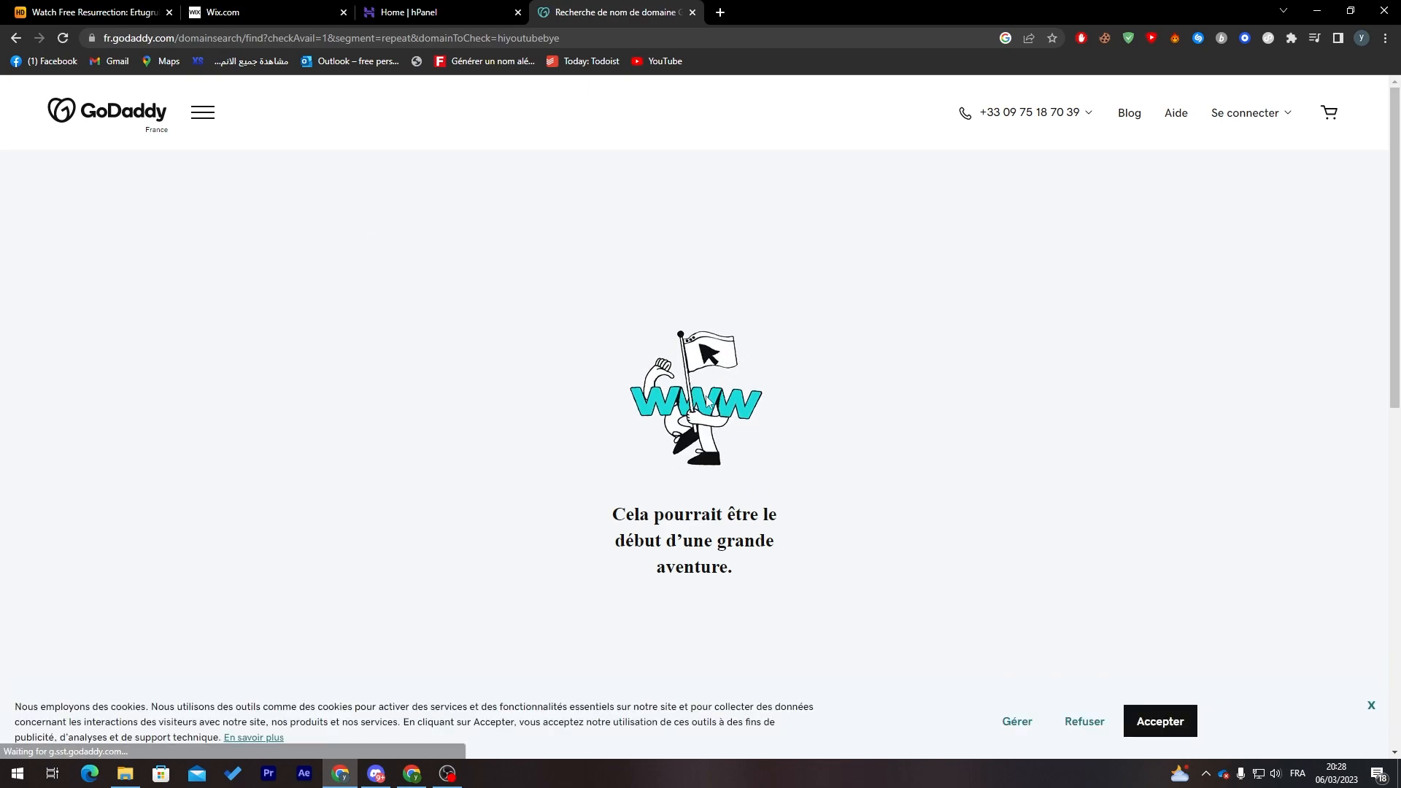
{"action": "mouse_move", "coordinate": [612, 476]}
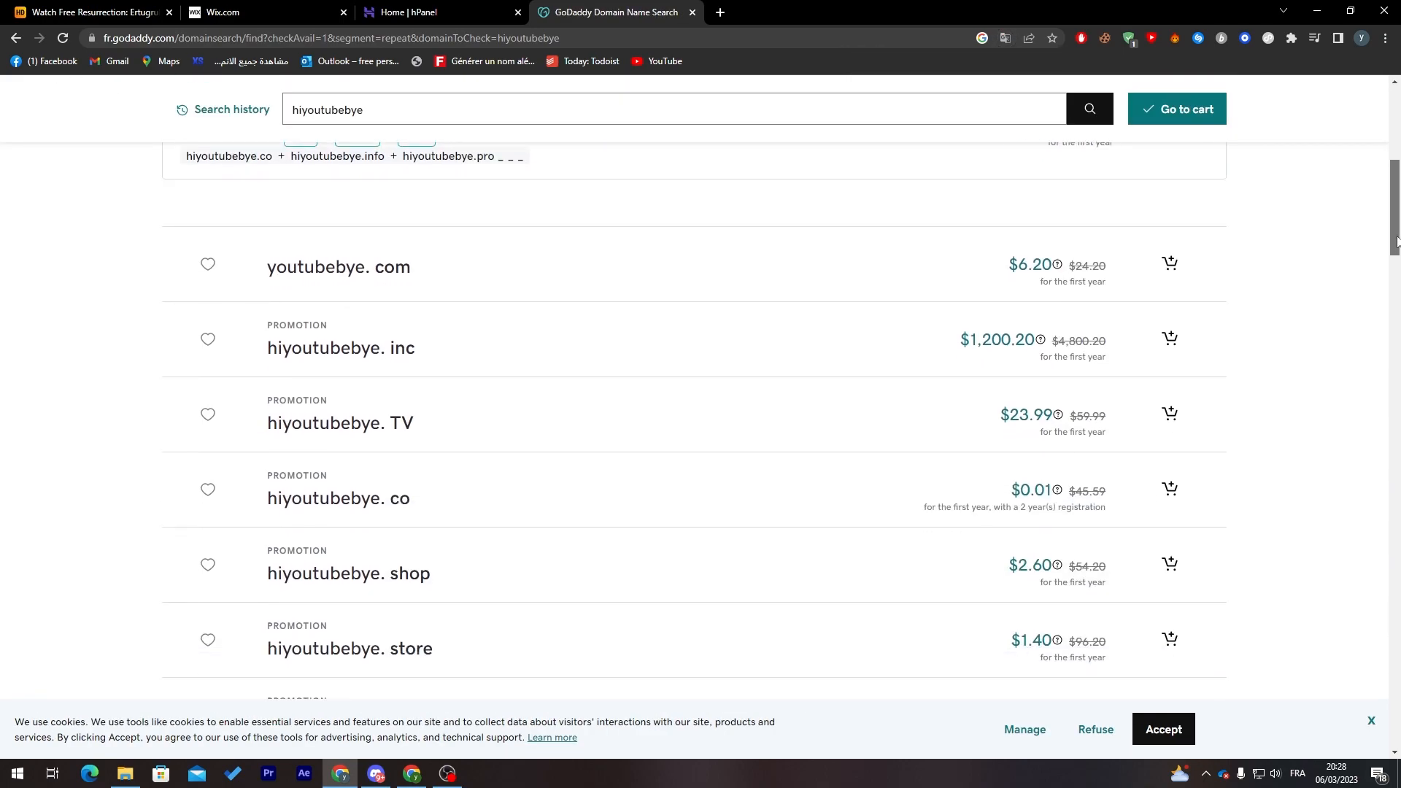
{"action": "scroll", "scroll_direction": "down", "scroll_amount": 3}
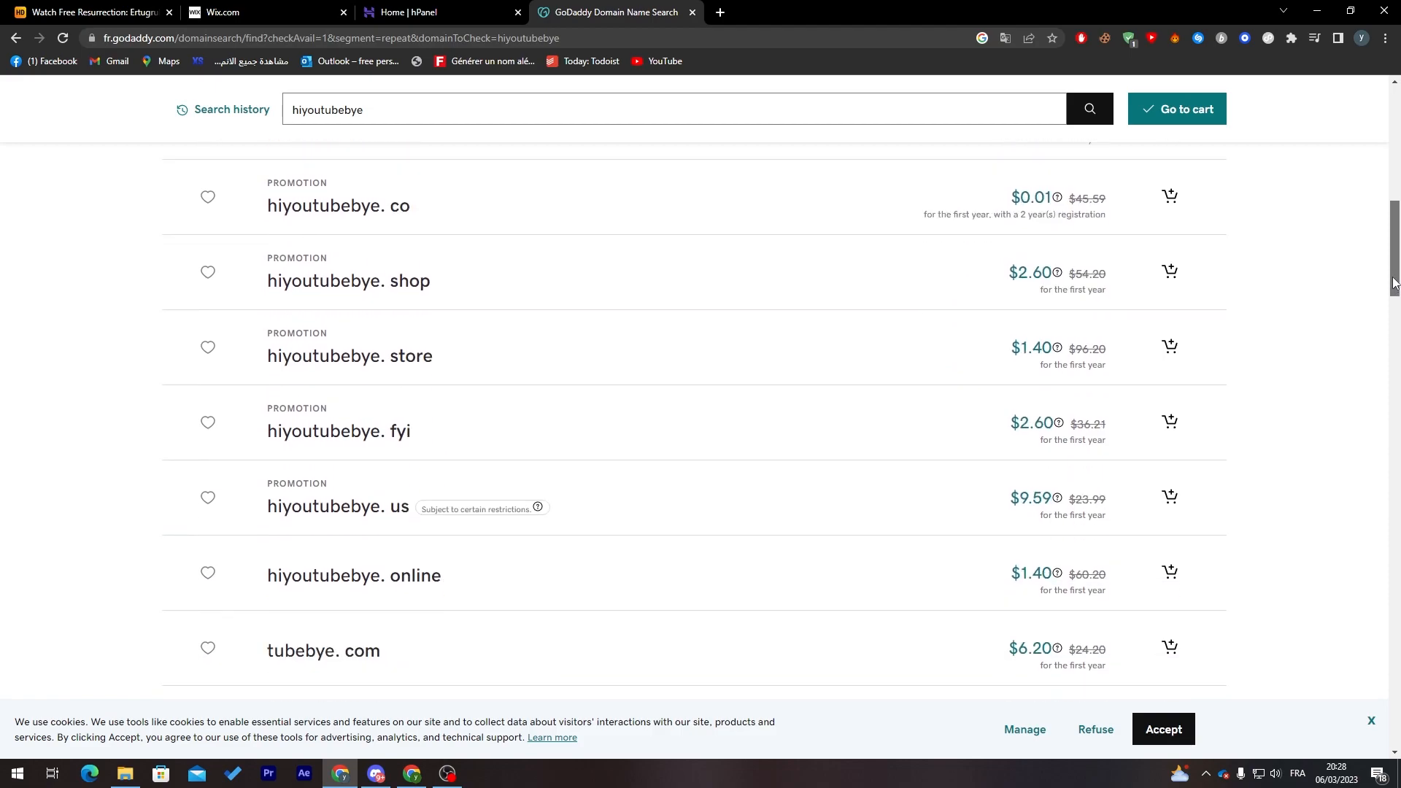
{"action": "mouse_move", "coordinate": [1034, 650]}
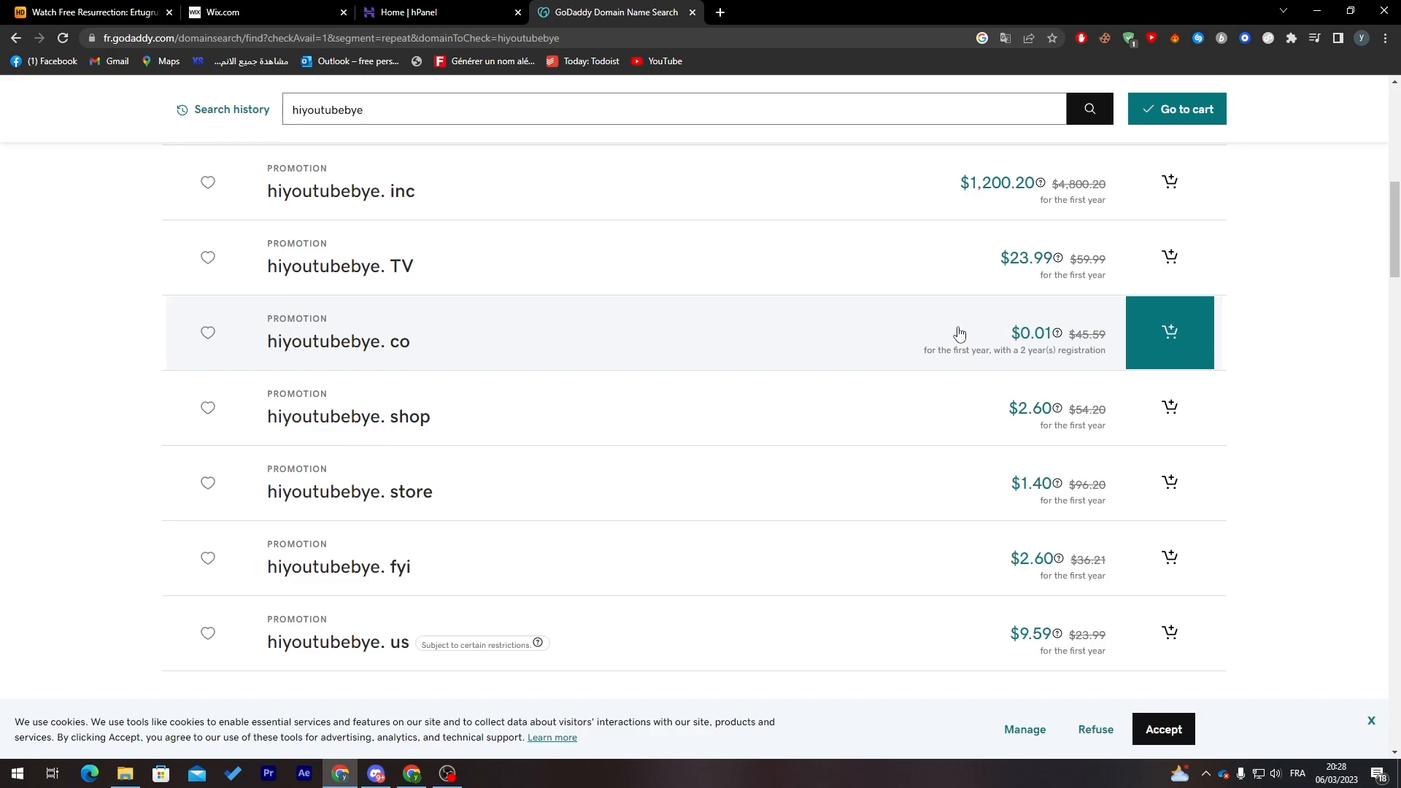
{"action": "mouse_move", "coordinate": [947, 371]}
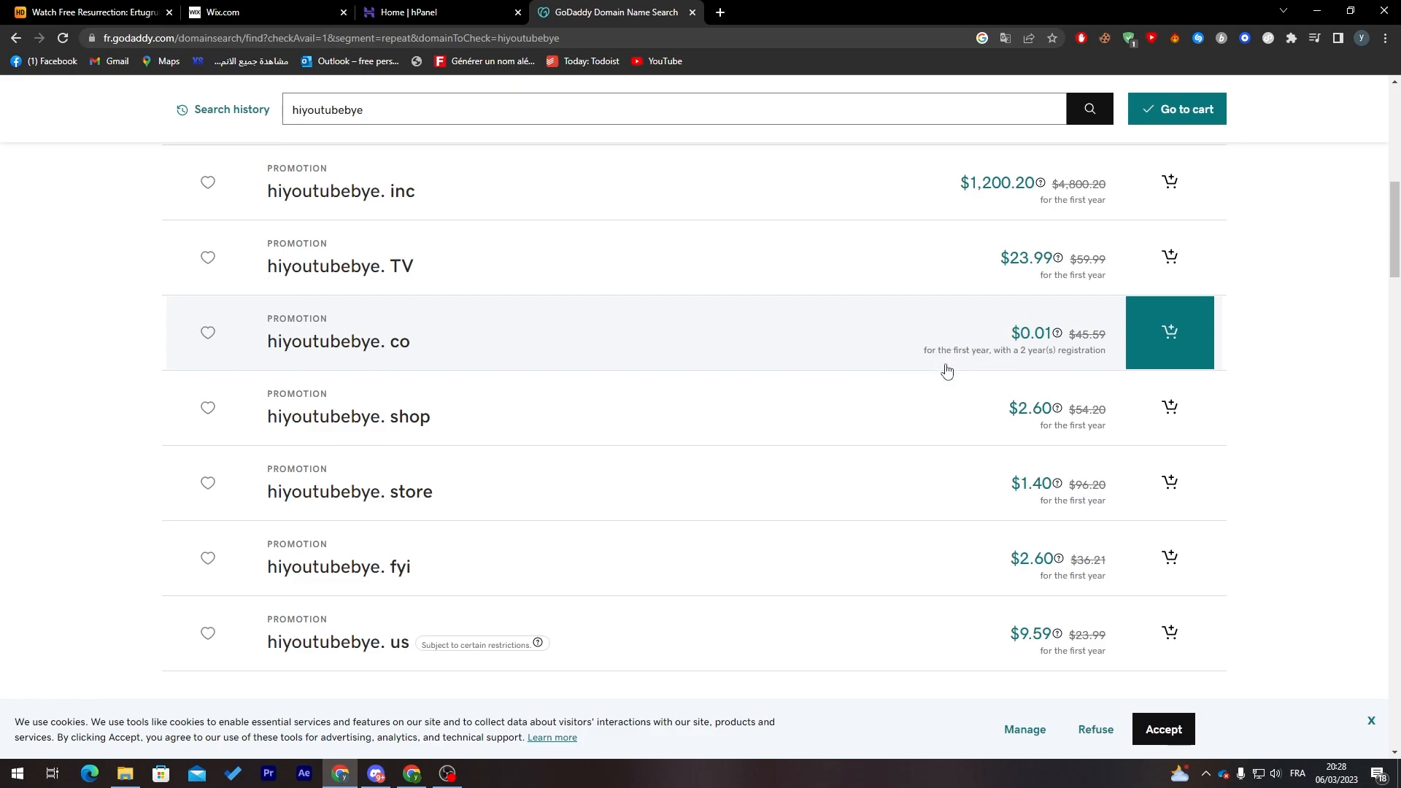
{"action": "scroll", "scroll_direction": "up", "scroll_amount": 3}
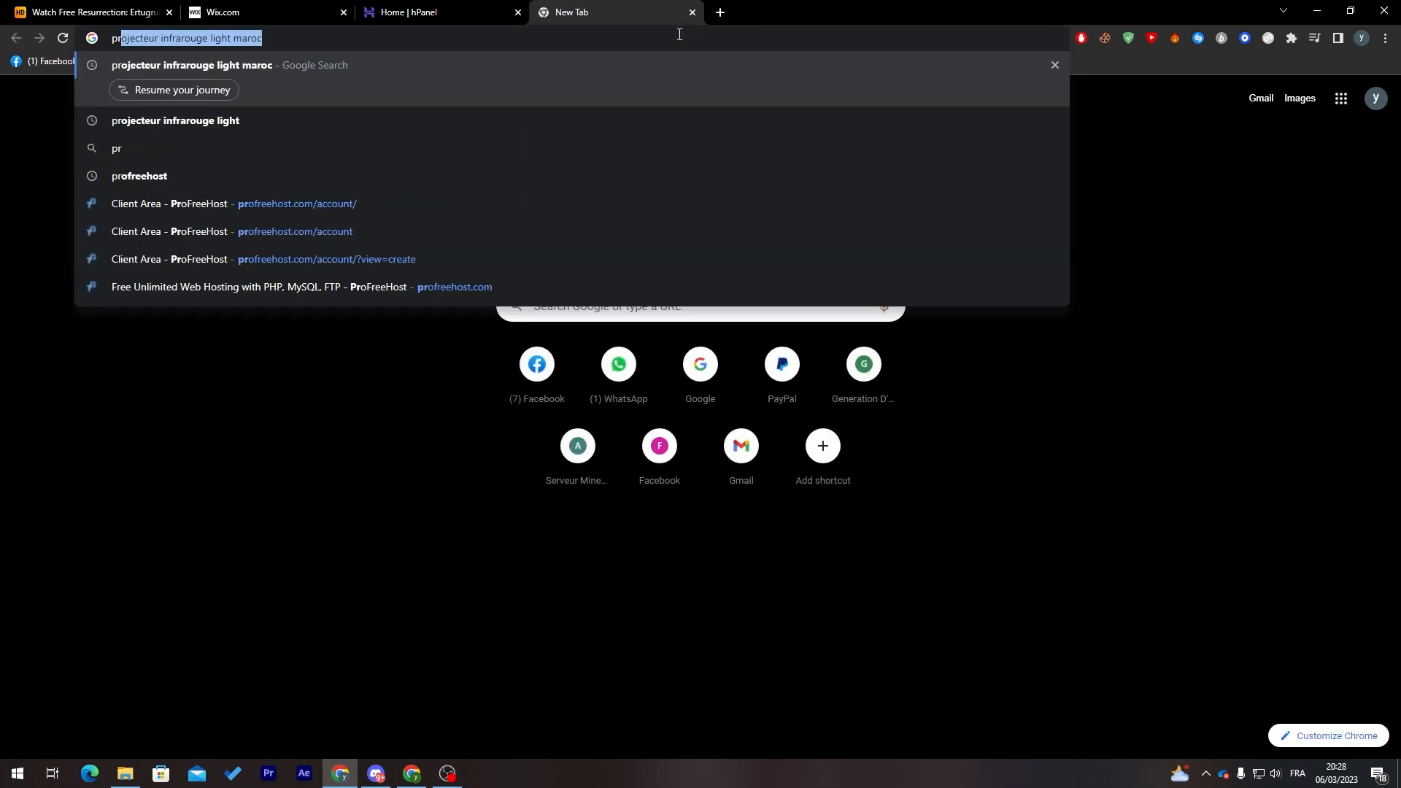
Step: Go to profreehost.com/account to load the ProFreeHost home page
{"action": "type", "text": "profreehost.com/account"}
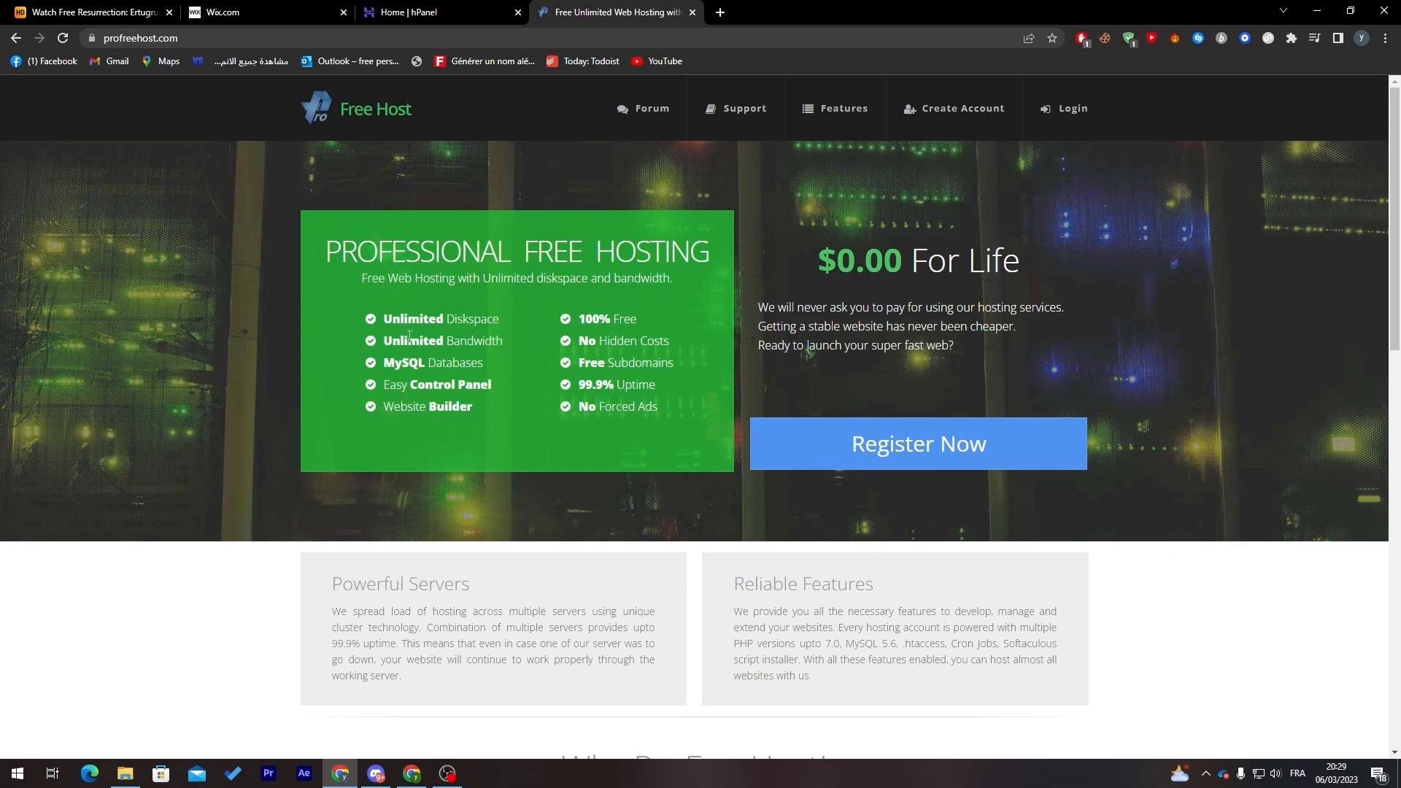
{"action": "mouse_move", "coordinate": [504, 374]}
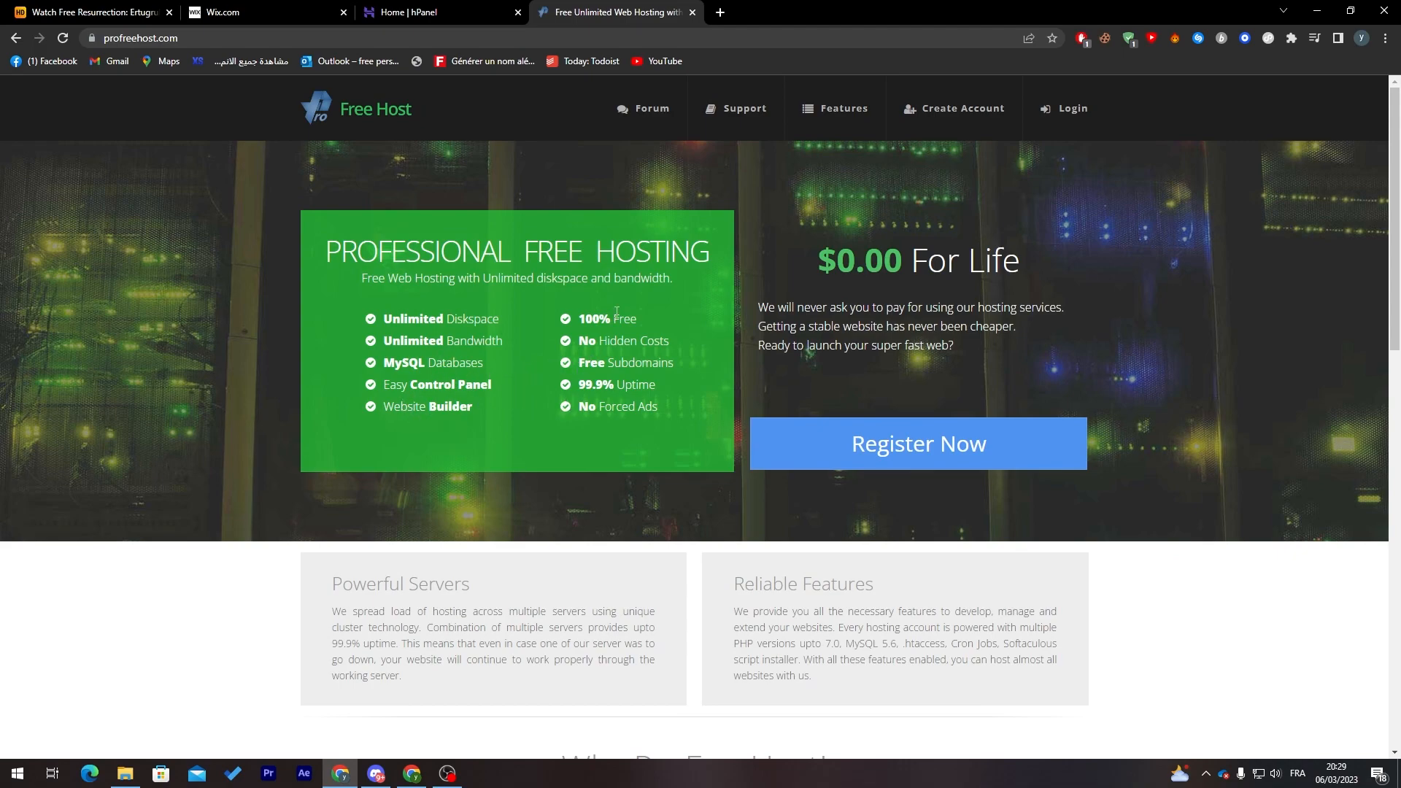
{"action": "mouse_move", "coordinate": [604, 307]}
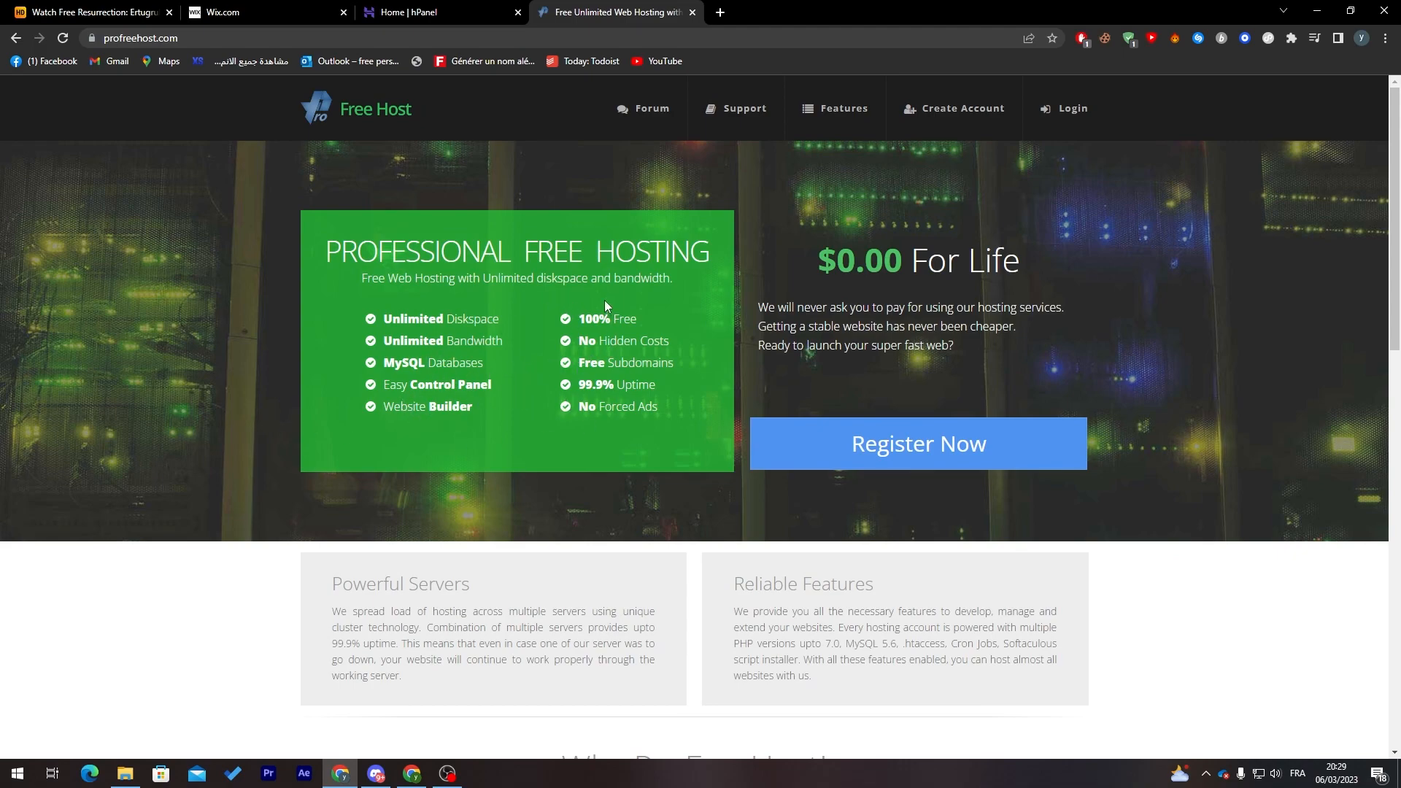
{"action": "mouse_move", "coordinate": [963, 313]}
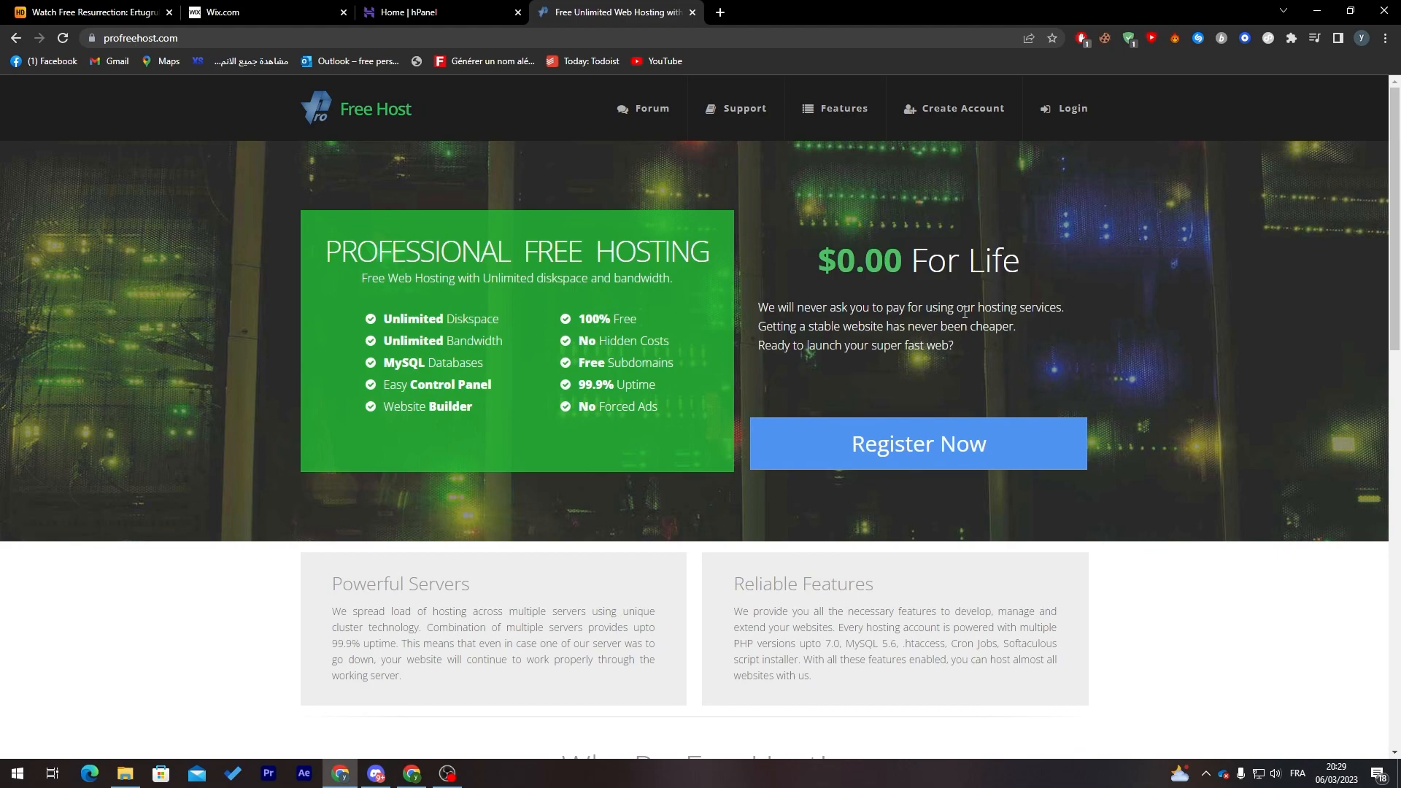
{"action": "left_click", "coordinate": [916, 442]}
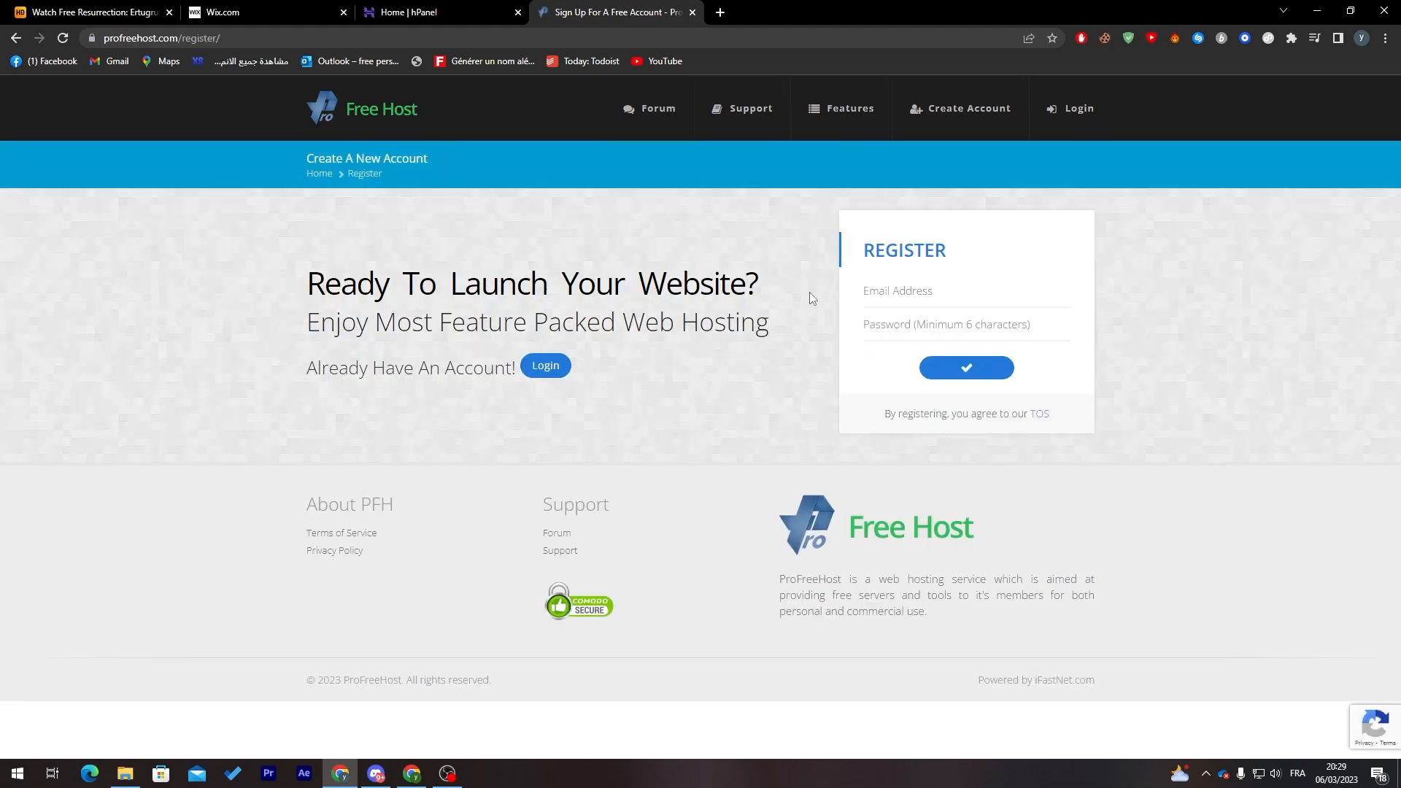
{"action": "left_click", "coordinate": [1078, 108]}
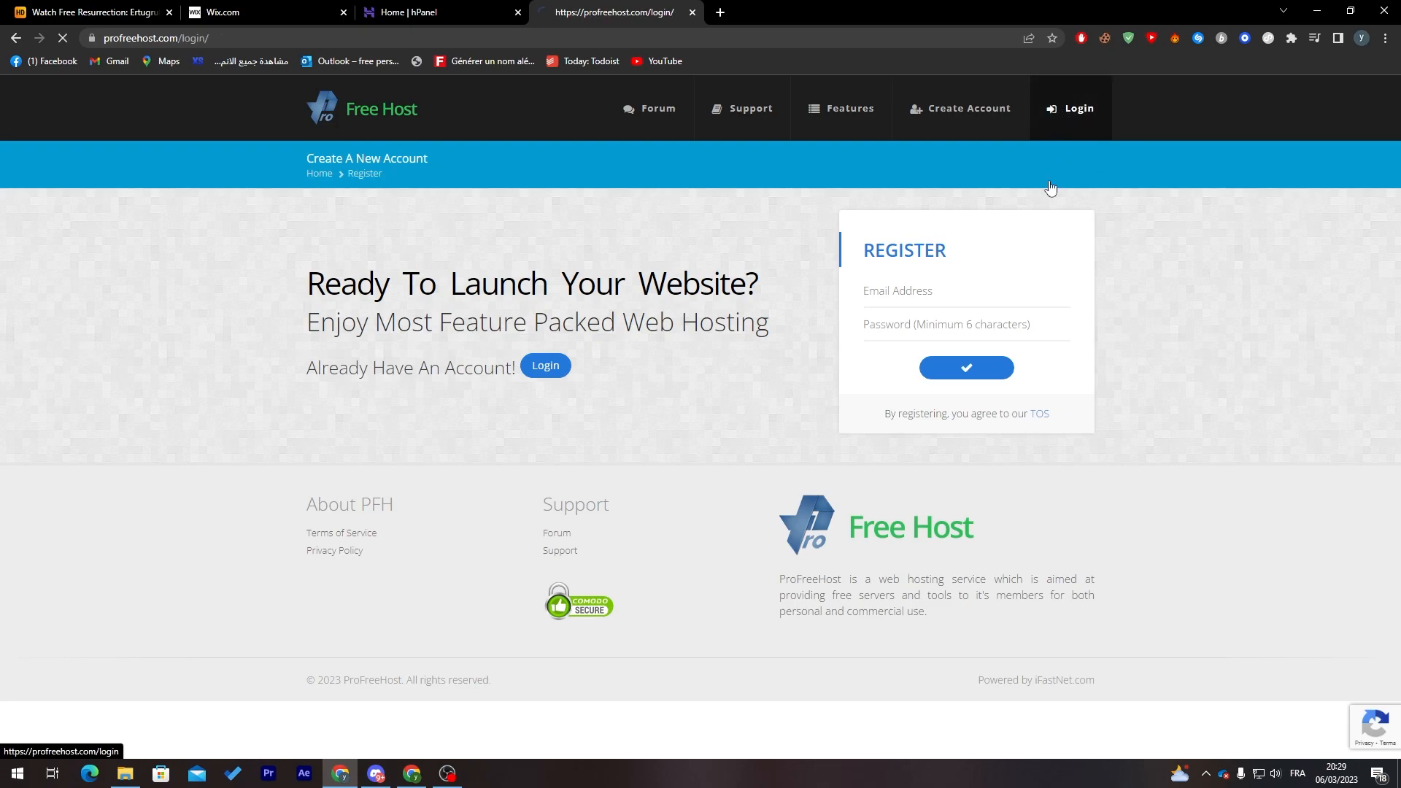
{"action": "left_click", "coordinate": [1078, 108]}
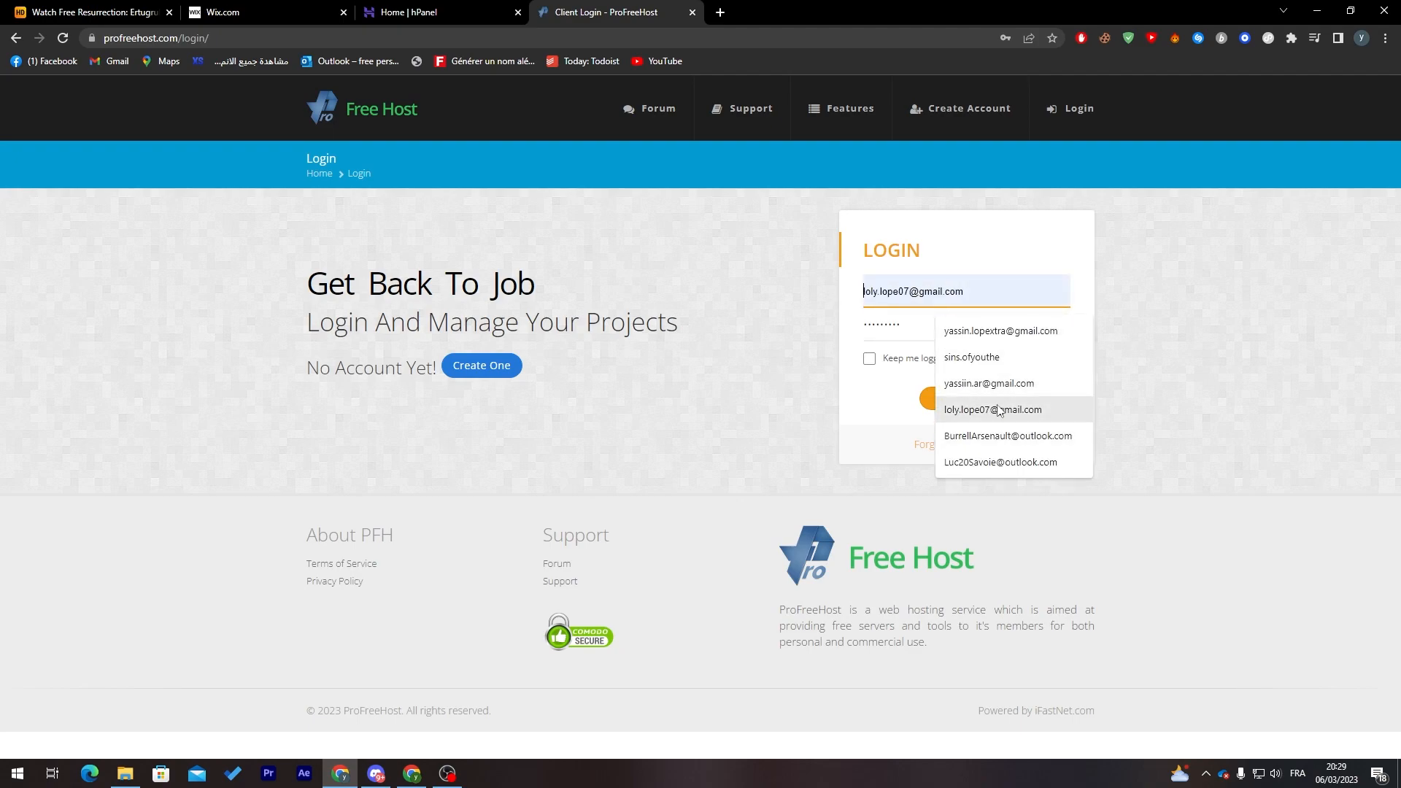
{"action": "left_click", "coordinate": [959, 398]}
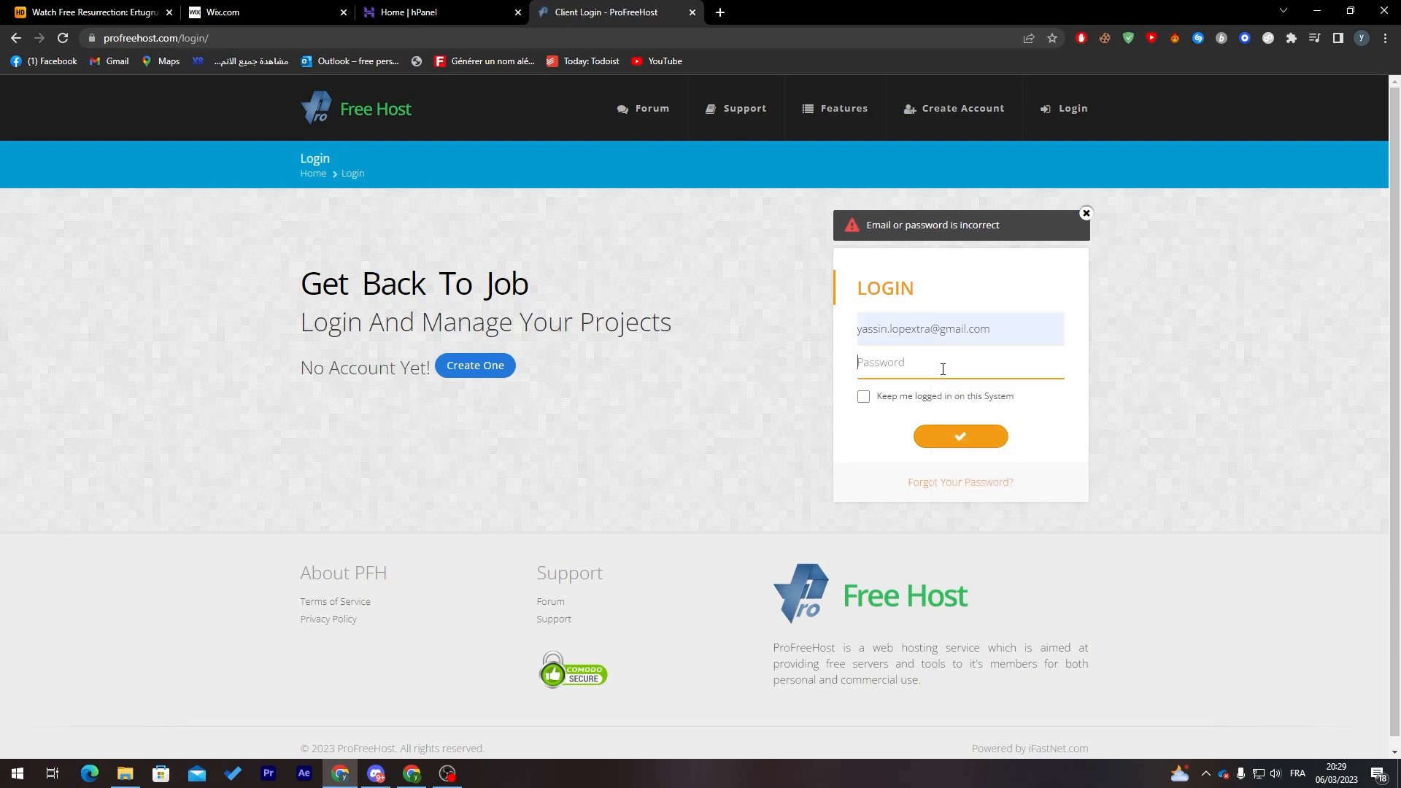
{"action": "type", "text": "password"}
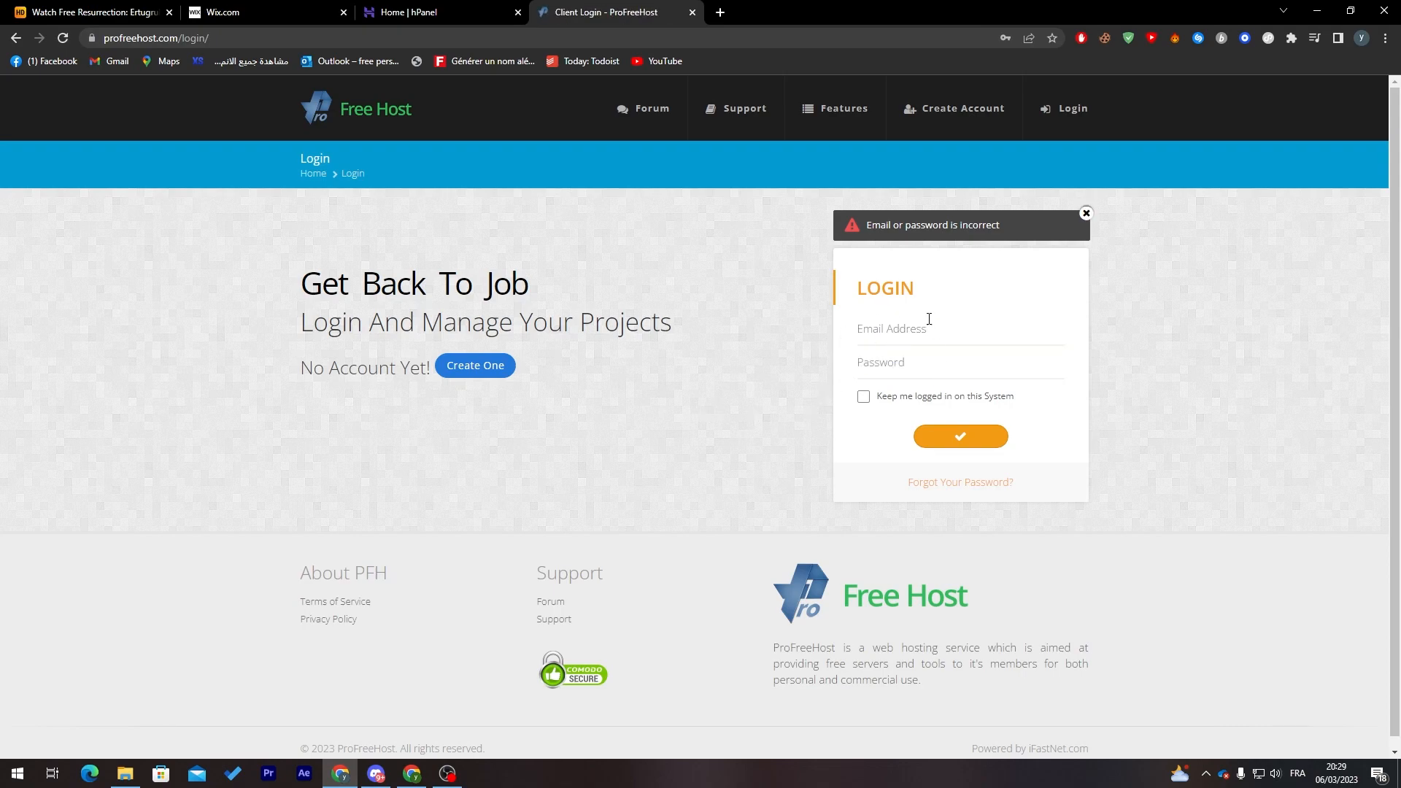
{"action": "left_click", "coordinate": [1085, 212]}
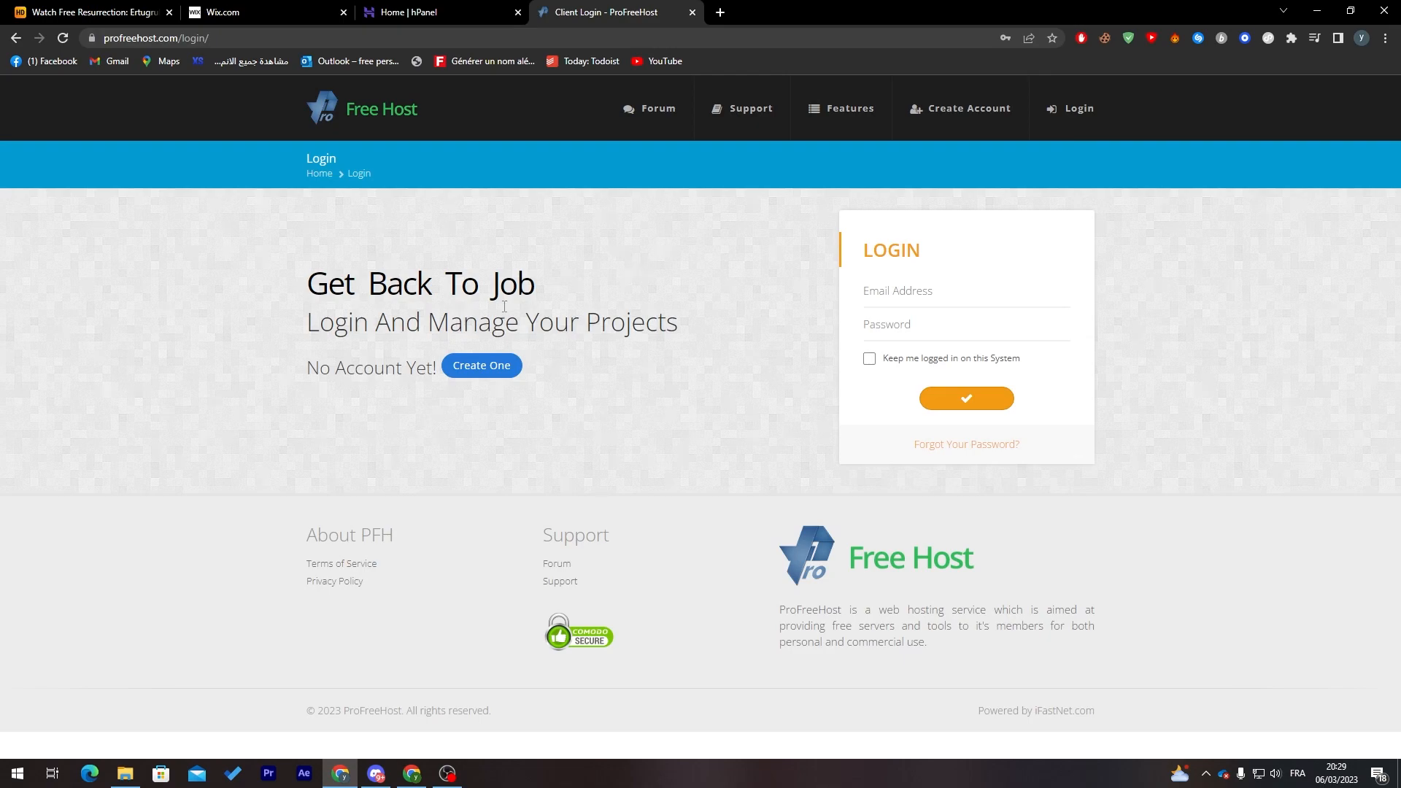
{"action": "mouse_move", "coordinate": [639, 294]}
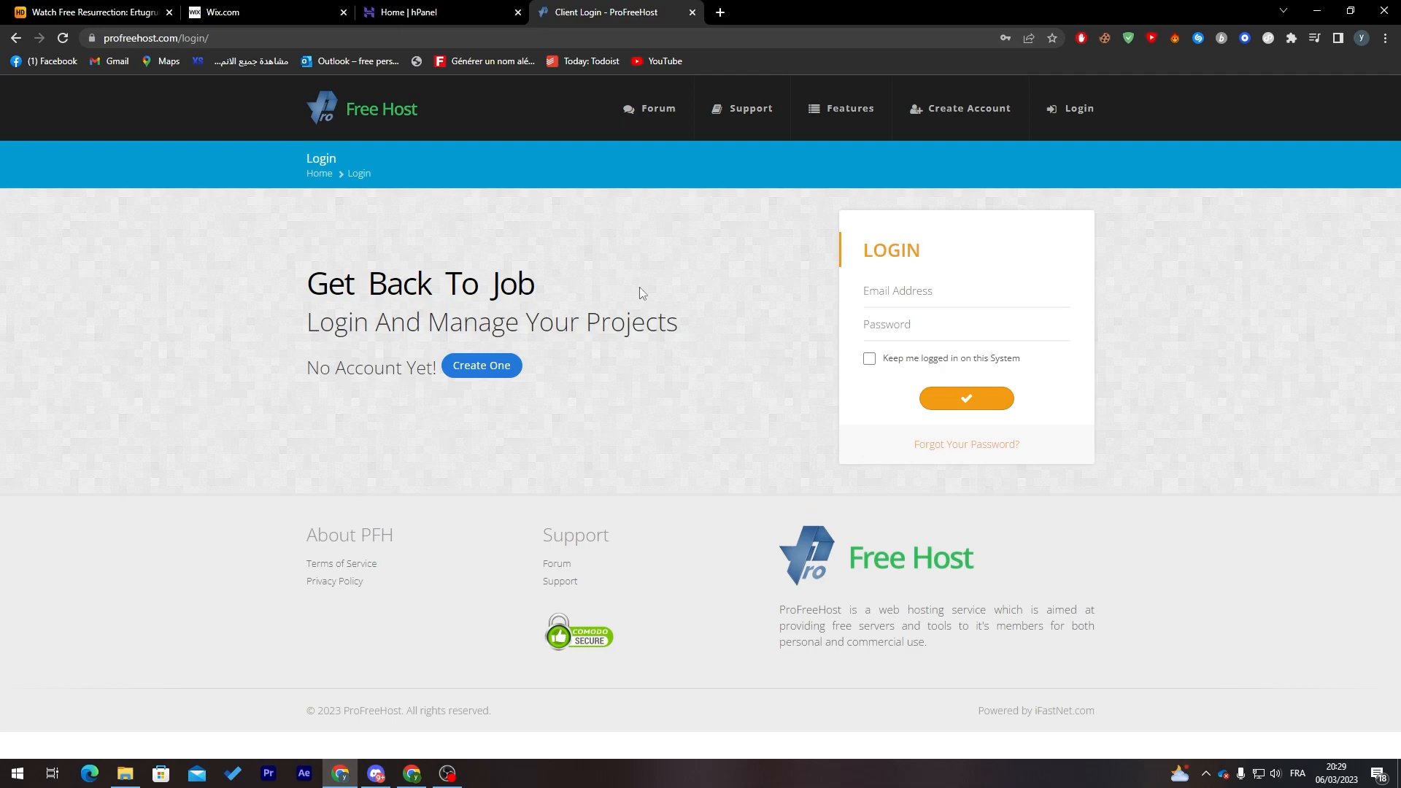
{"action": "mouse_move", "coordinate": [619, 316]}
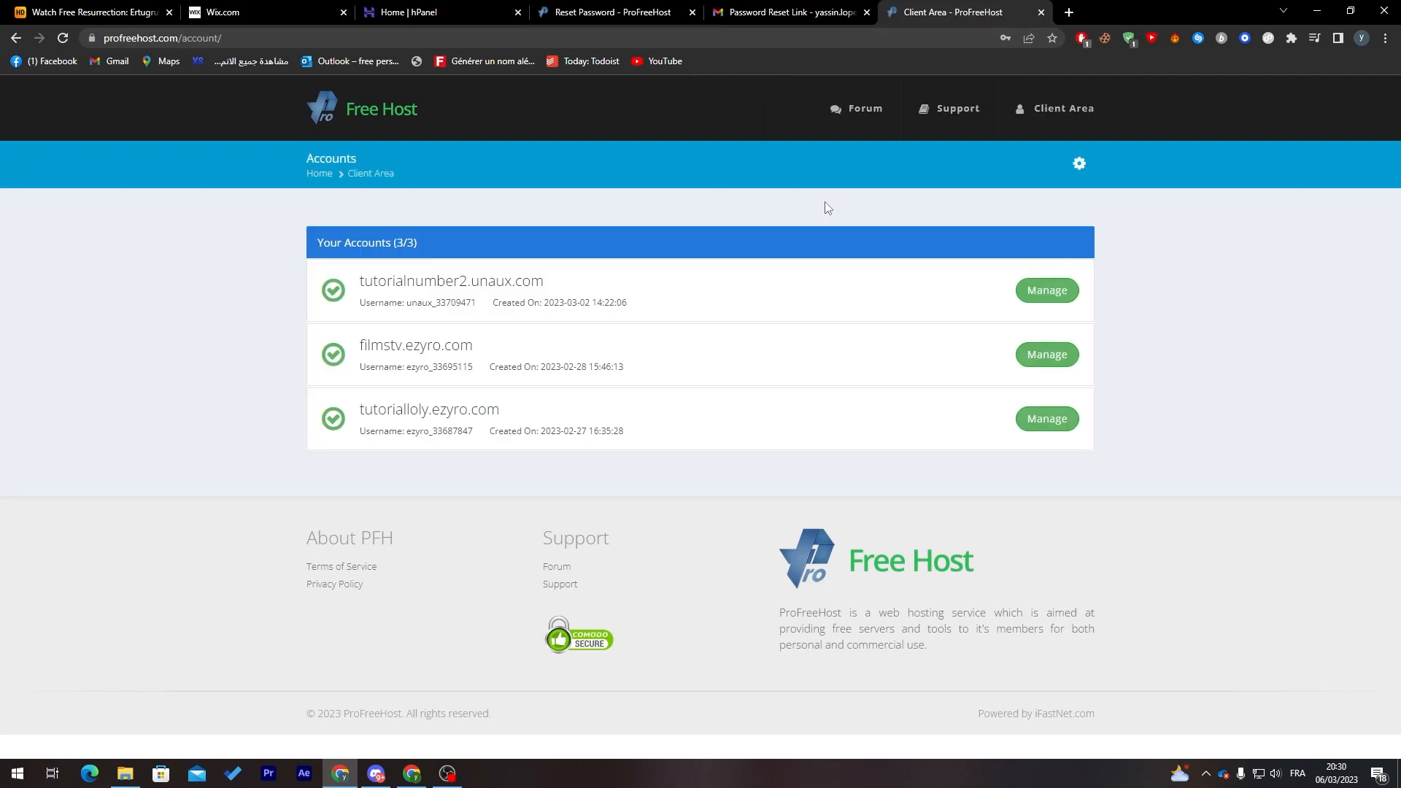
Step: Close the leftover password reset tab and confirm leaving the page
{"action": "left_click", "coordinate": [789, 12]}
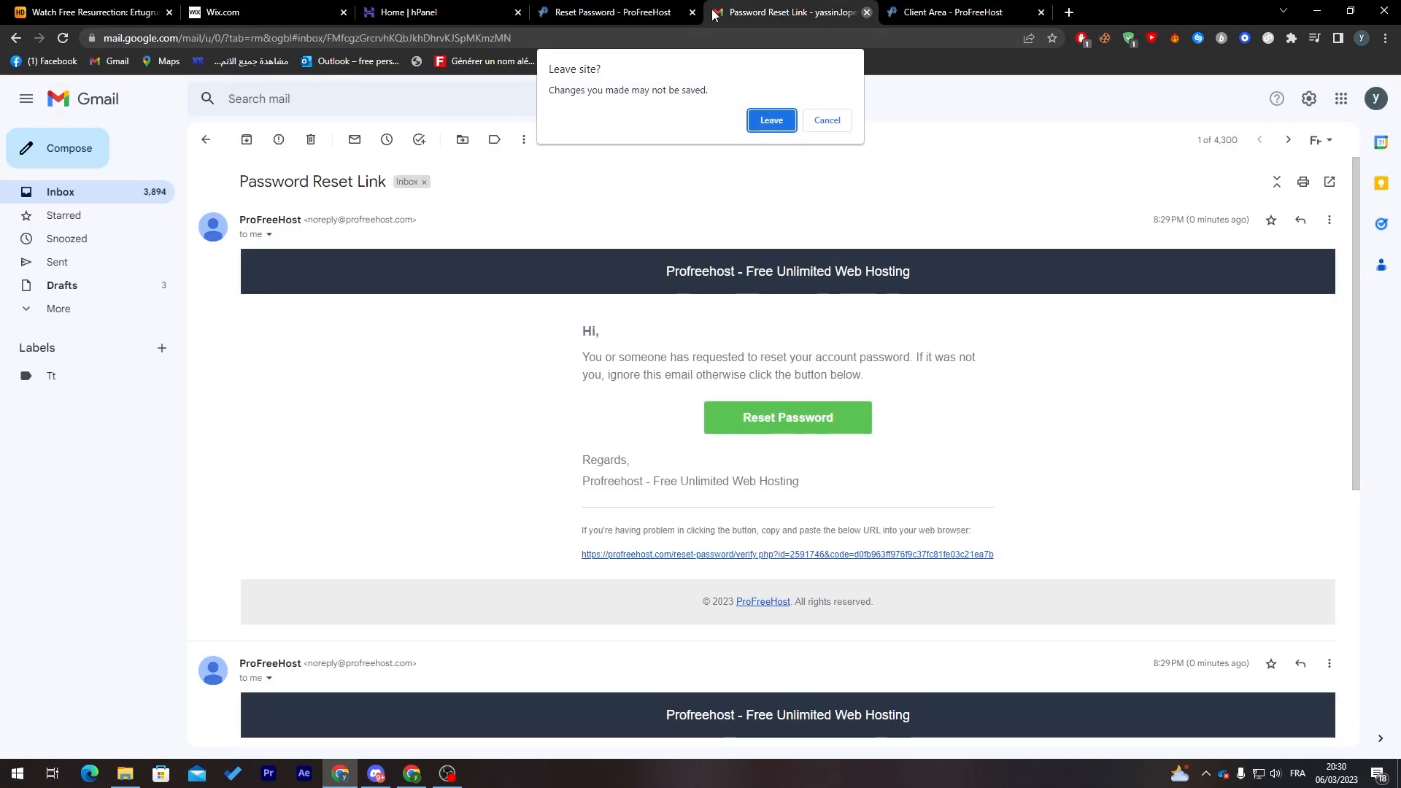
{"action": "left_click", "coordinate": [769, 119]}
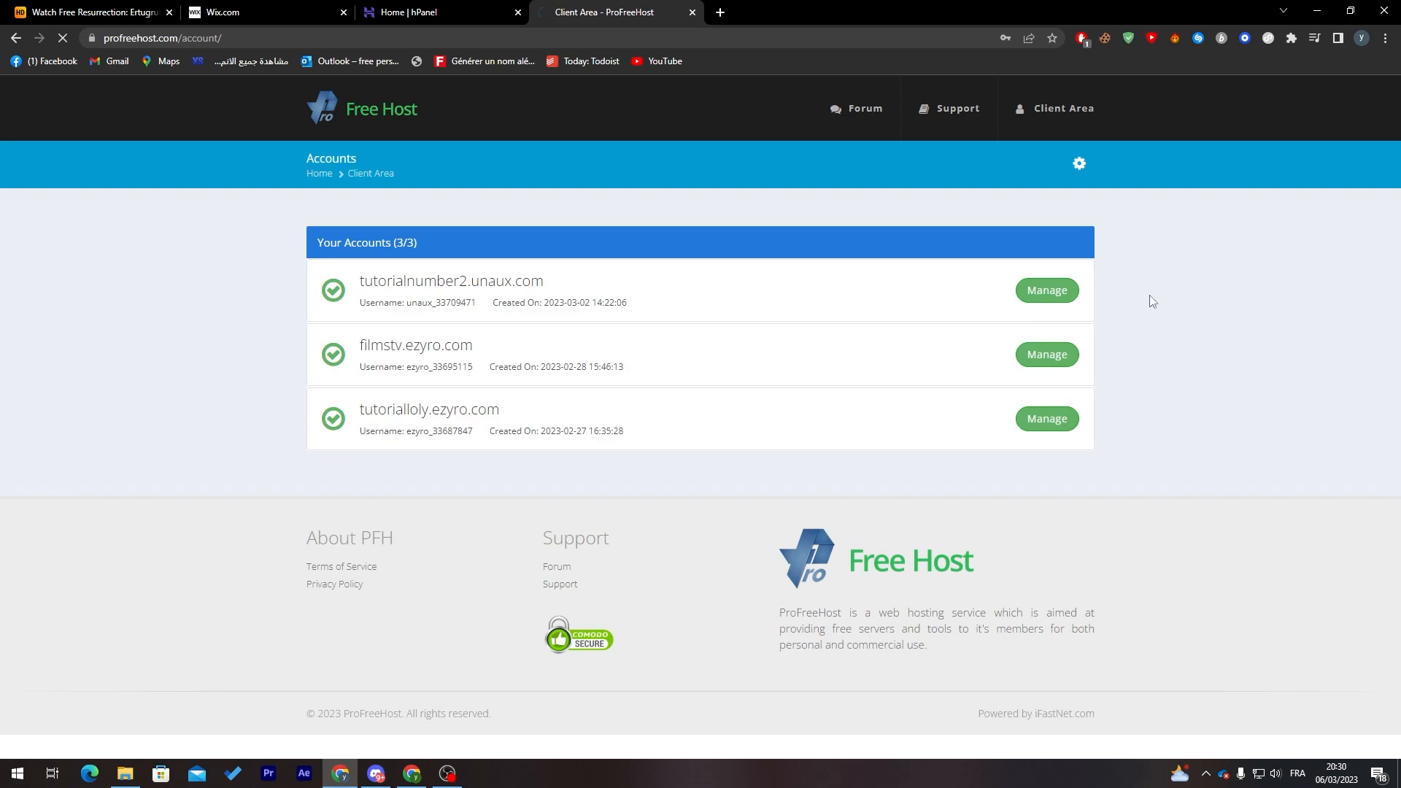
Step: Close the tutorialnumber2.unaux.com account via its Close tab, confirming and resubmitting the form
{"action": "left_click", "coordinate": [1045, 289]}
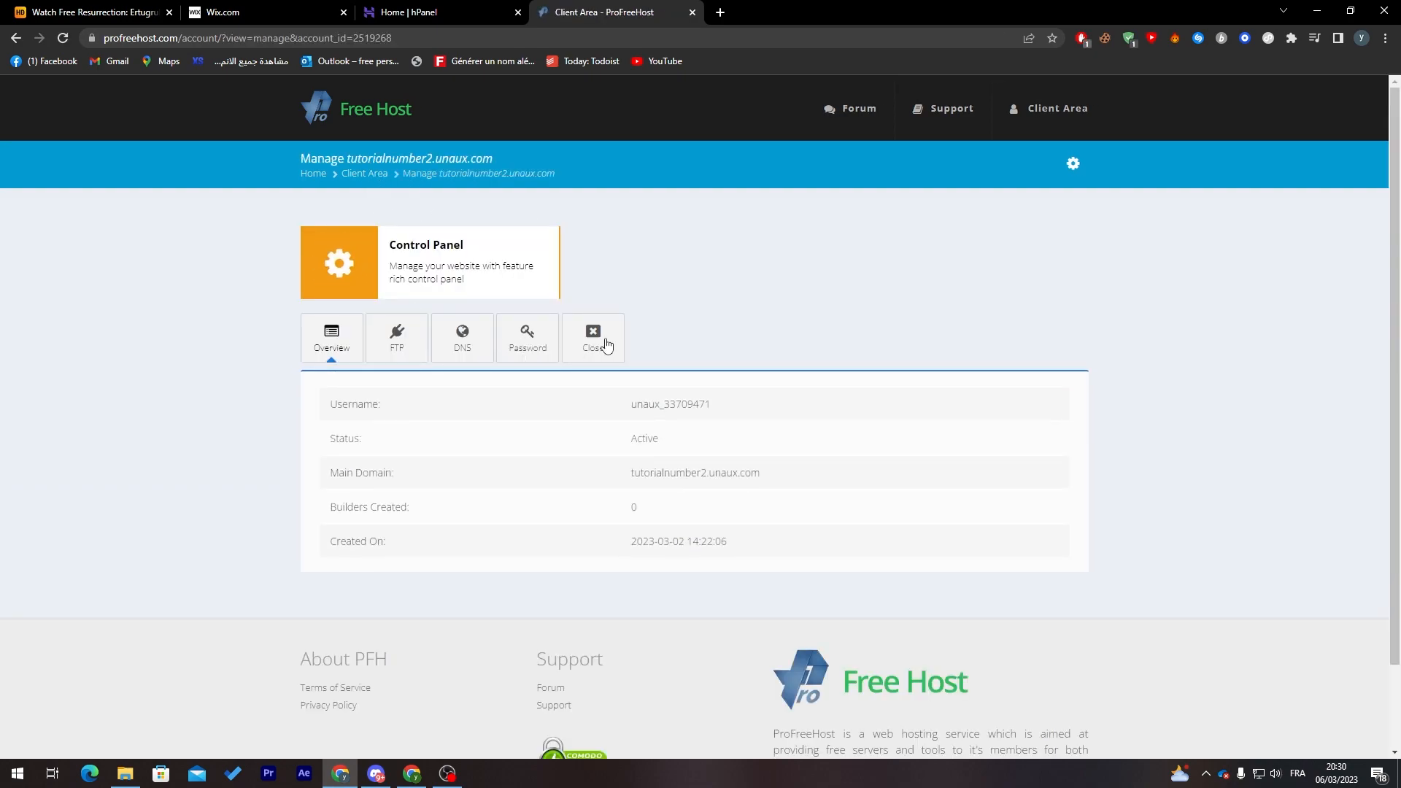
{"action": "left_click", "coordinate": [592, 338]}
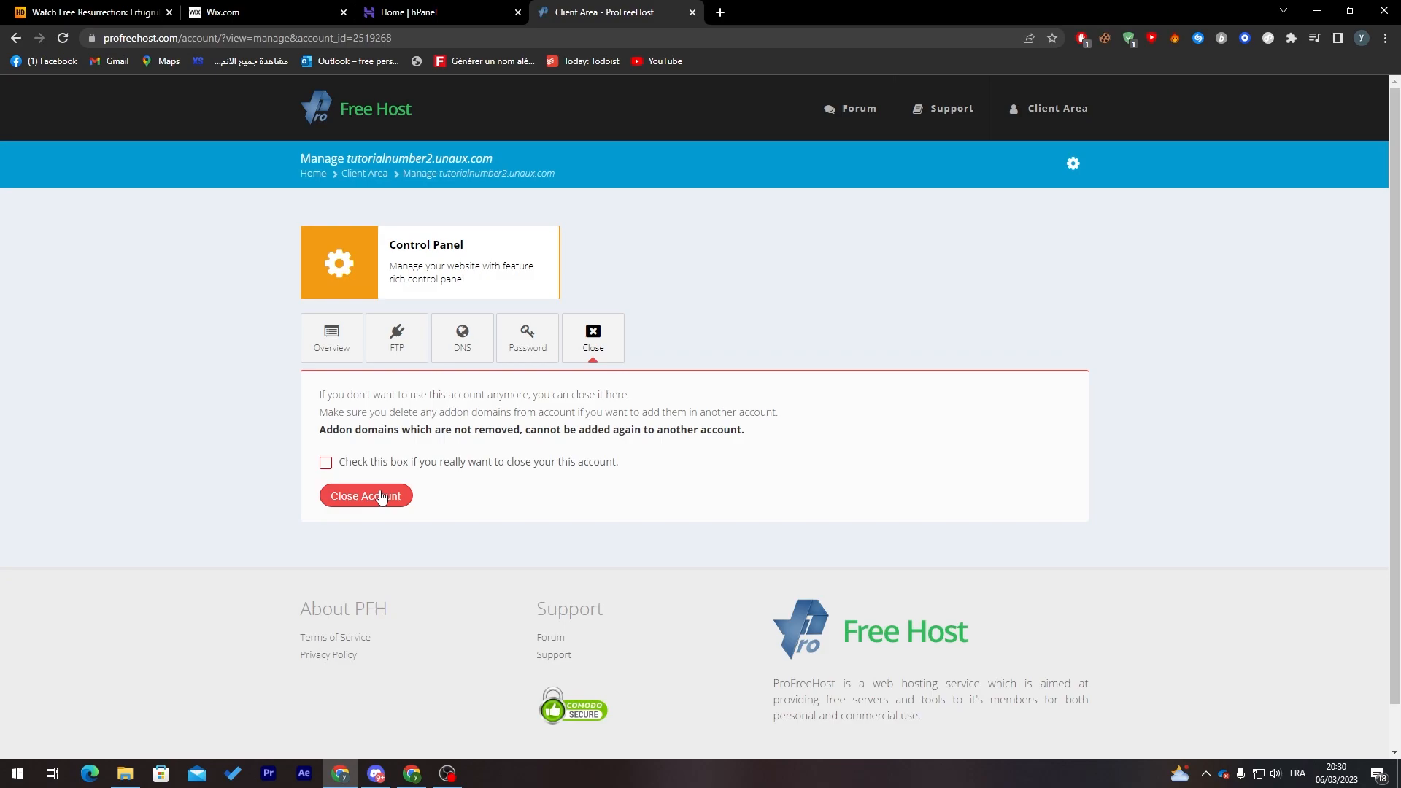
{"action": "left_click", "coordinate": [325, 462]}
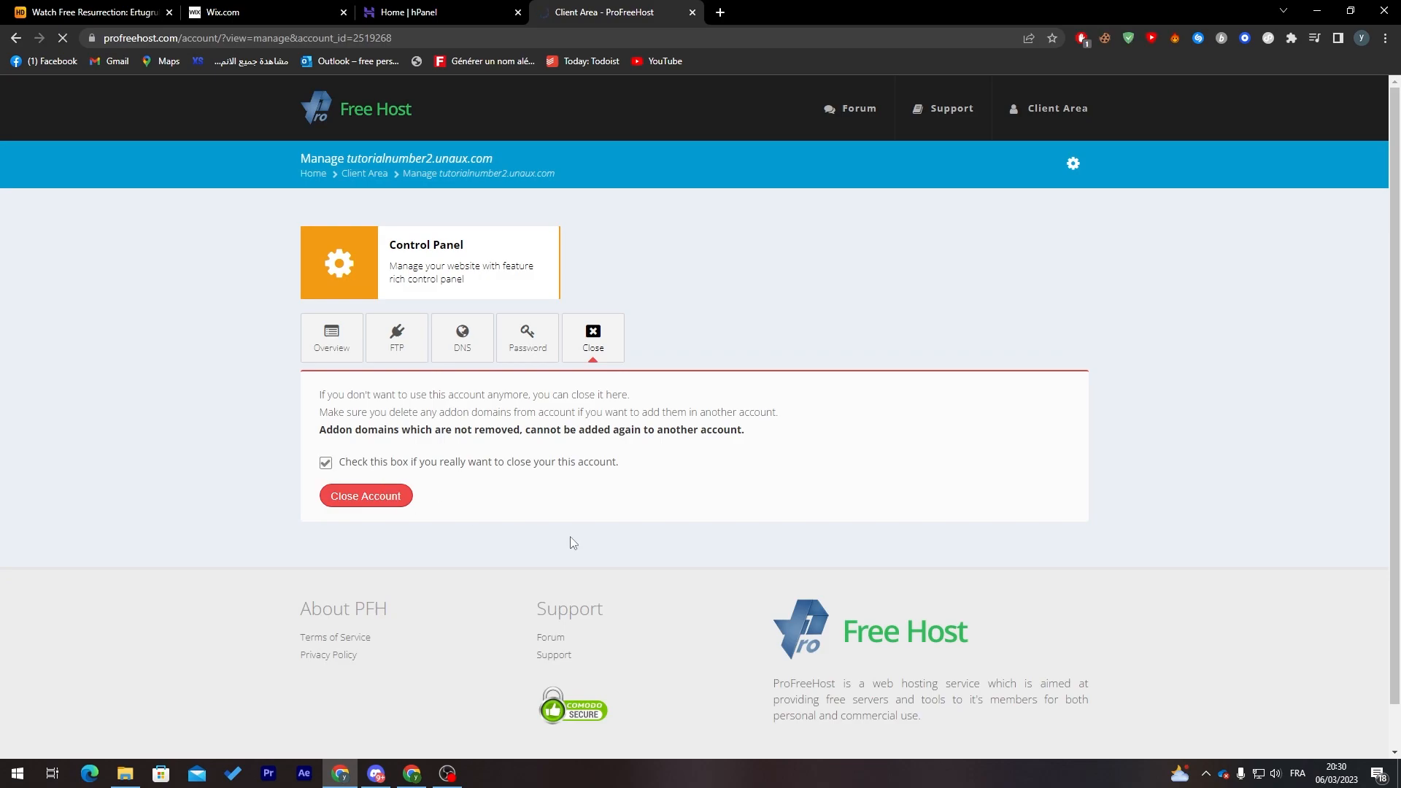
{"action": "left_click", "coordinate": [365, 497]}
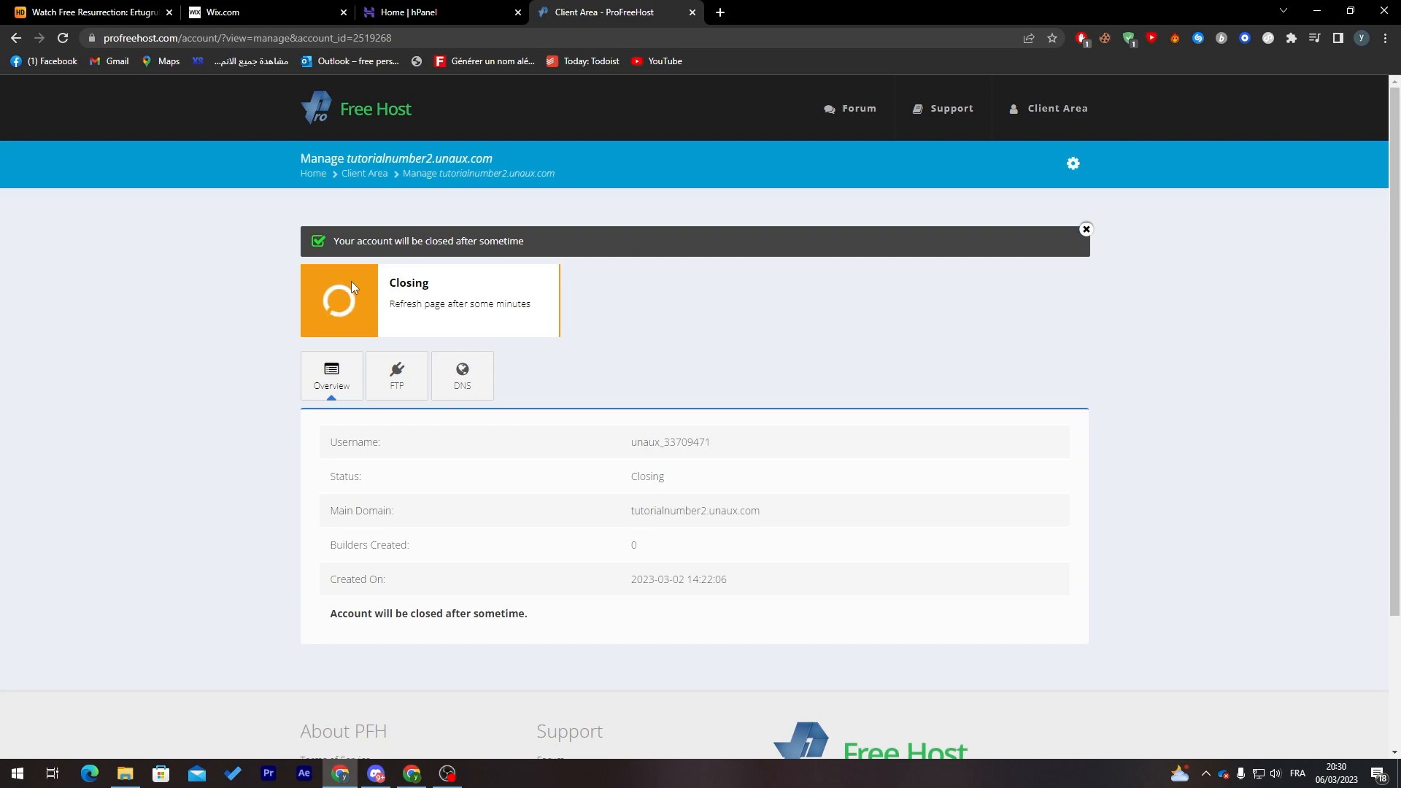
{"action": "mouse_move", "coordinate": [700, 240]}
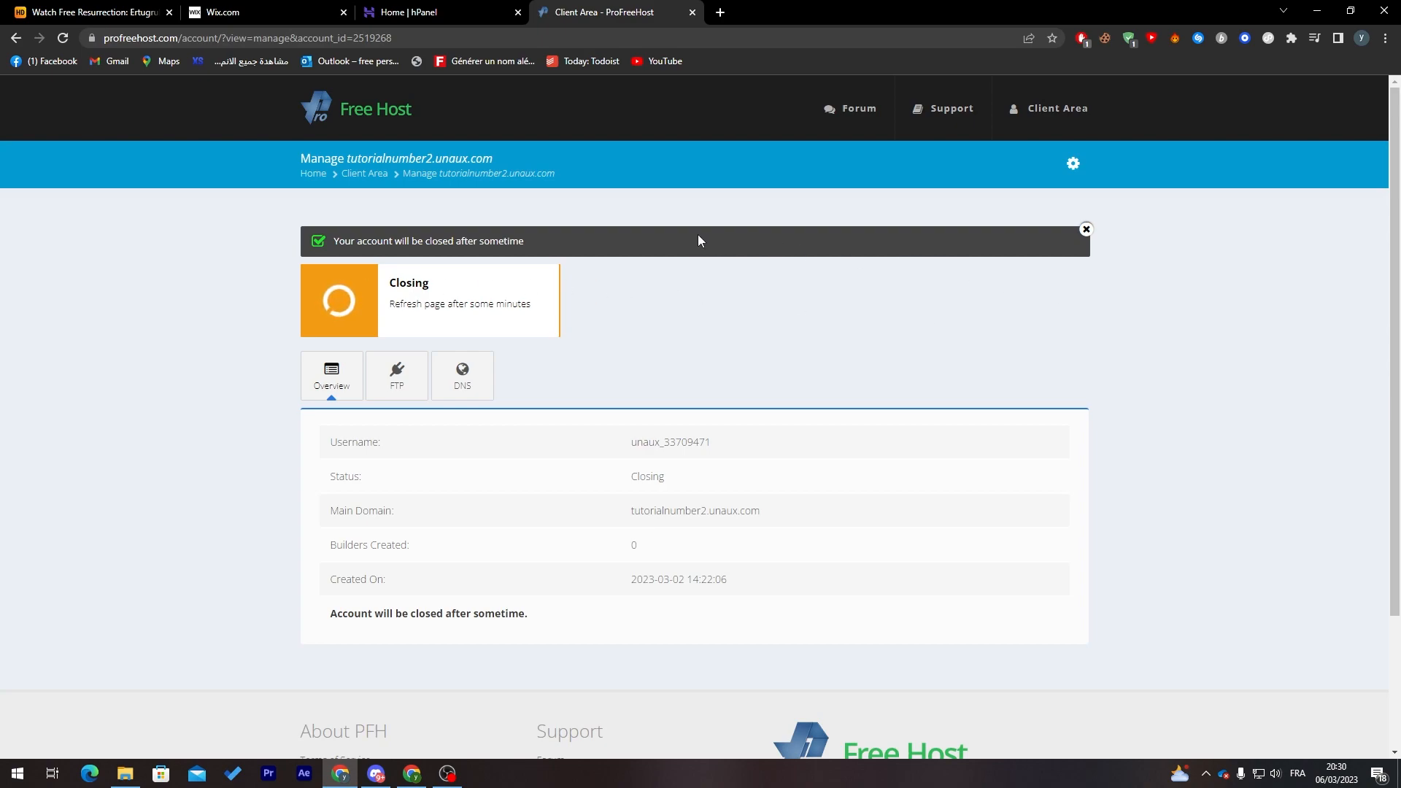
{"action": "mouse_move", "coordinate": [368, 324]}
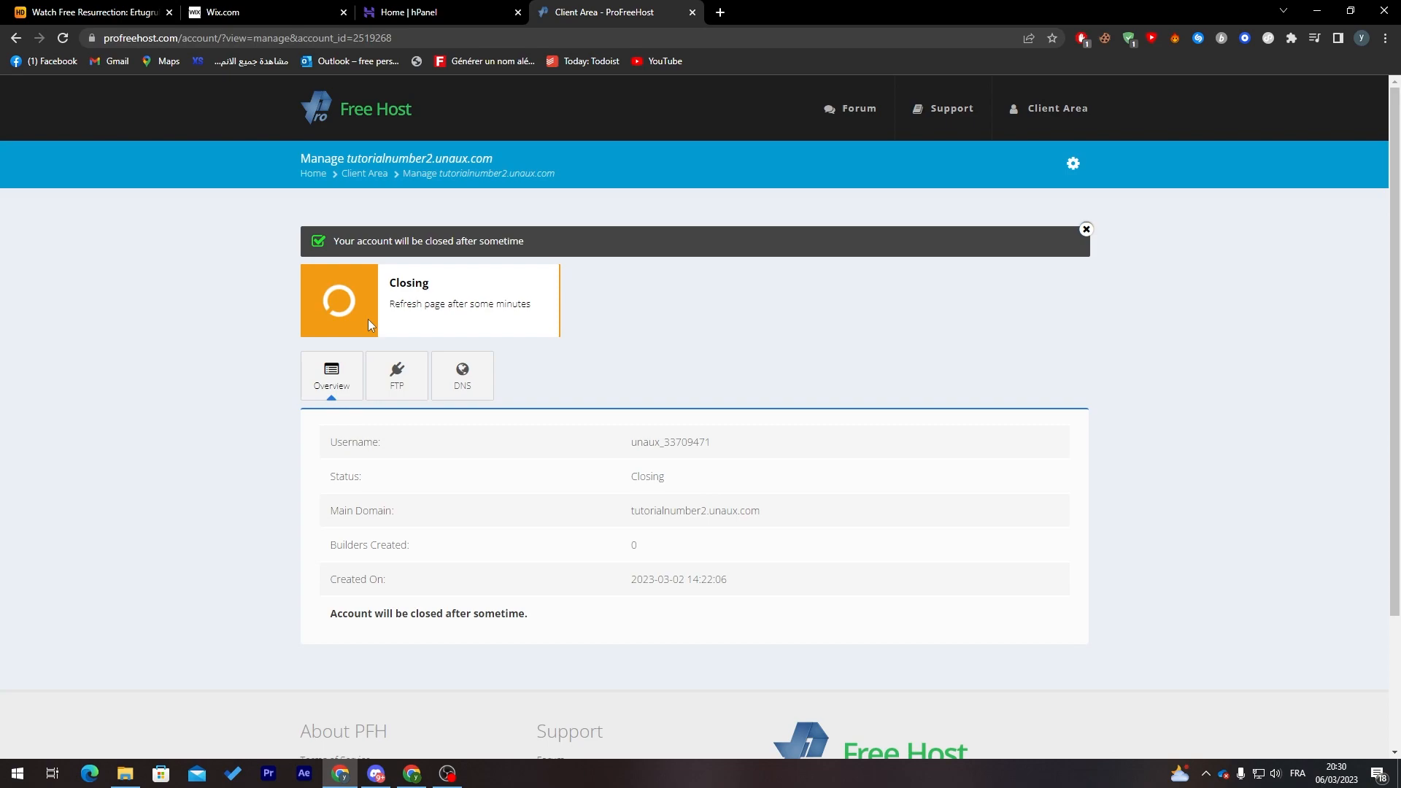
{"action": "mouse_move", "coordinate": [498, 343]}
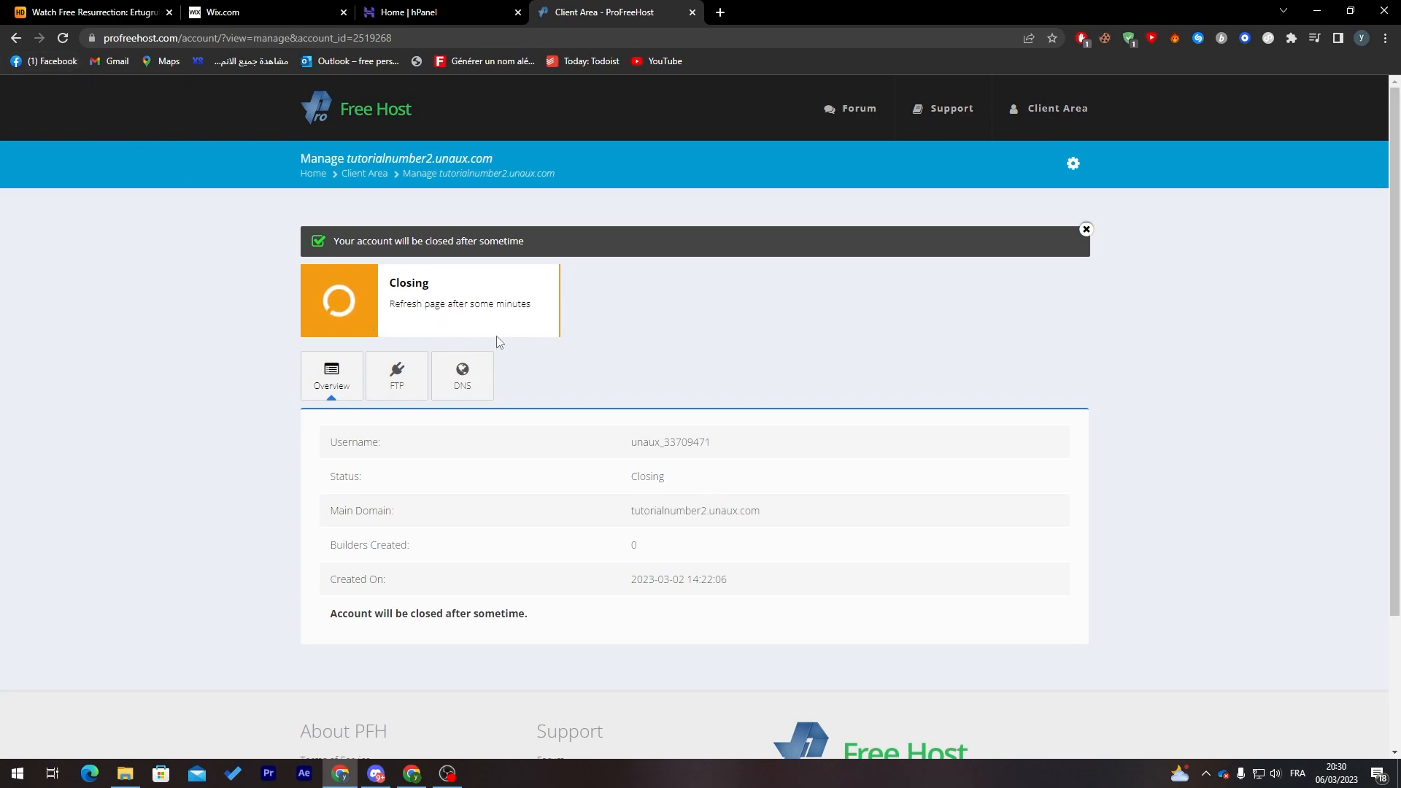
{"action": "mouse_move", "coordinate": [132, 132]}
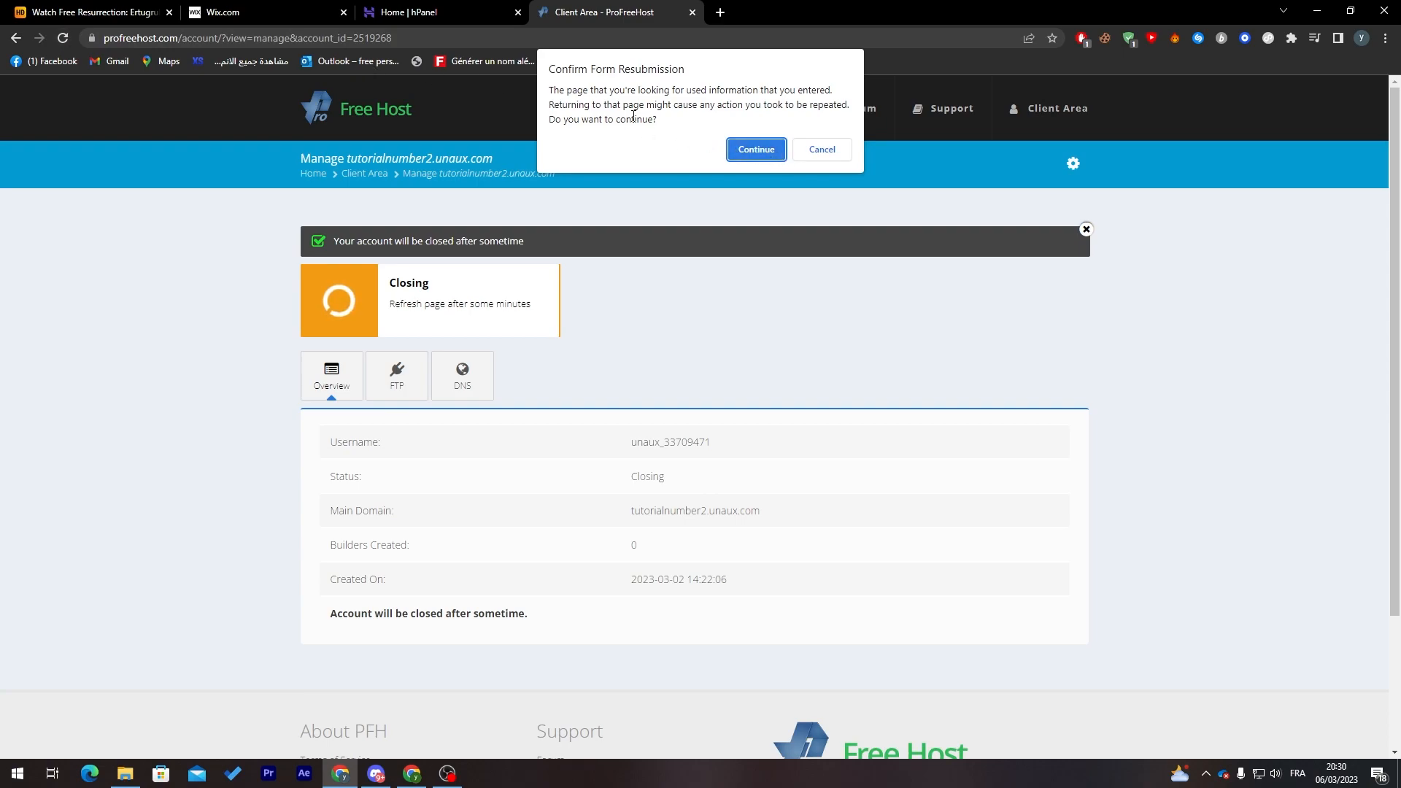
{"action": "left_click", "coordinate": [754, 149]}
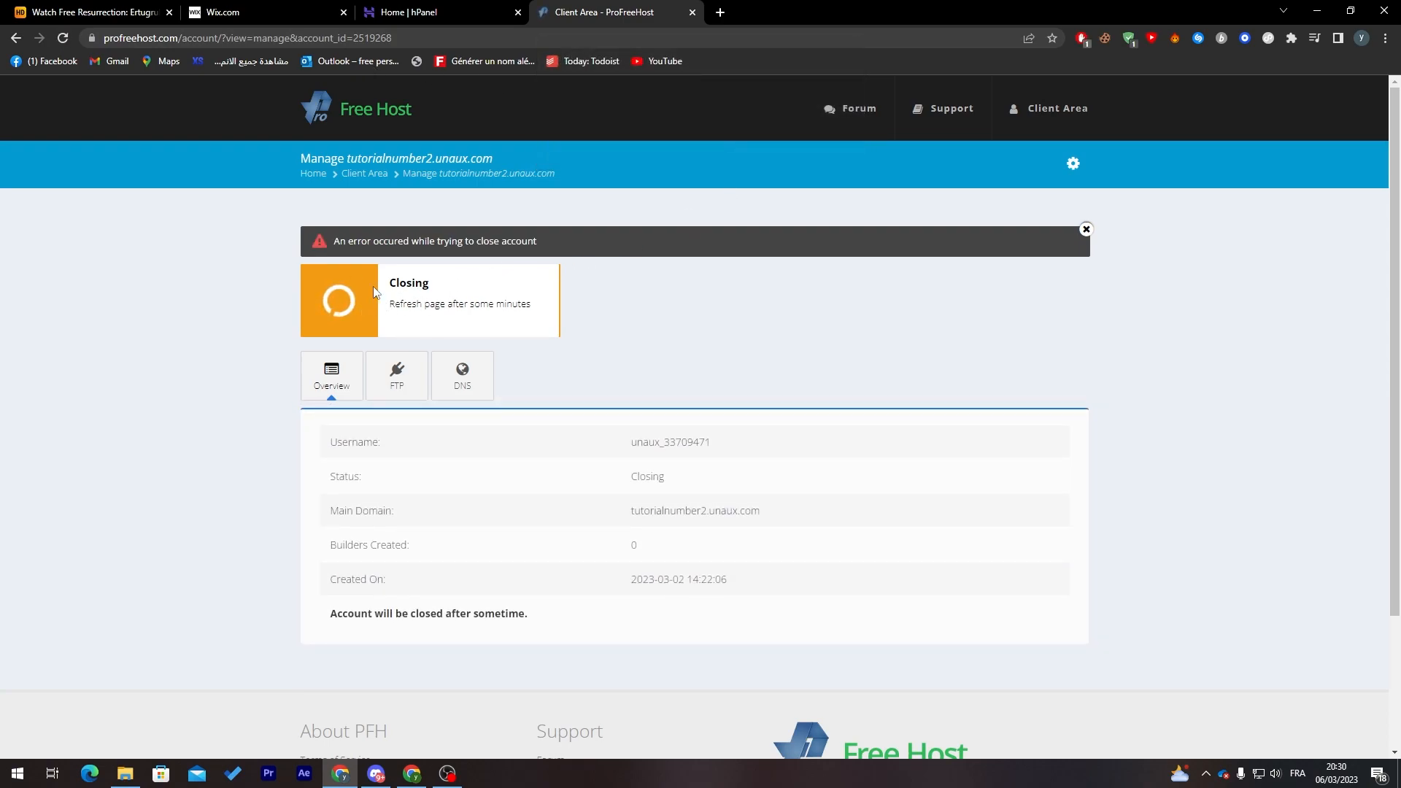
{"action": "mouse_move", "coordinate": [951, 108]}
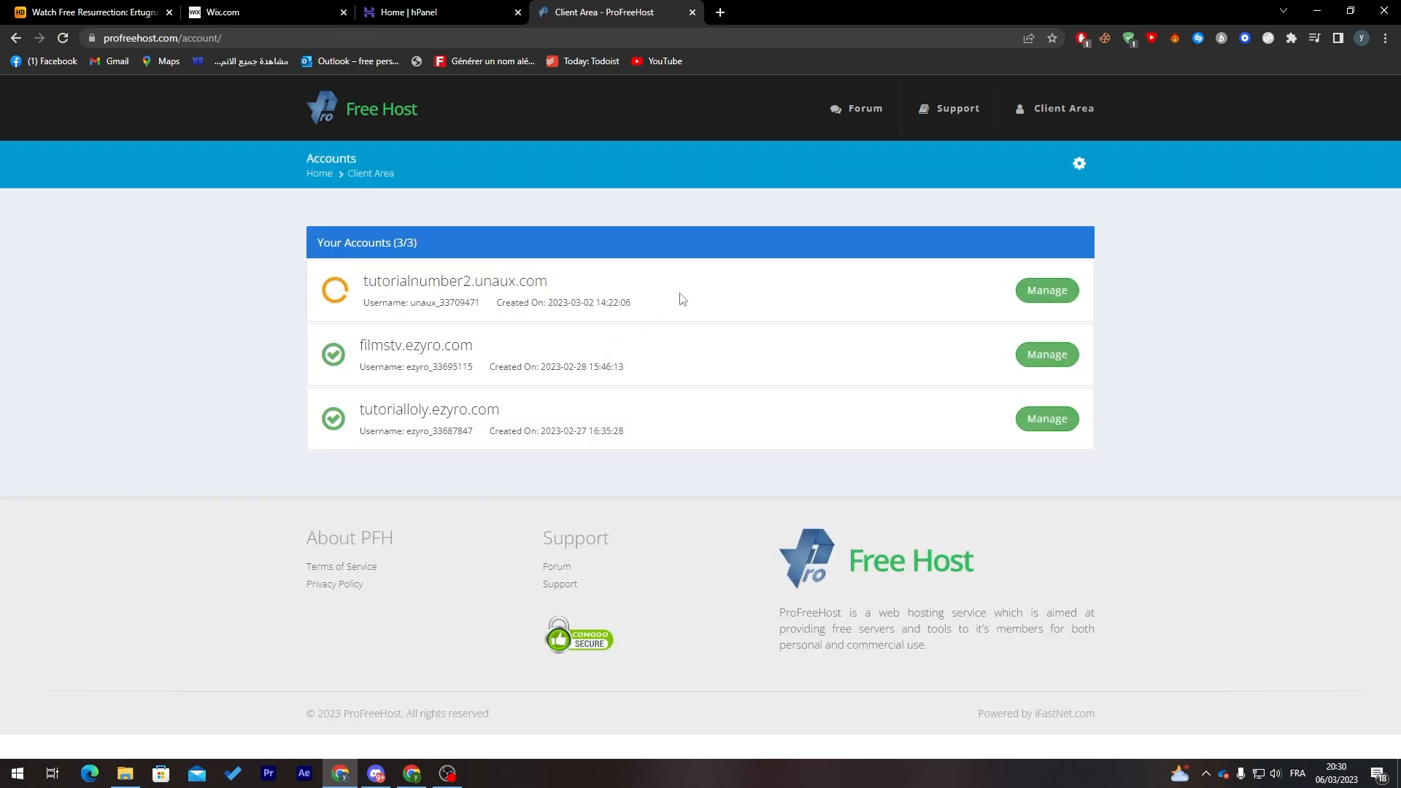
{"action": "mouse_move", "coordinate": [1063, 235]}
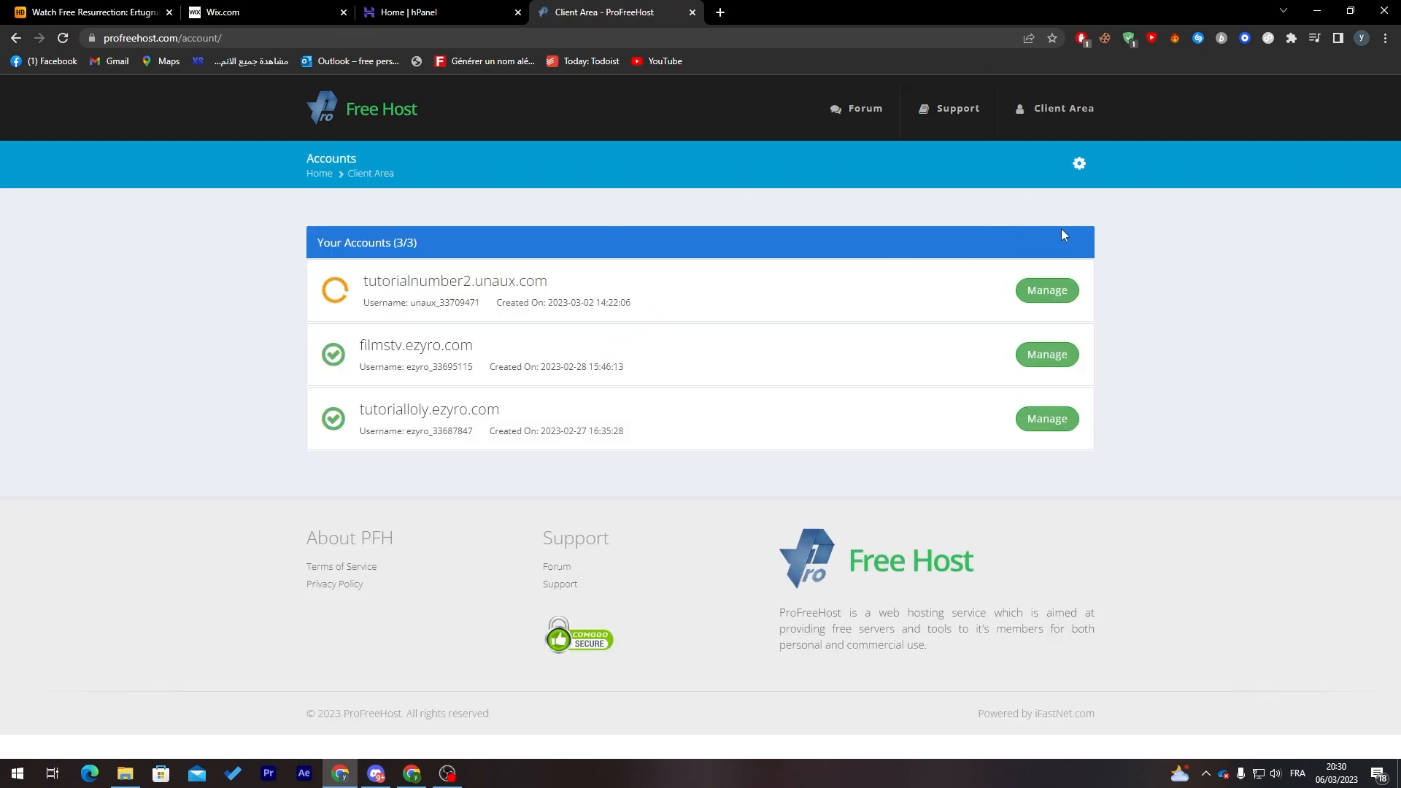
{"action": "mouse_move", "coordinate": [963, 219]}
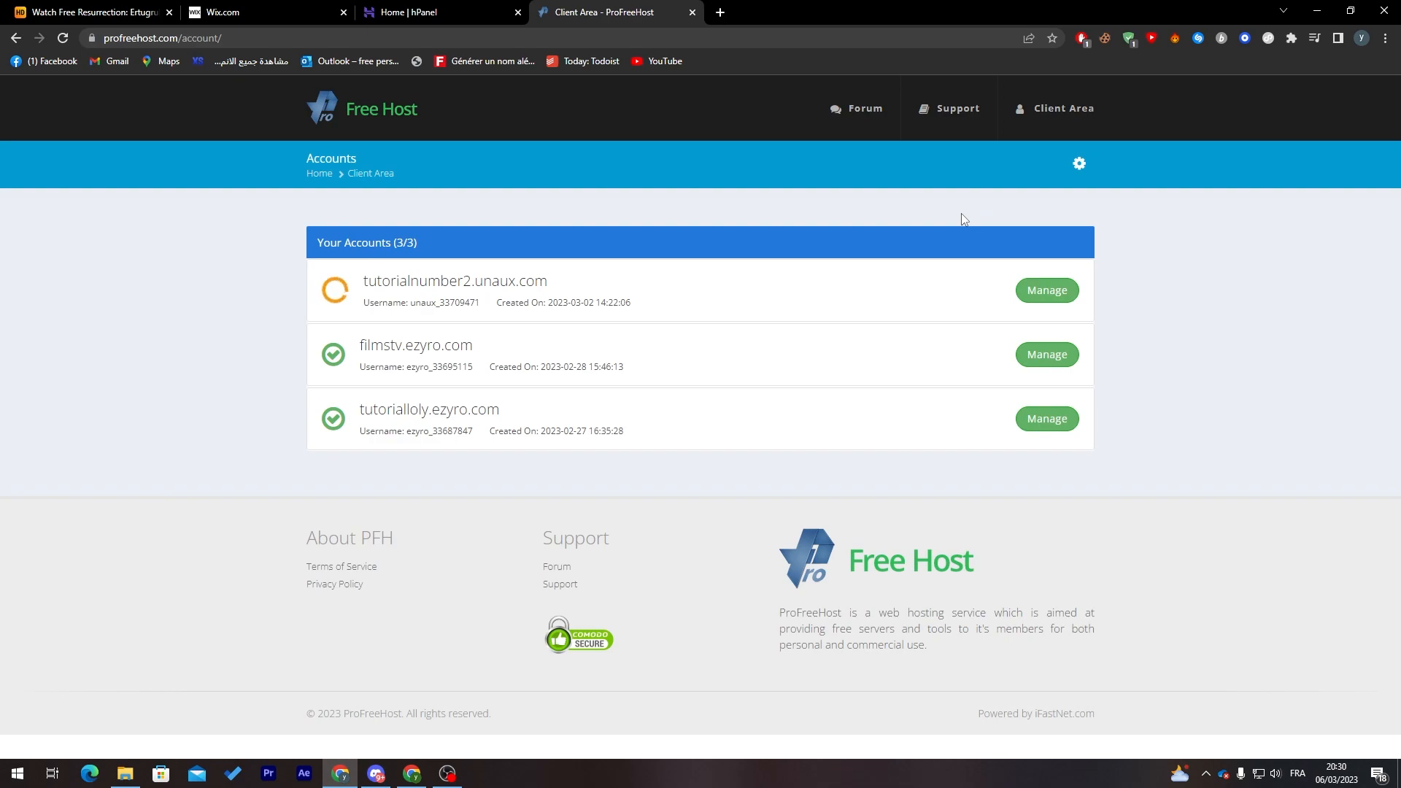
{"action": "mouse_move", "coordinate": [286, 226]}
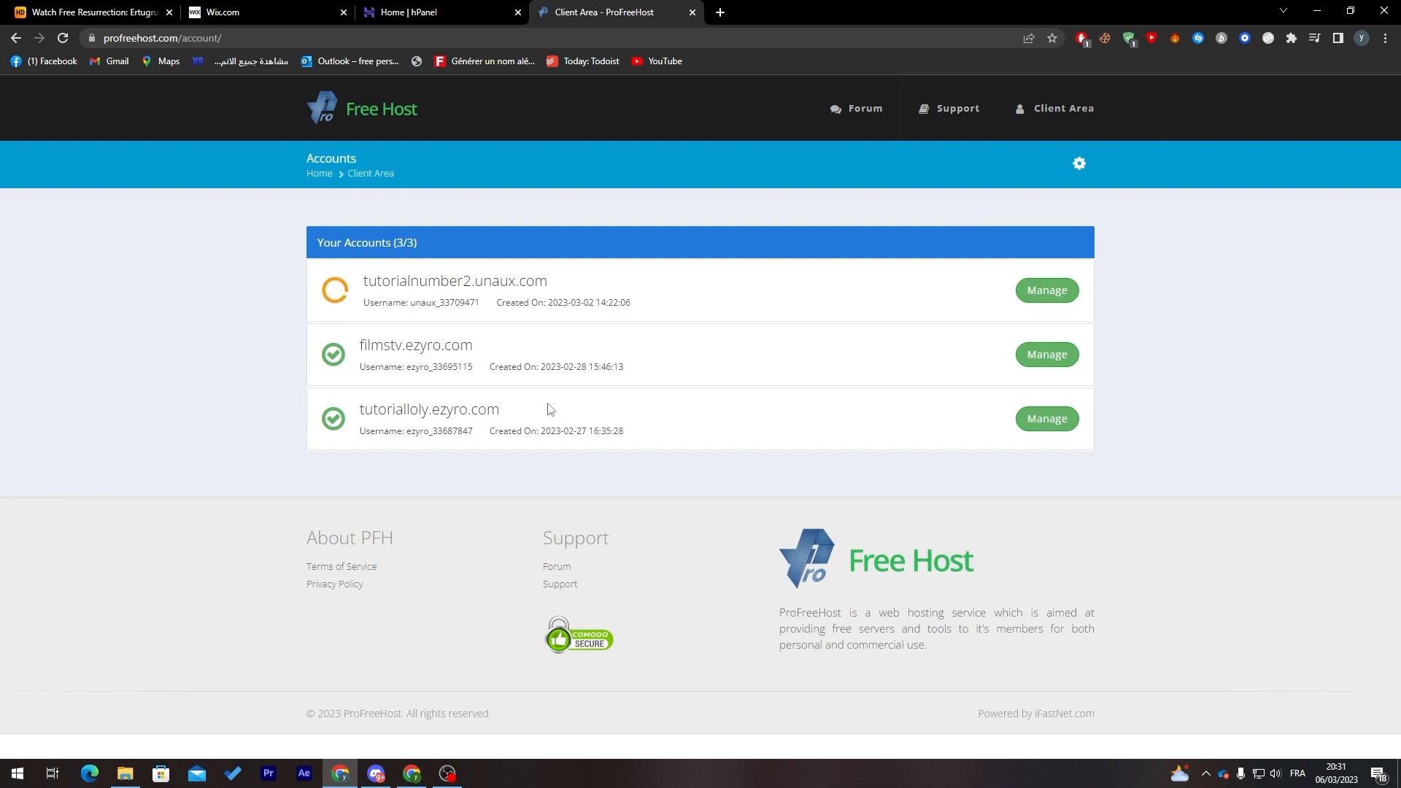
{"action": "mouse_move", "coordinate": [536, 426]}
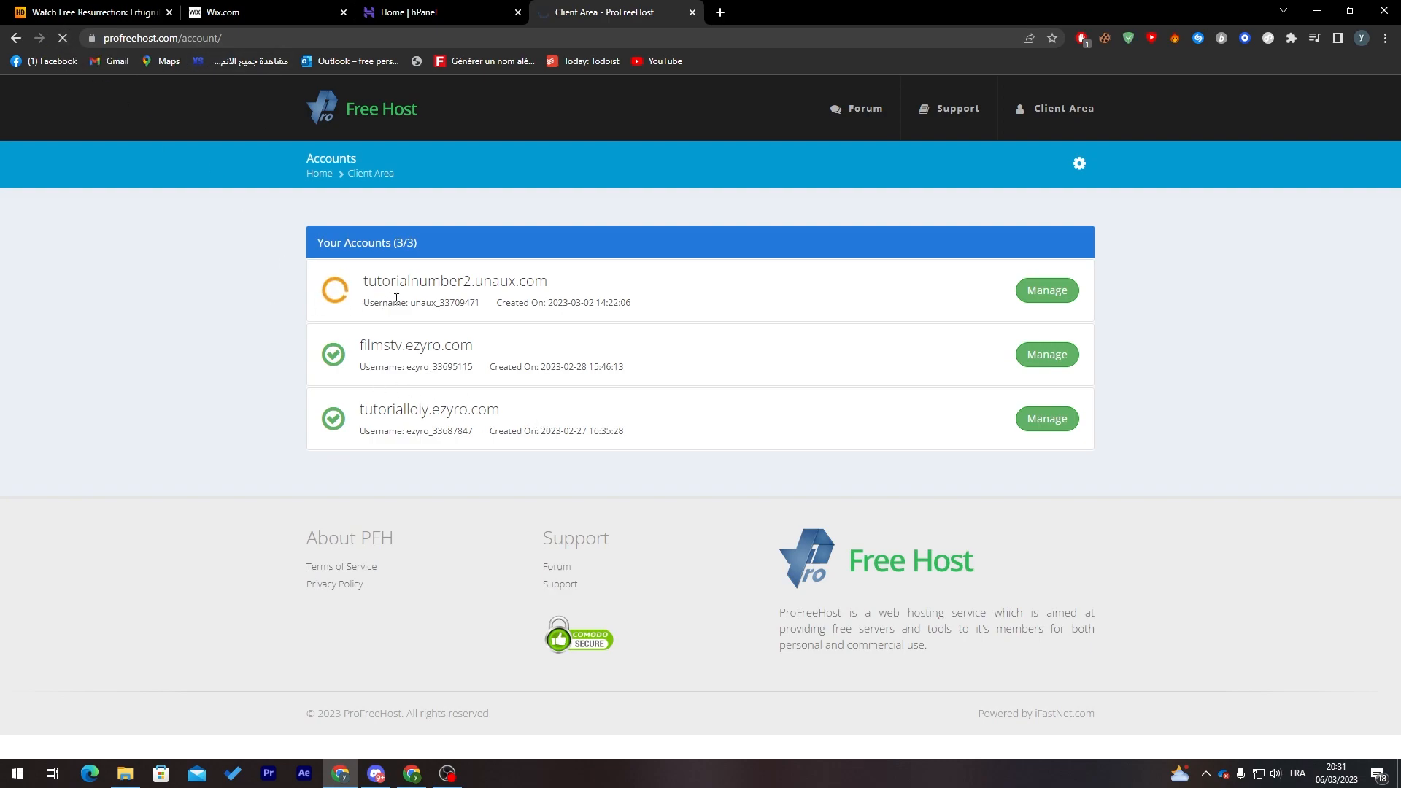
{"action": "left_click", "coordinate": [259, 12]}
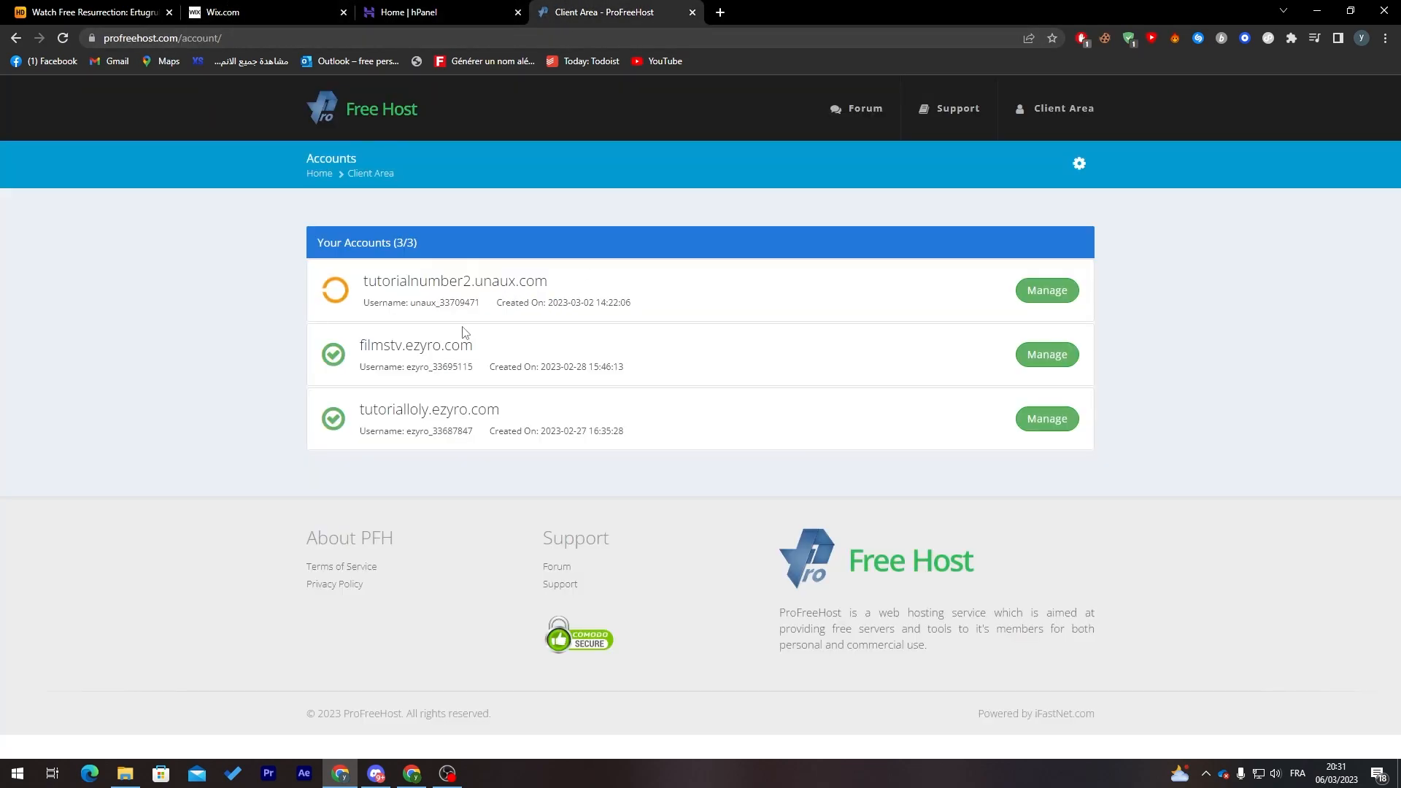
{"action": "mouse_move", "coordinate": [214, 258]}
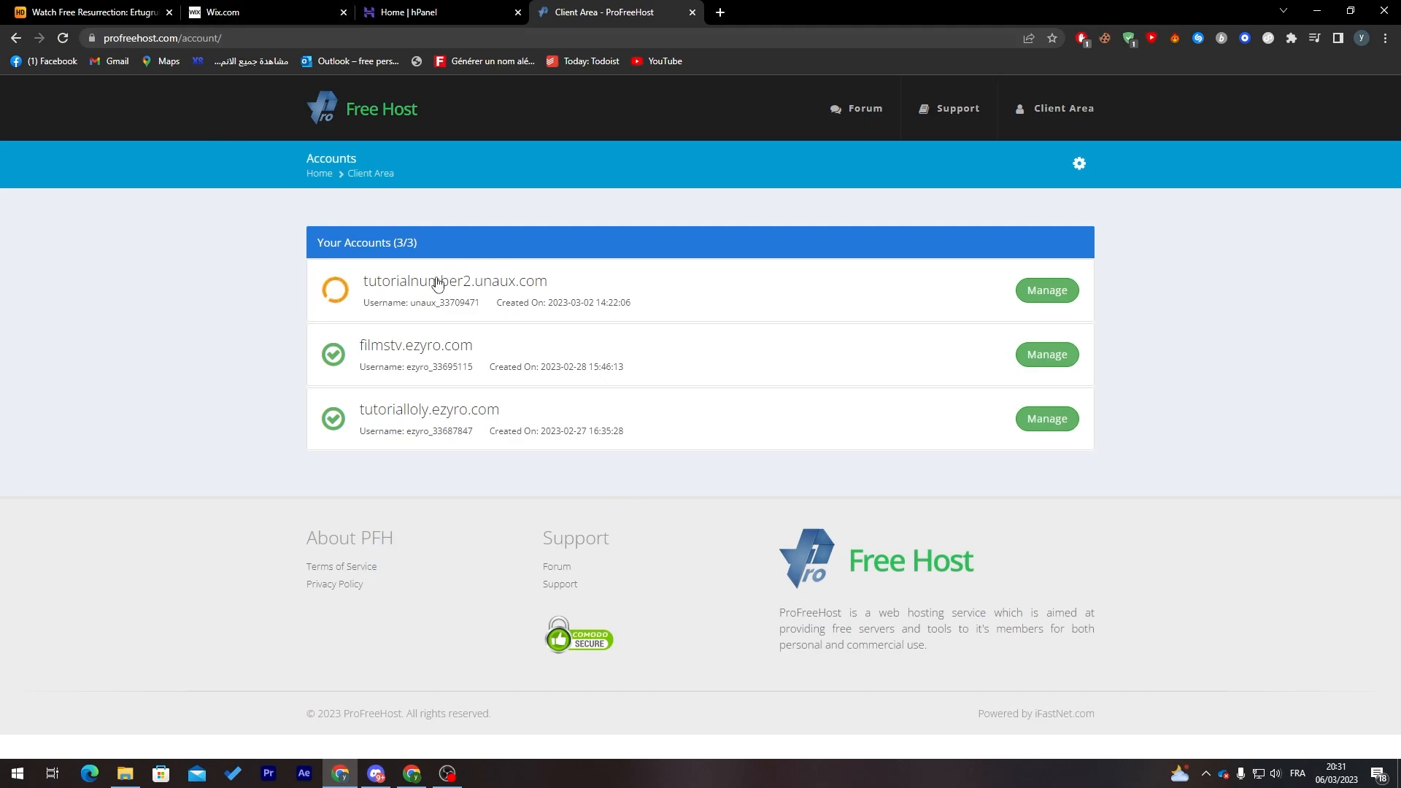
{"action": "left_click", "coordinate": [259, 13]}
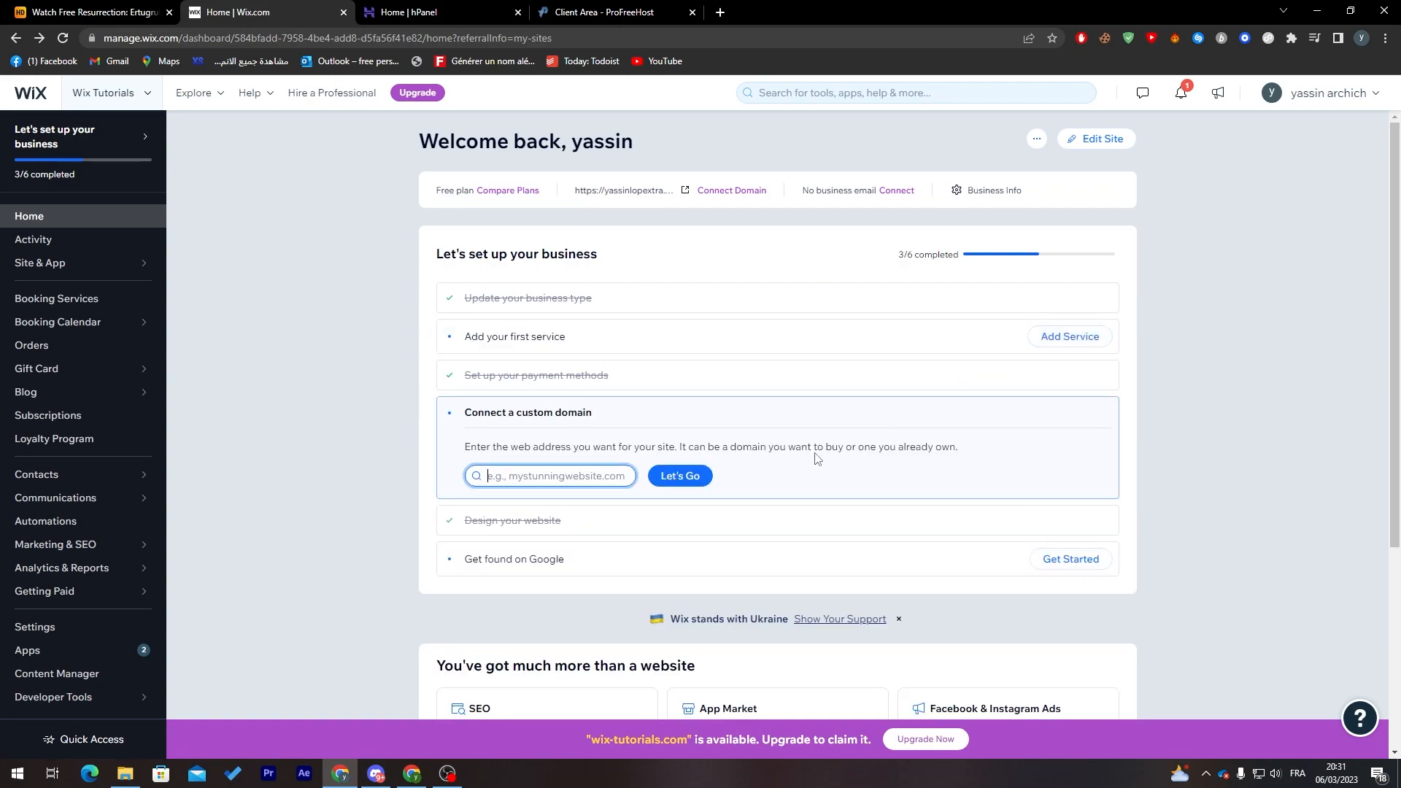
Step: Return to the hosting accounts list and select the tutorialloly.ezyro.com domain name
{"action": "left_click", "coordinate": [614, 12]}
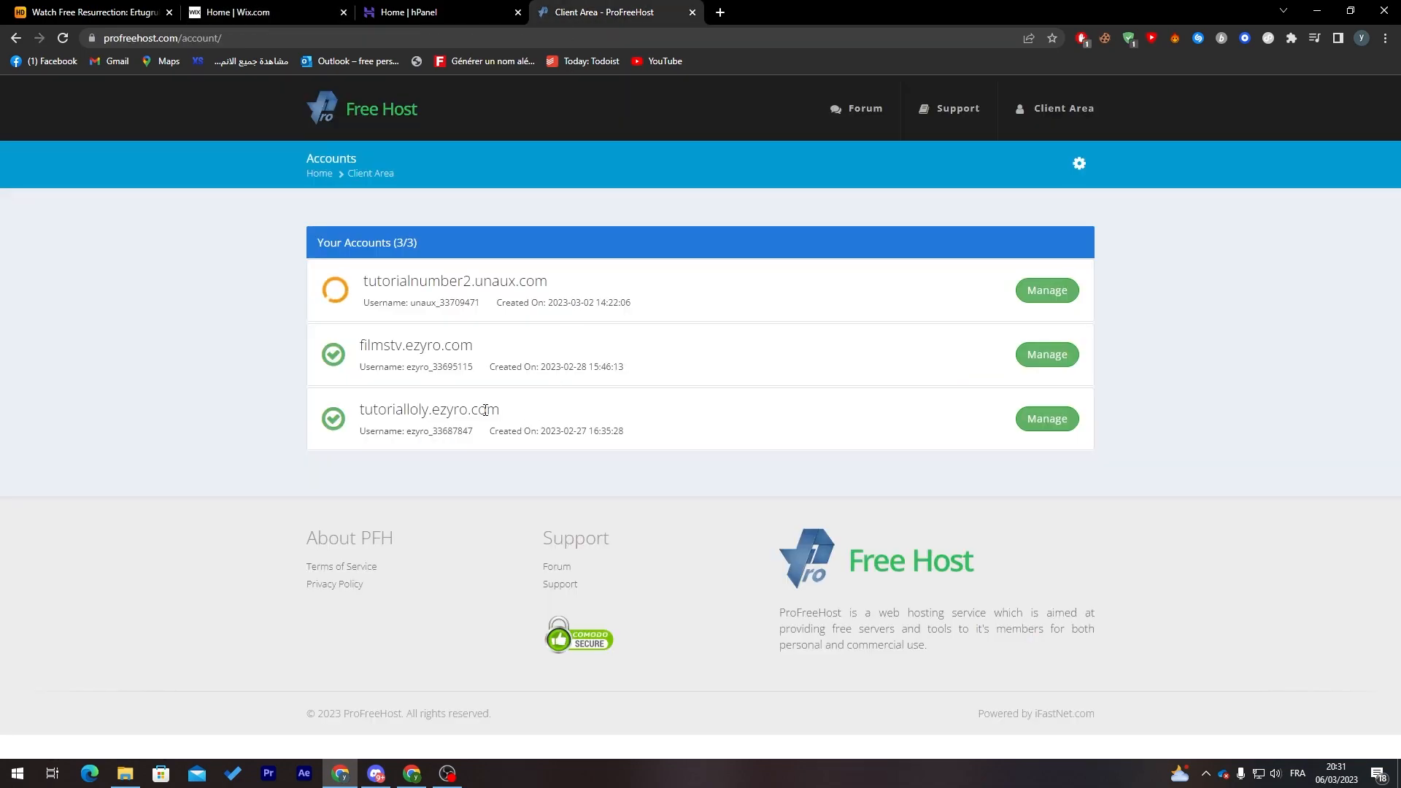
{"action": "left_click", "coordinate": [259, 12]}
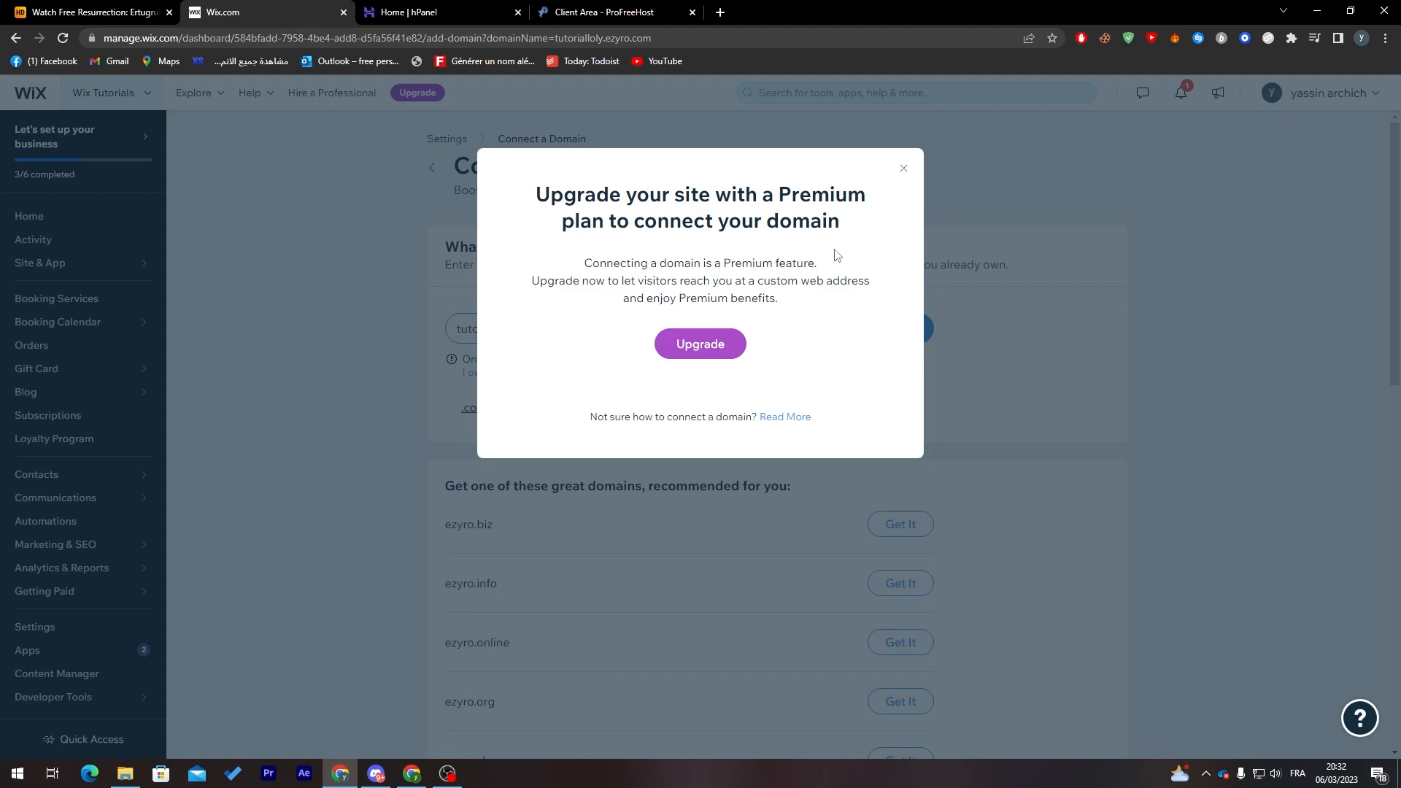
{"action": "mouse_move", "coordinate": [563, 223]}
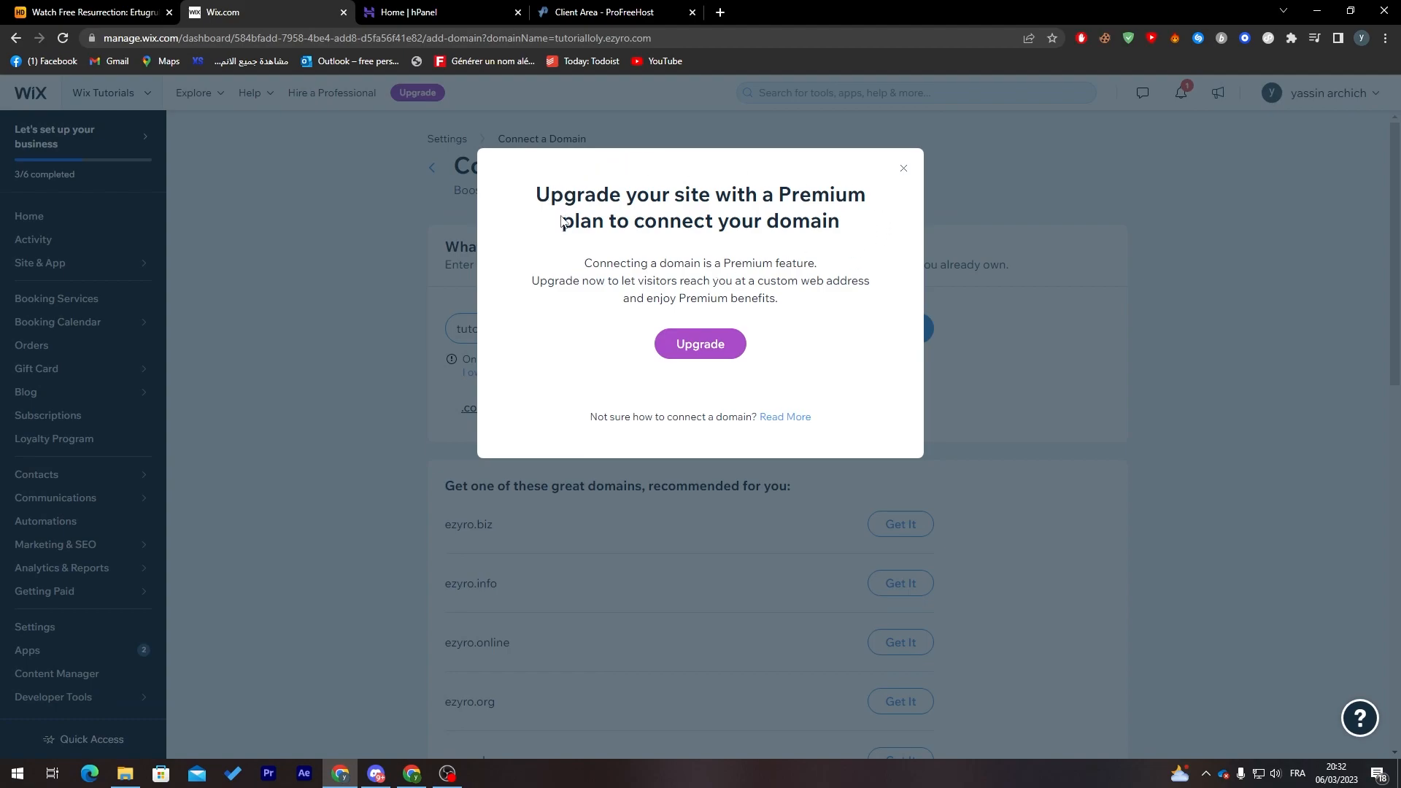
{"action": "mouse_move", "coordinate": [903, 183]}
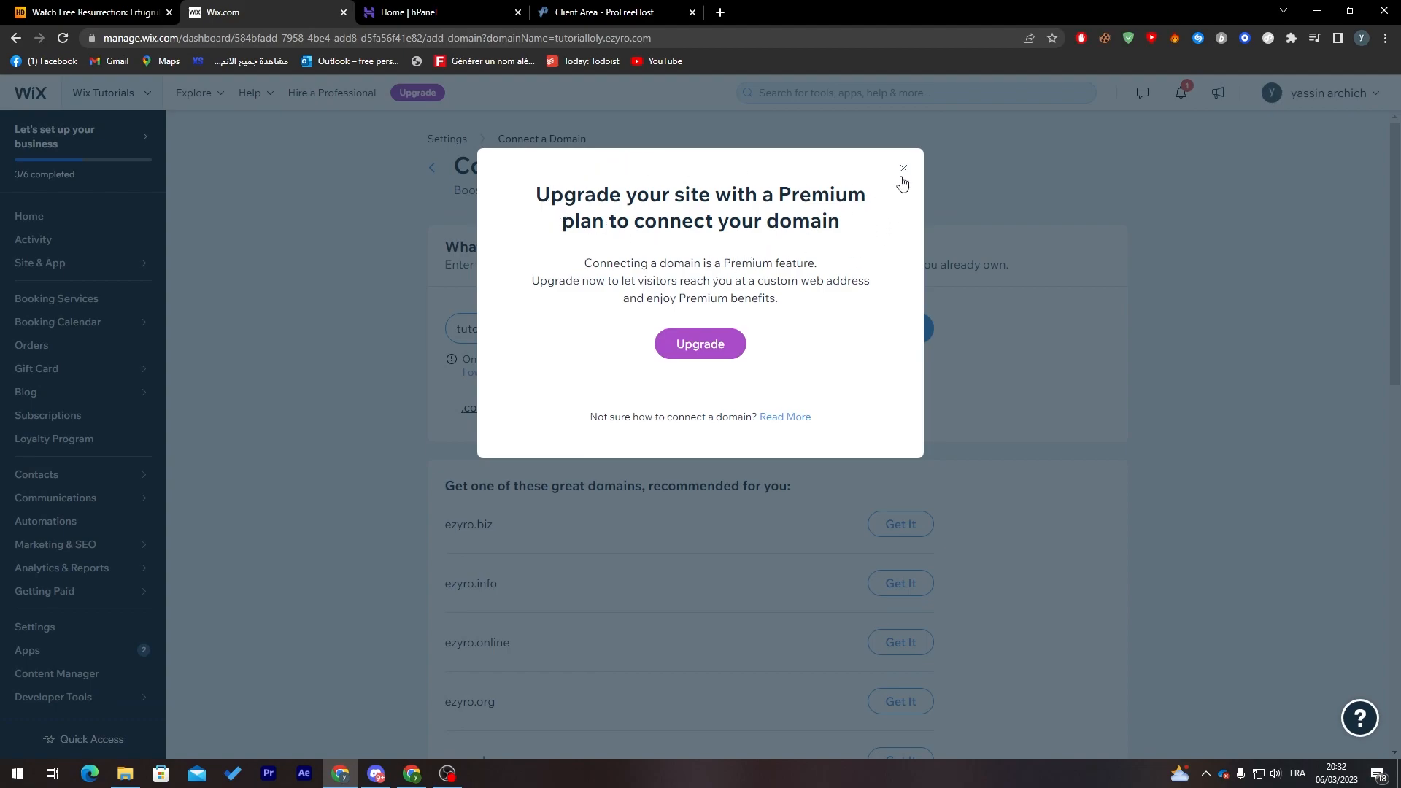
Step: Close the 'Upgrade your site with a Premium plan' dialog
{"action": "left_click", "coordinate": [902, 168]}
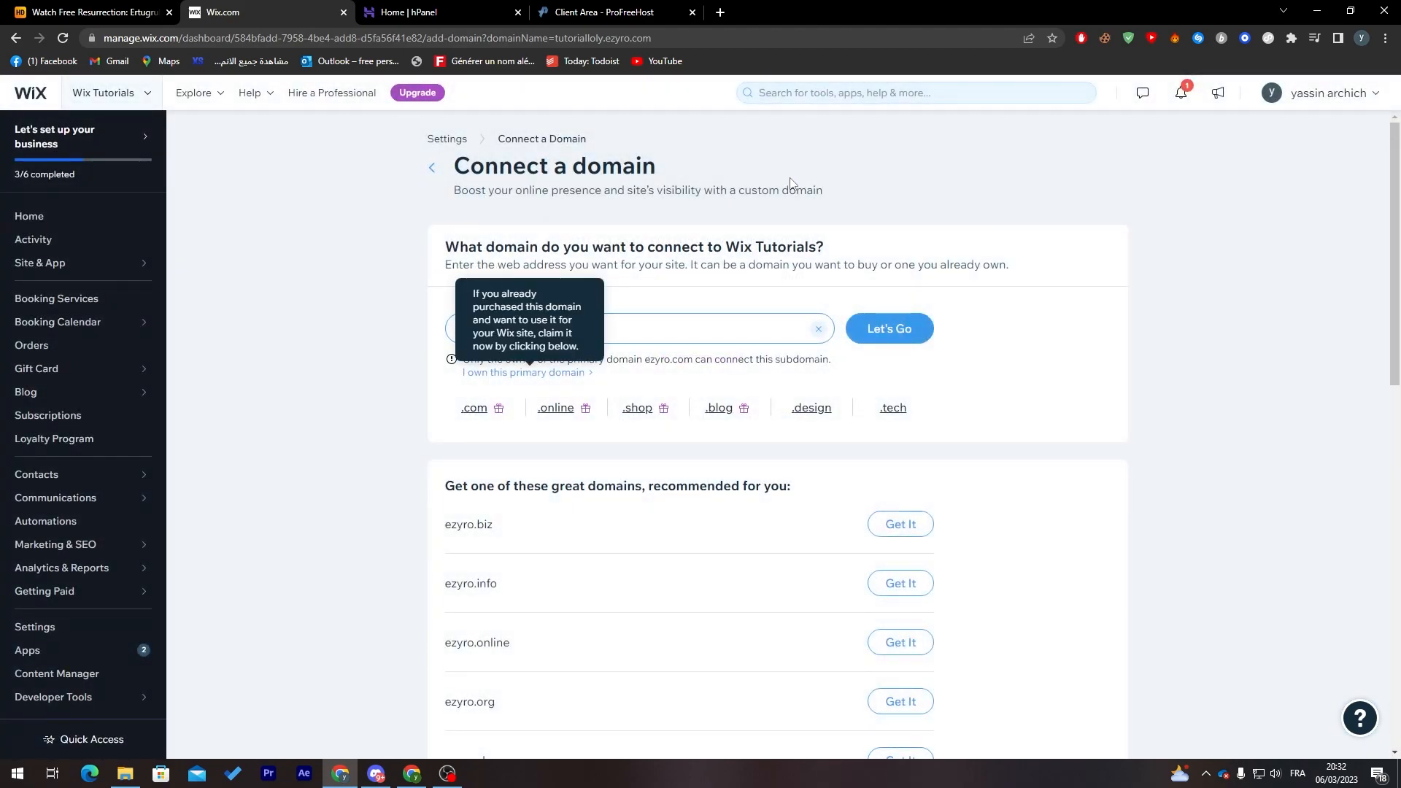